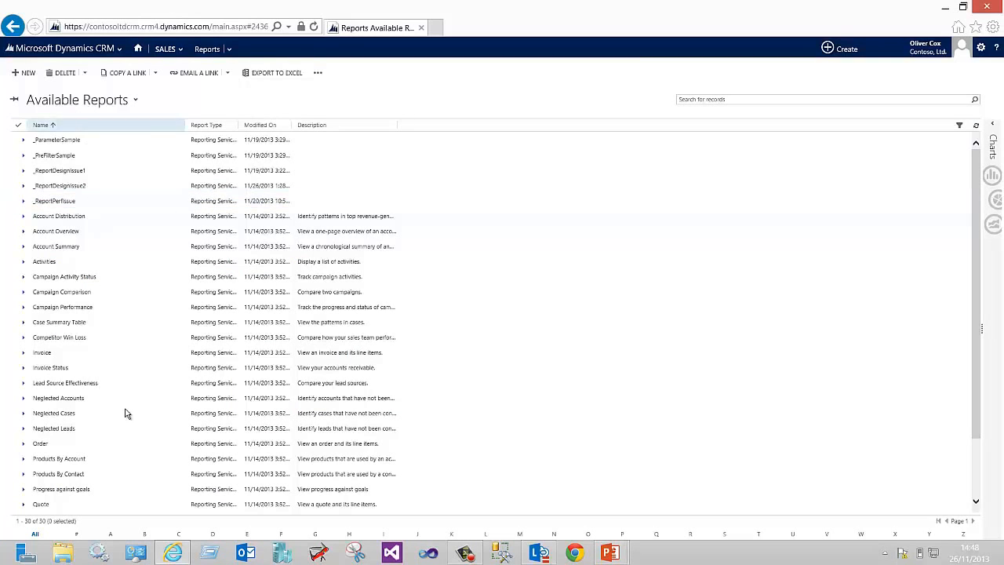
Step: Run the _ReportDesignIssue1 report, then close the viewer showing its error
click(54, 413)
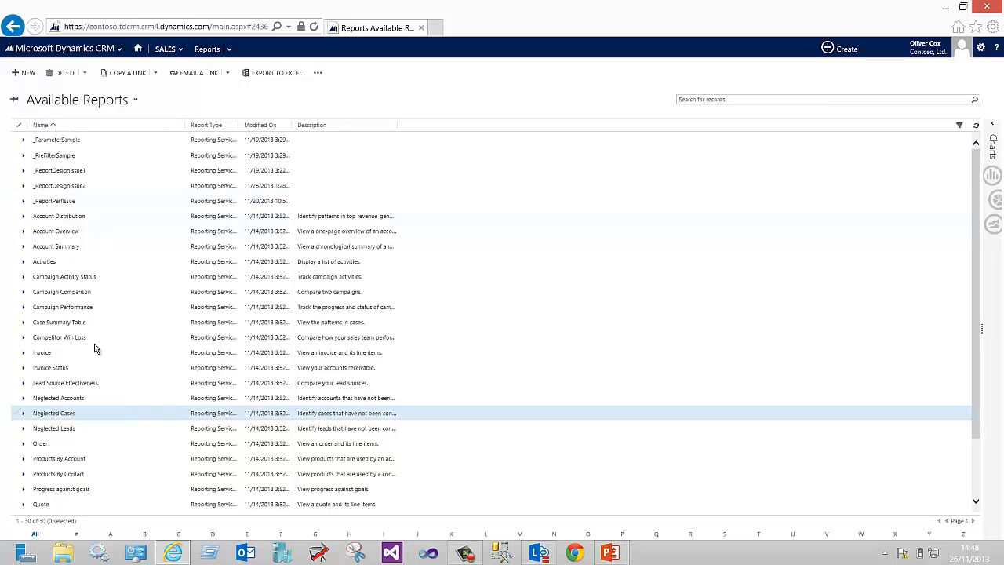
click(61, 291)
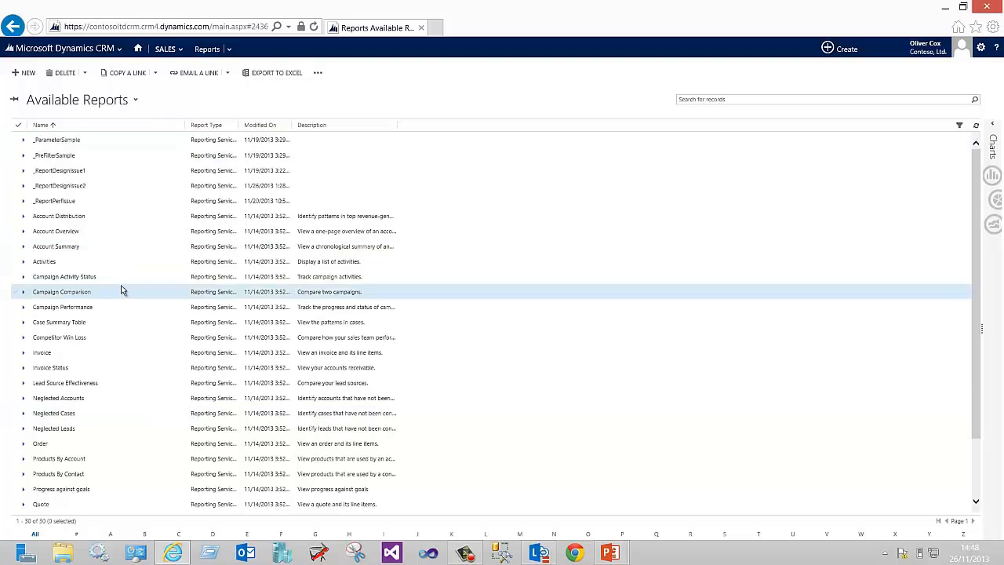
mouse_move(117, 282)
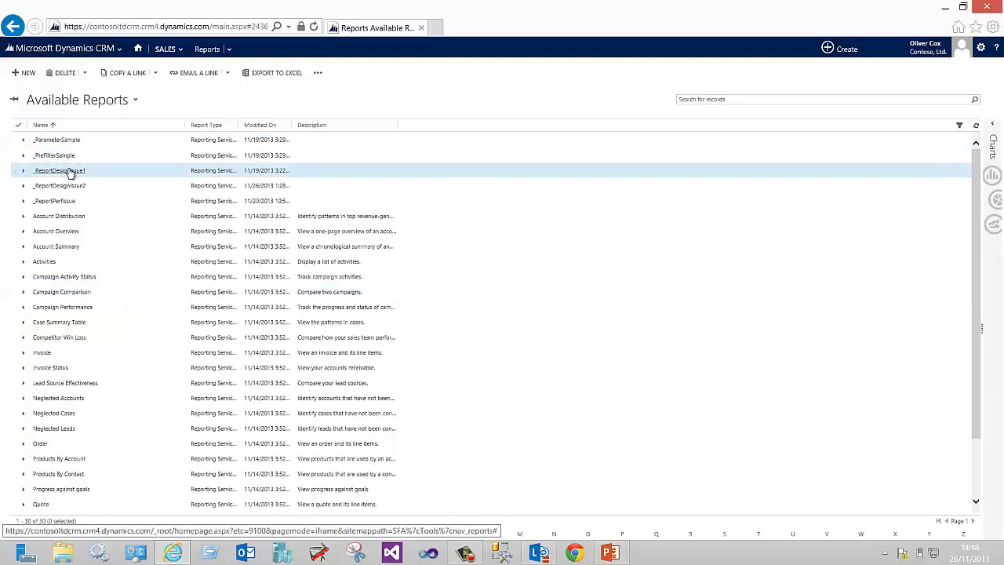
mouse_move(59, 171)
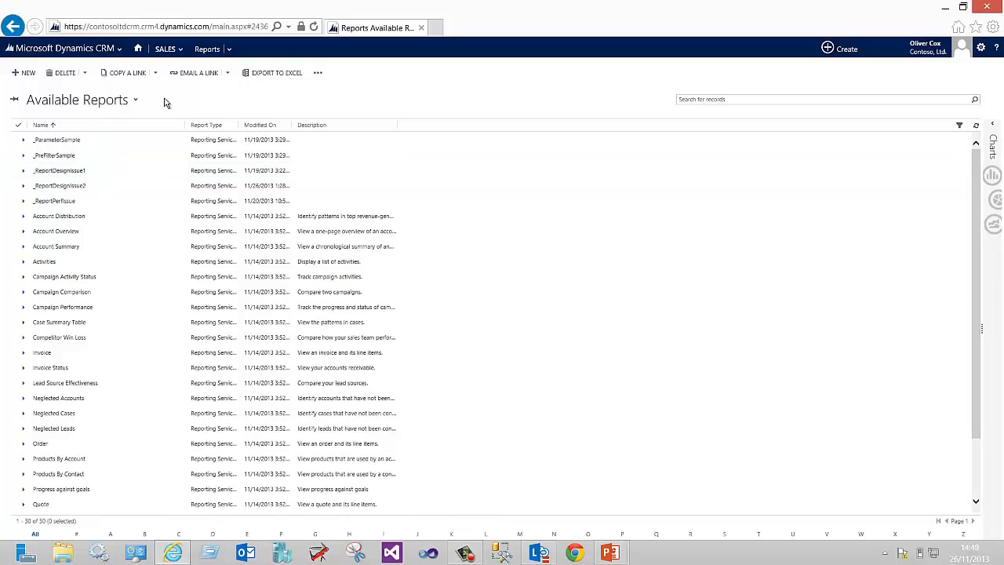
click(59, 170)
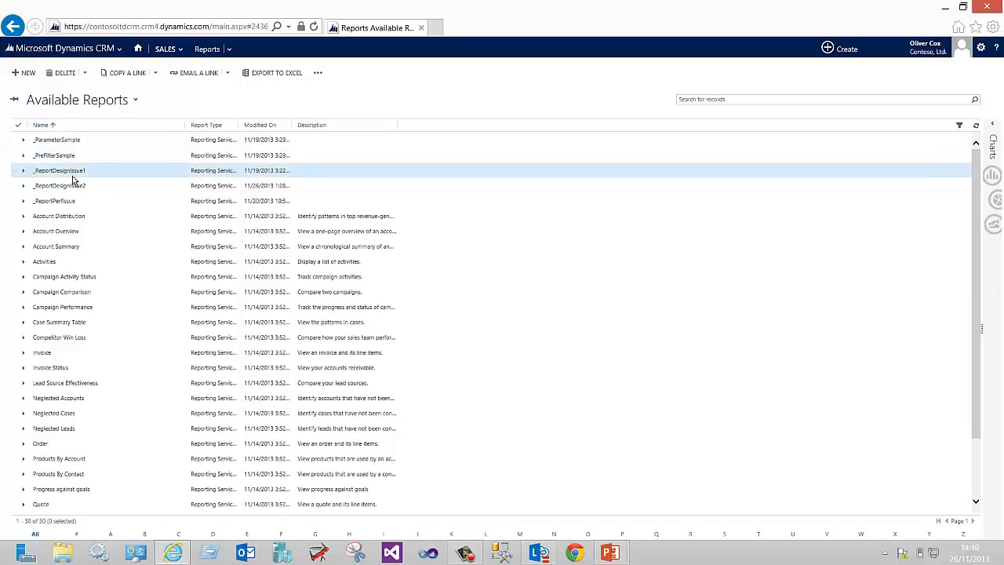
double_click(58, 170)
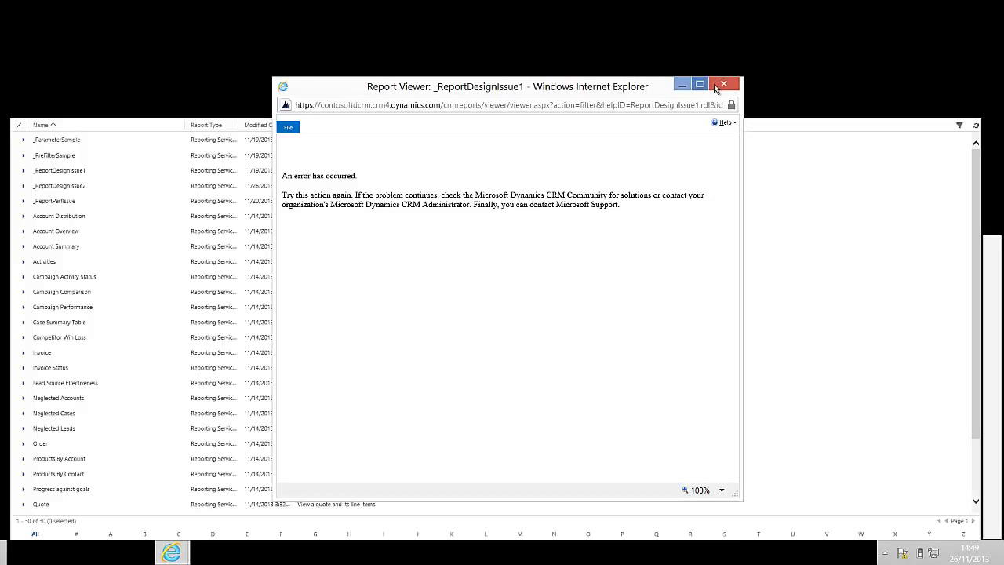
mouse_move(722, 84)
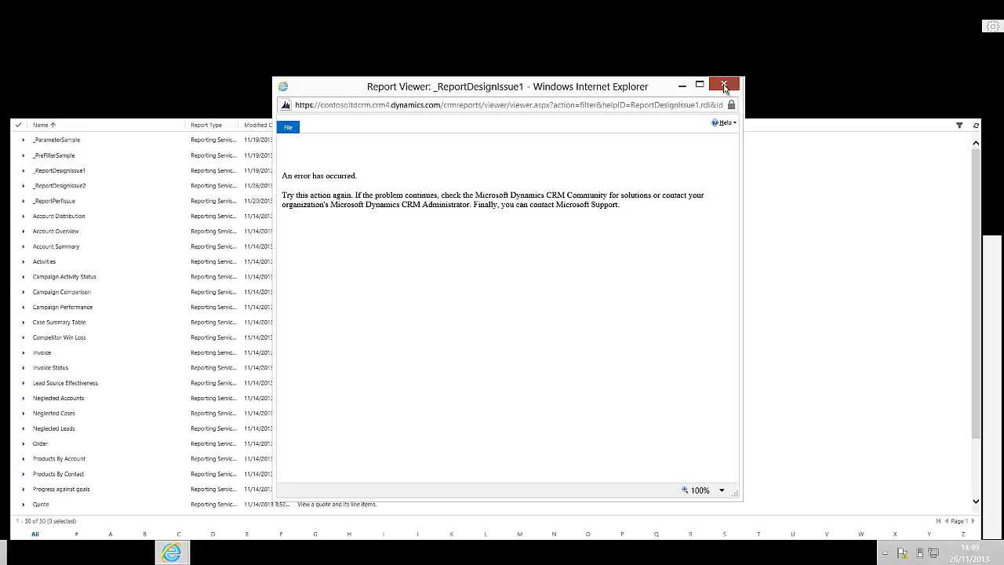
click(724, 85)
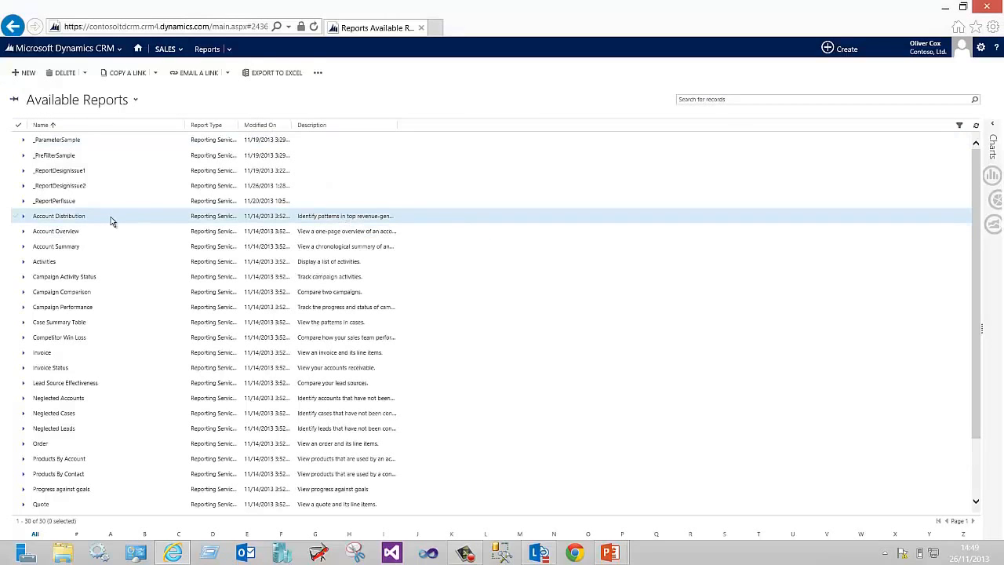
mouse_move(112, 220)
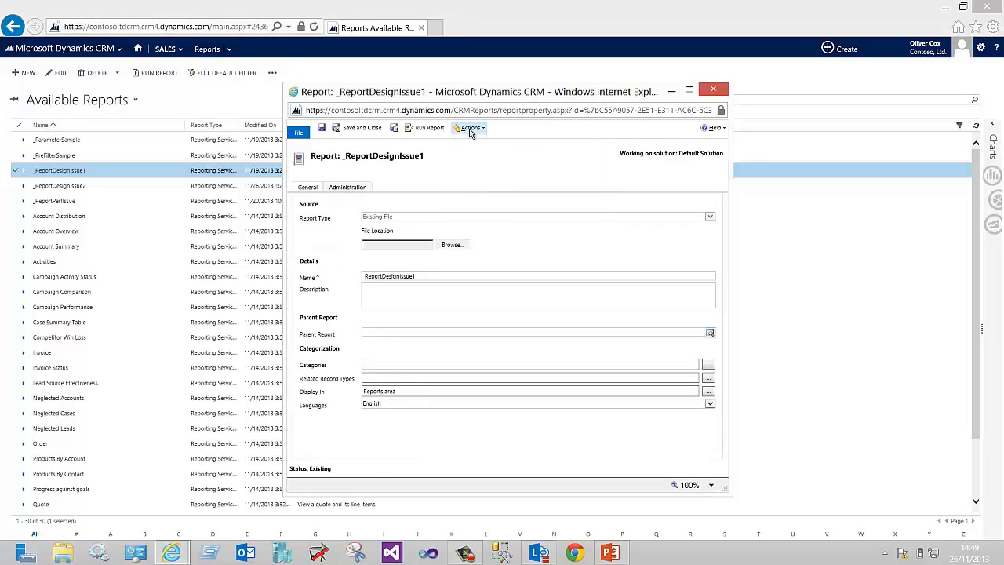
Step: Save the report's RDL to the Desktop via Download Report, then close the report form
click(469, 128)
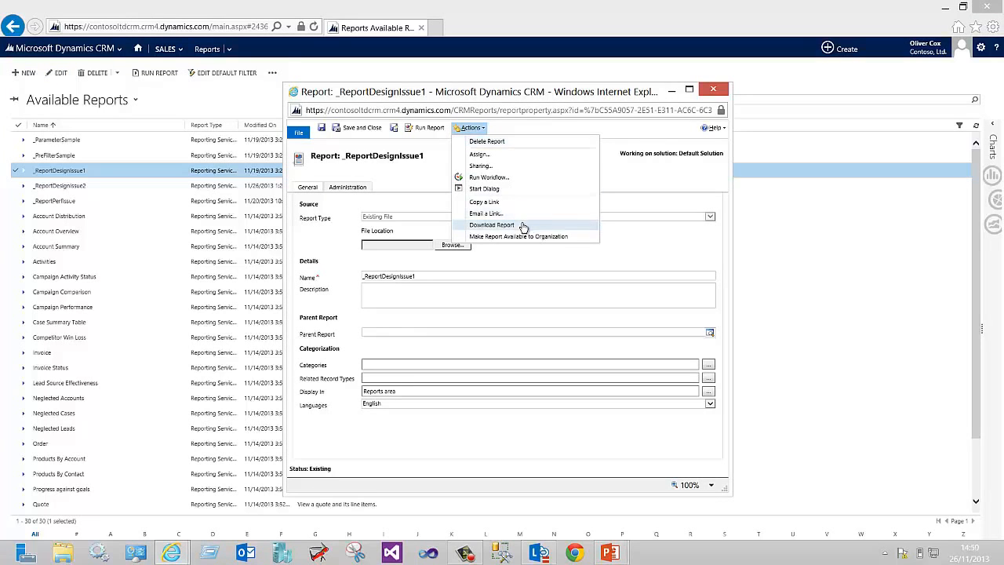
click(492, 225)
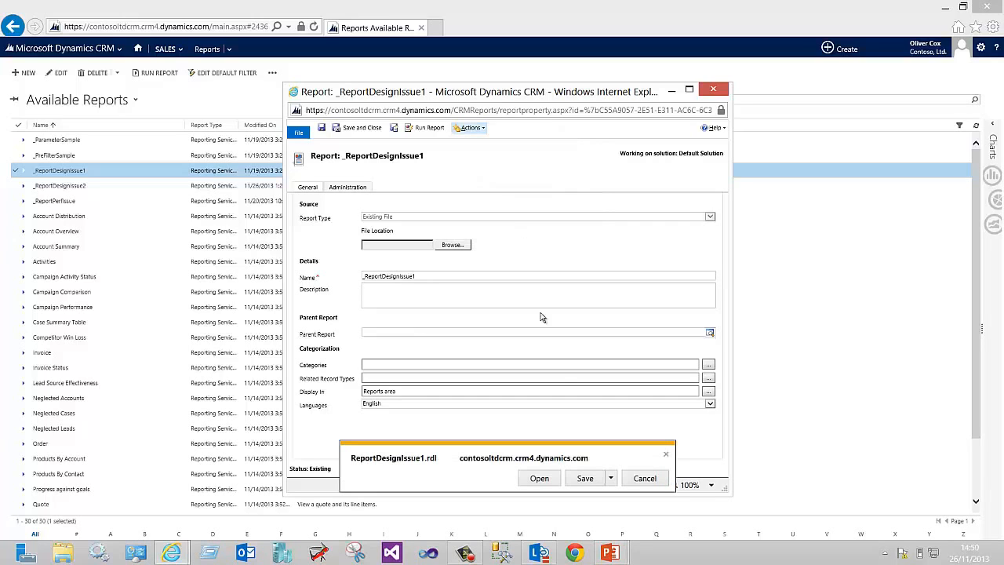
click(610, 477)
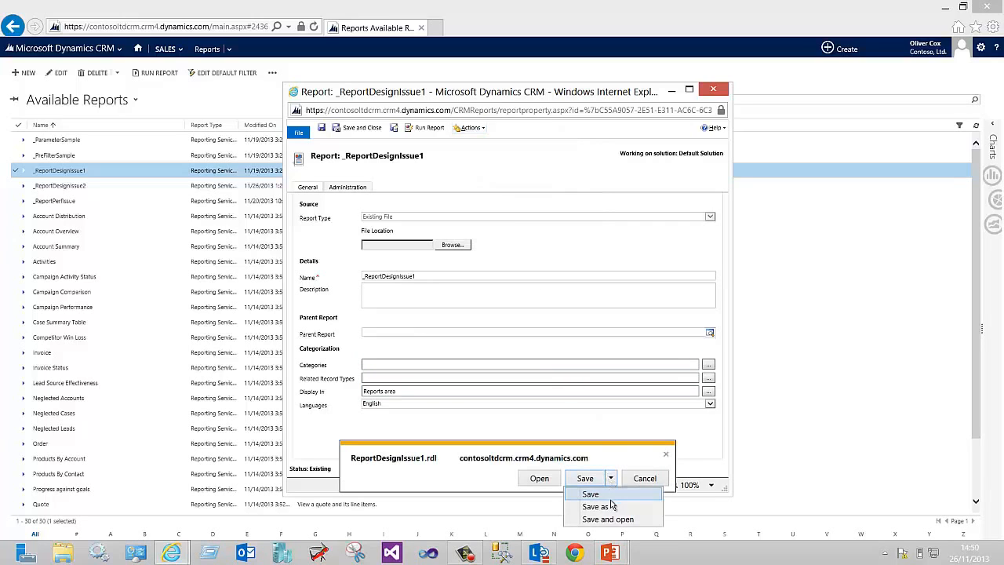
click(597, 506)
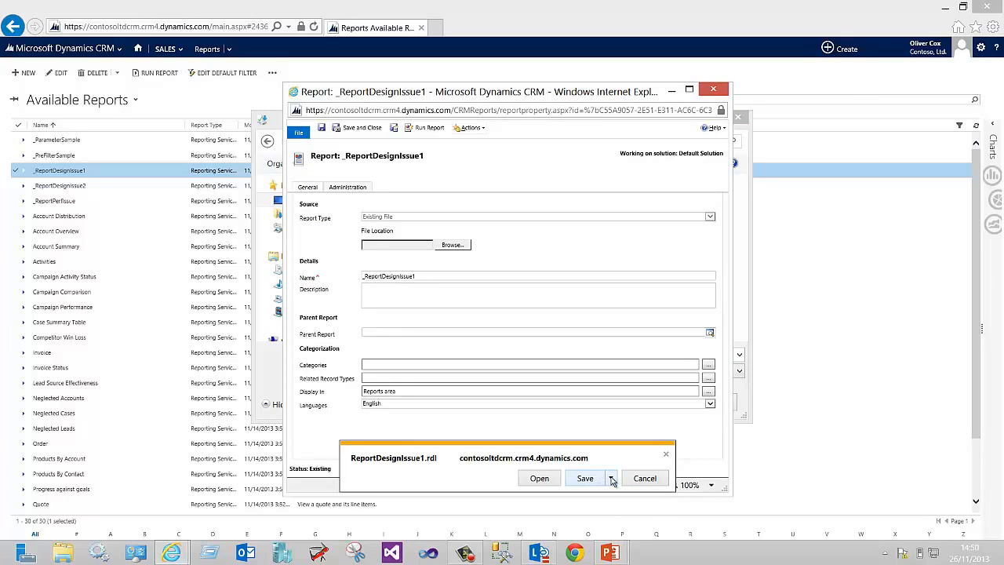
click(612, 477)
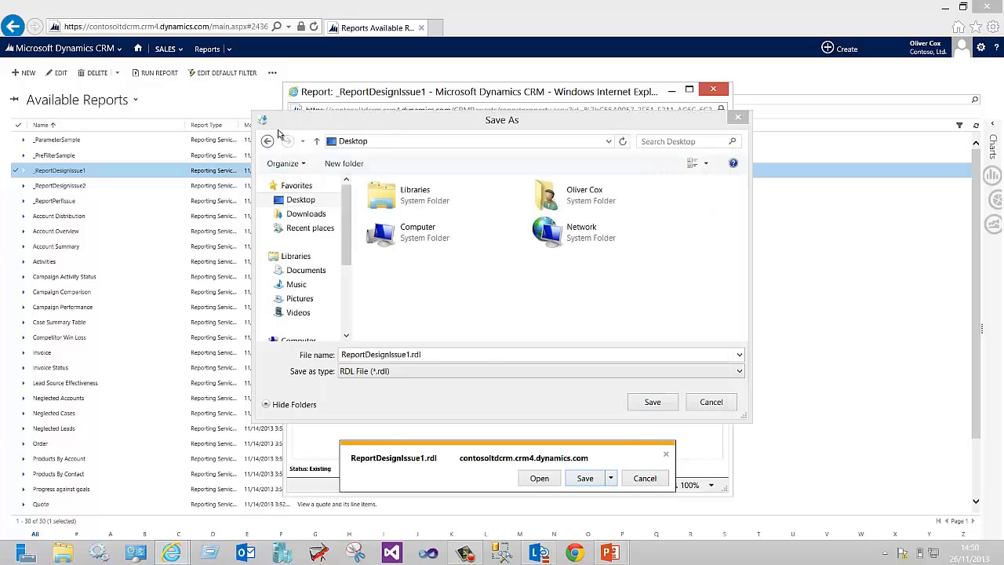
click(652, 402)
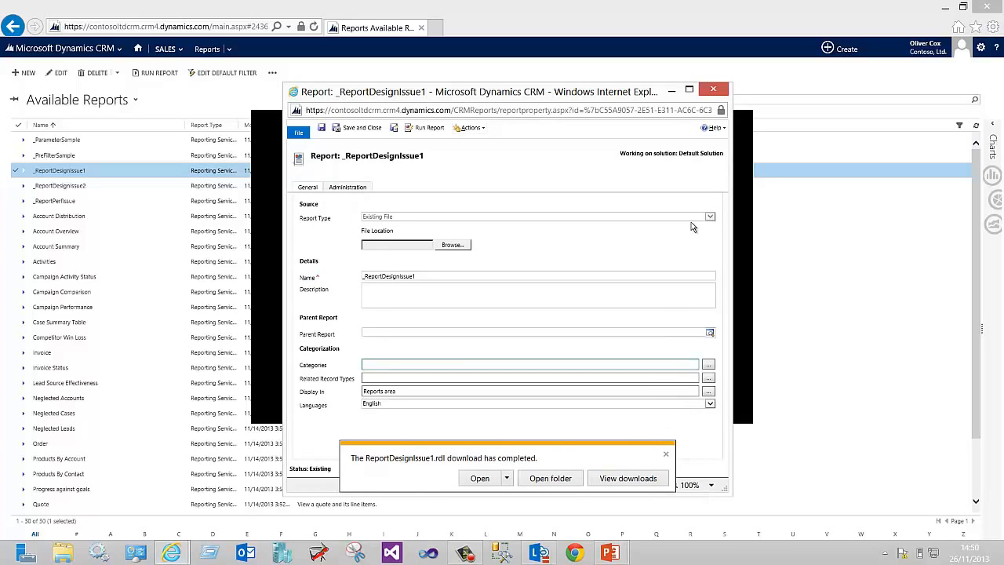
click(666, 453)
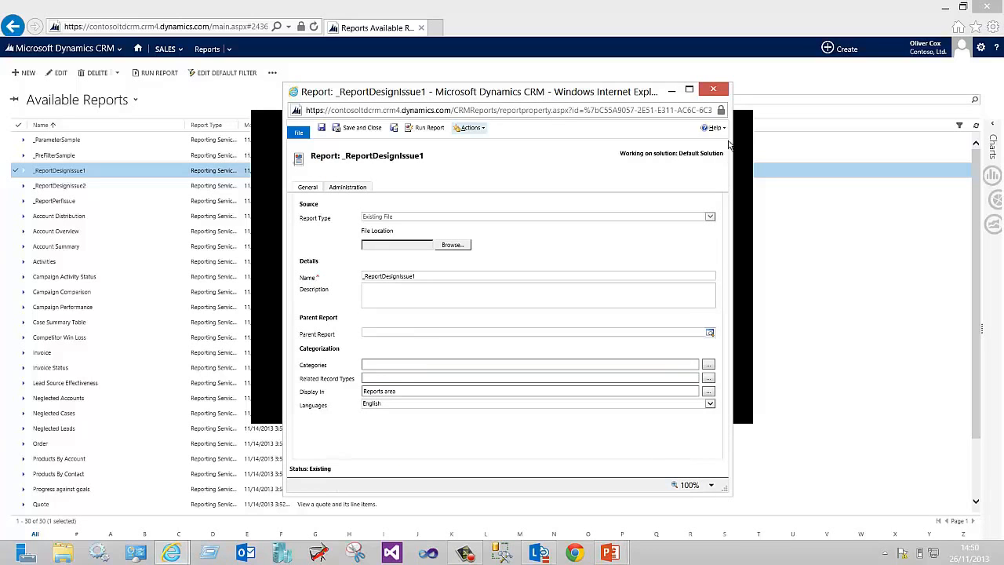
click(713, 89)
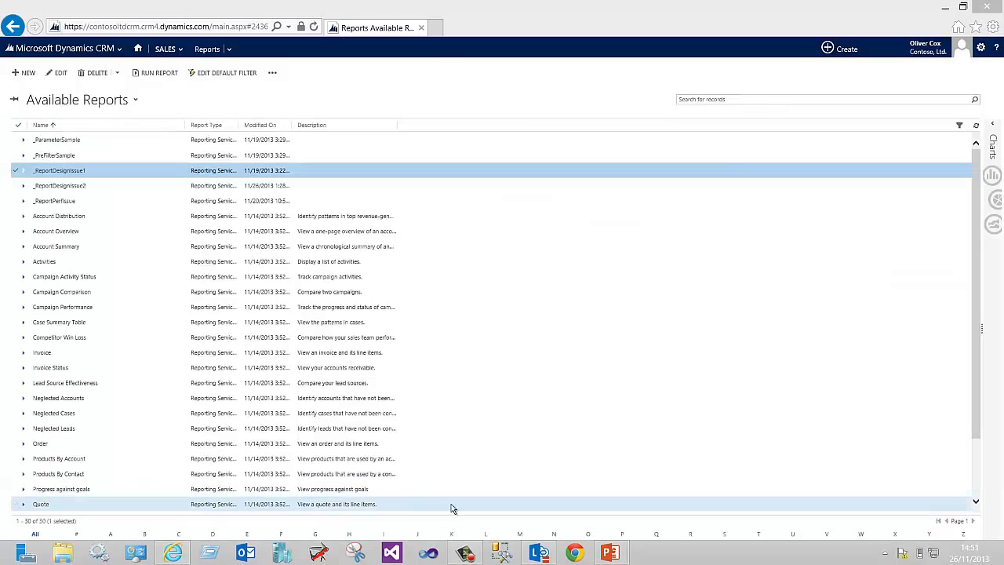
Step: Switch to Visual Studio 2010 Shell, showing the Start Page with CRMReports listed
click(428, 551)
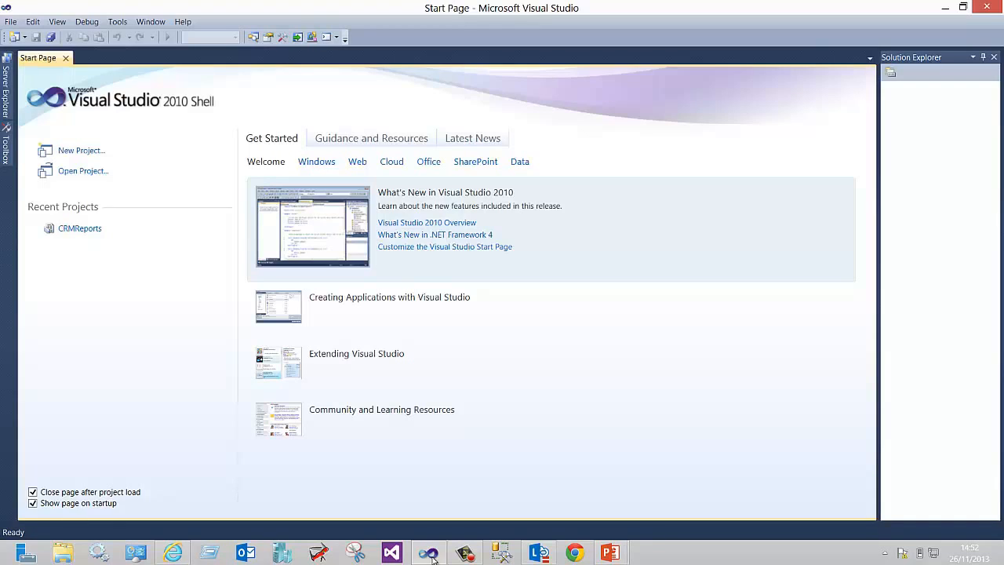
mouse_move(160, 538)
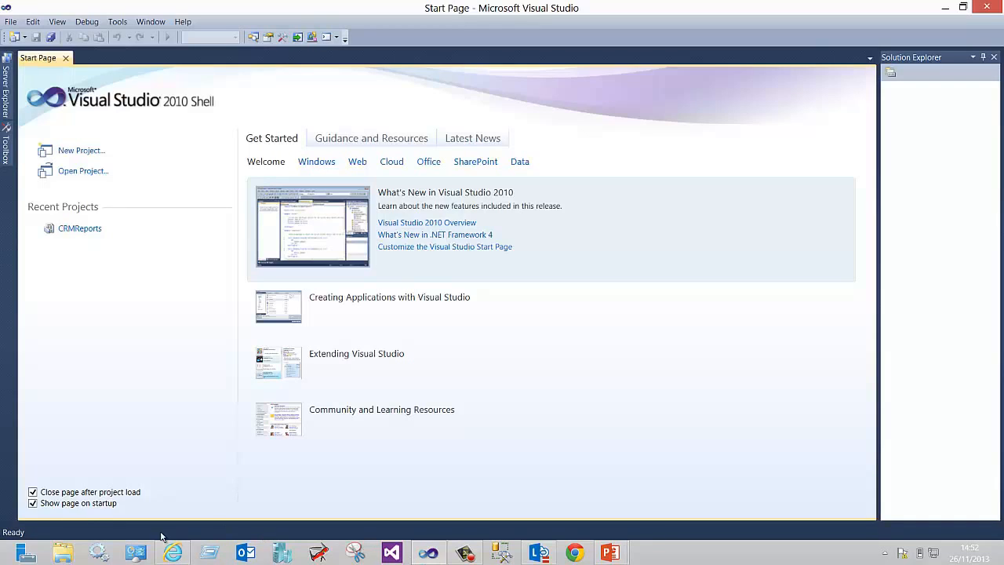
mouse_move(82, 150)
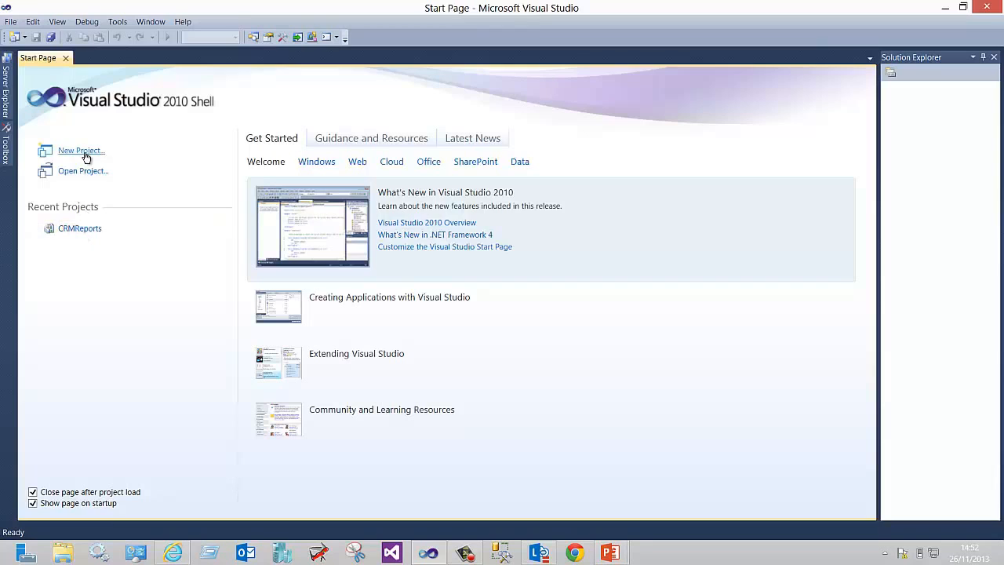
Step: Create a new Report Server Project named TestReporting
click(81, 150)
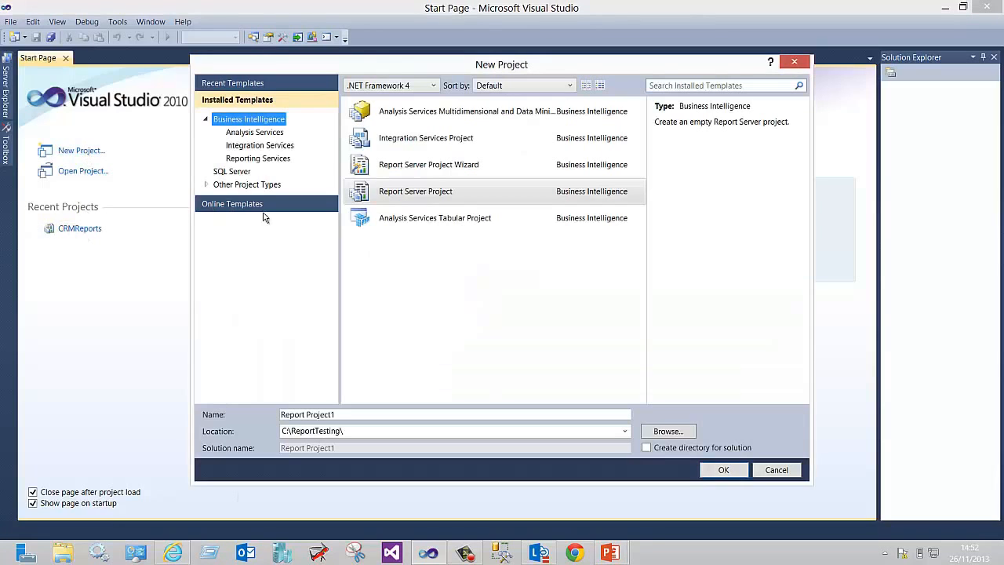
click(428, 190)
text(TestReporti)
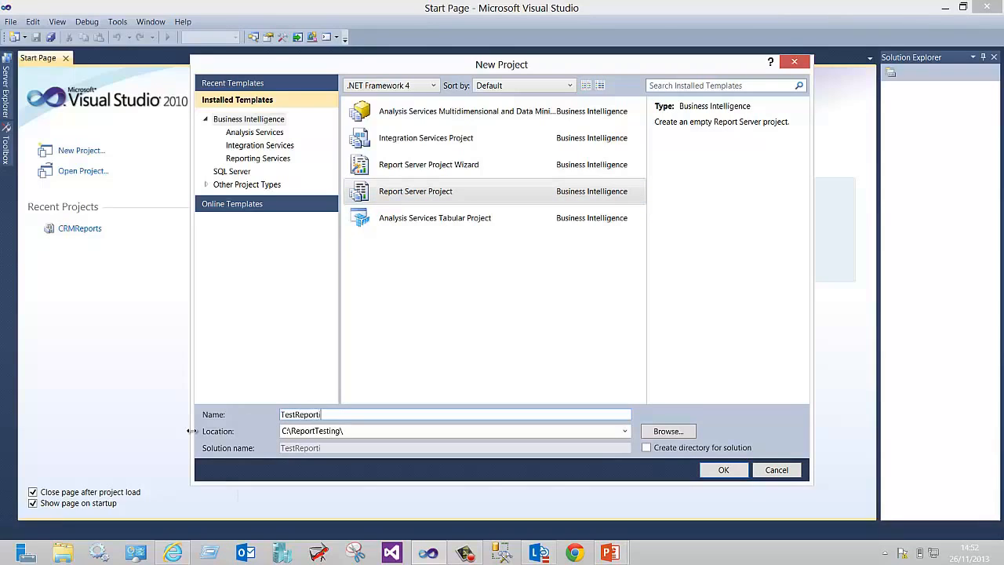
click(723, 469)
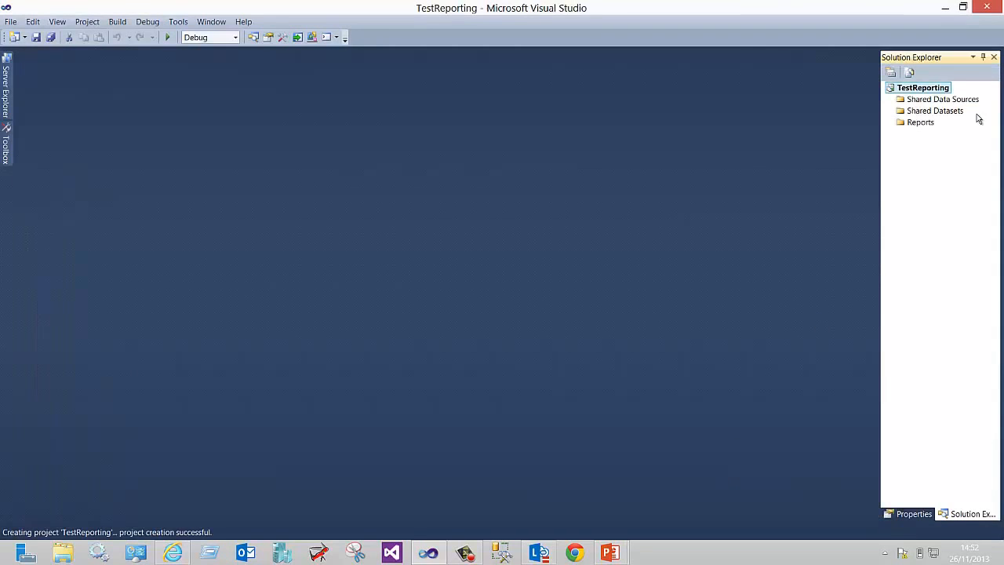
Step: Add ReportDesignIssue1.rdl from the Desktop to Reports and open it in the designer
click(920, 123)
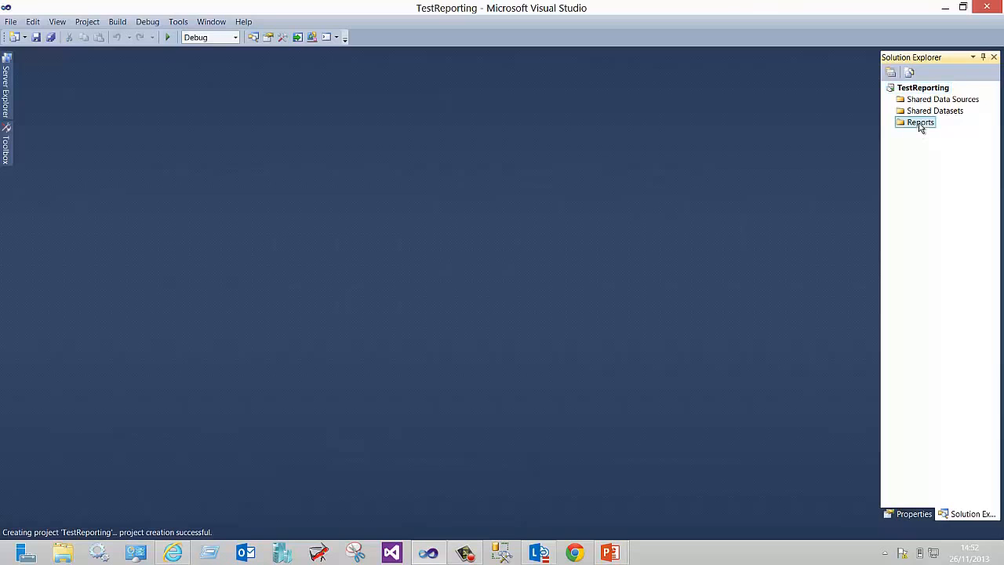
right_click(920, 122)
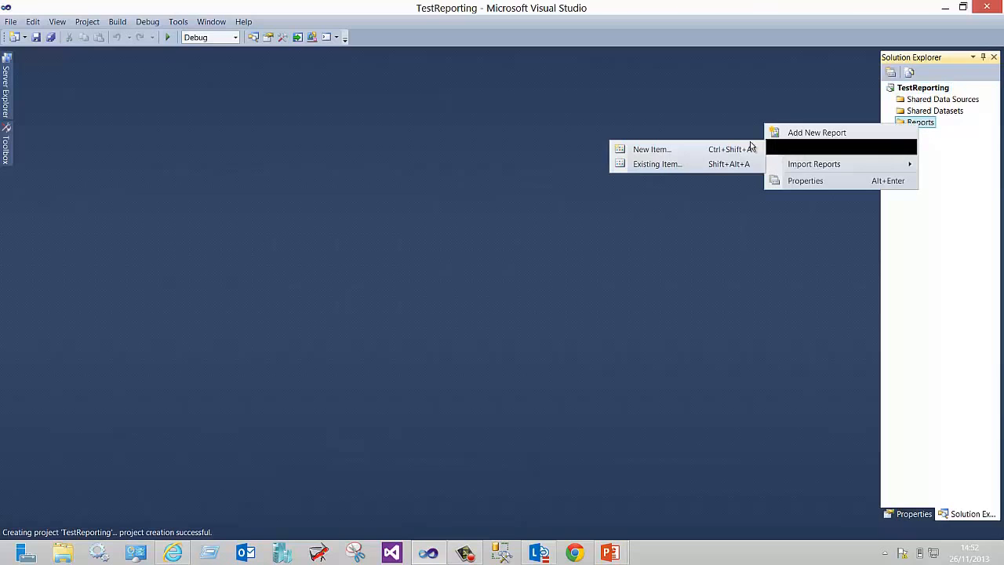
click(656, 163)
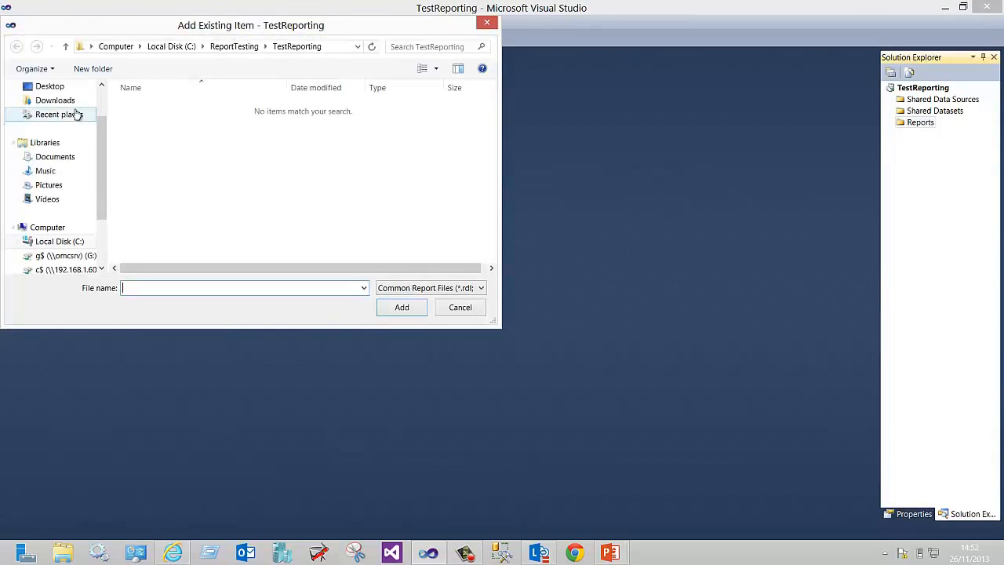
click(48, 86)
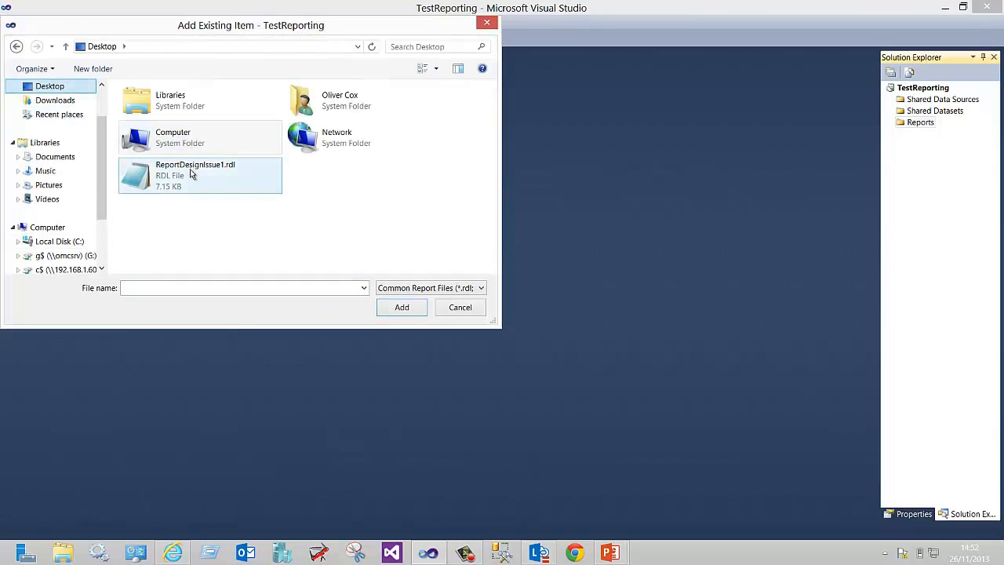
click(199, 175)
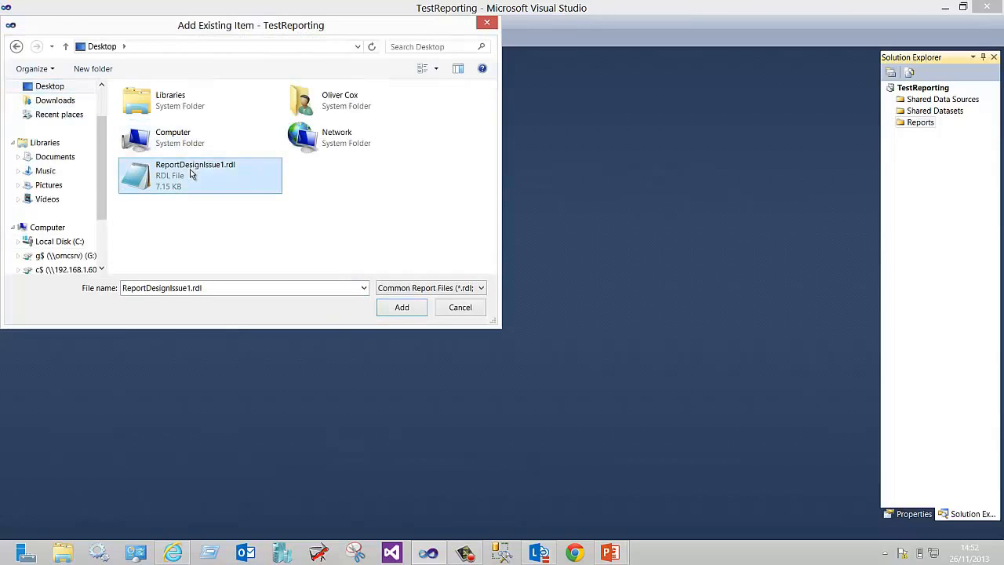
click(401, 307)
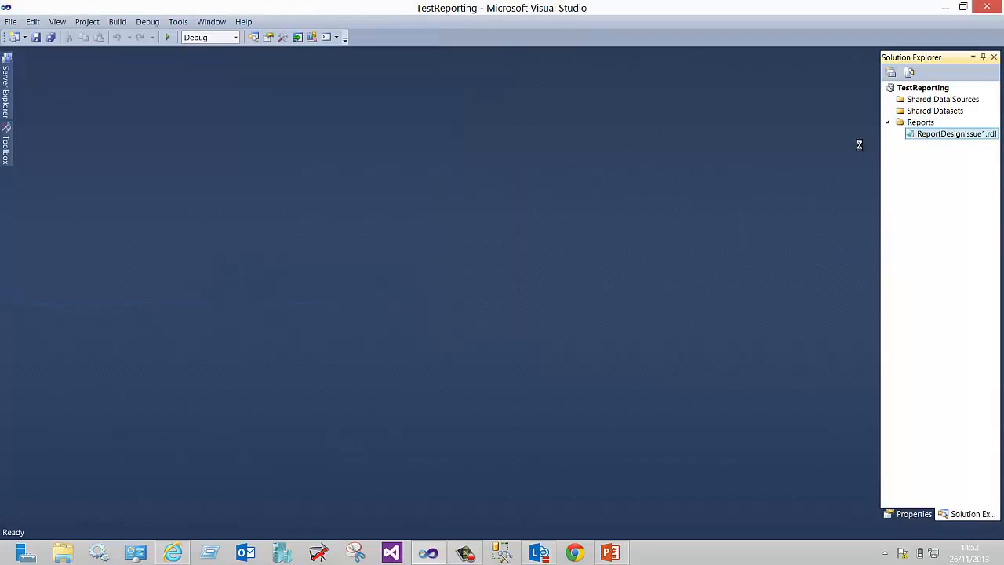
double_click(954, 134)
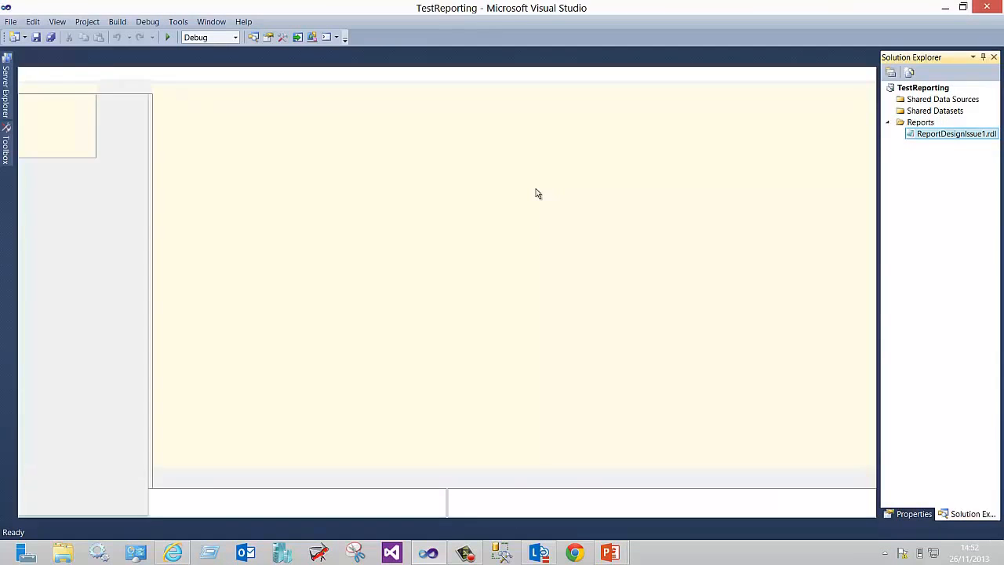
Step: Set the CRMOnline data source credentials to 'Use this user name and password'
double_click(954, 133)
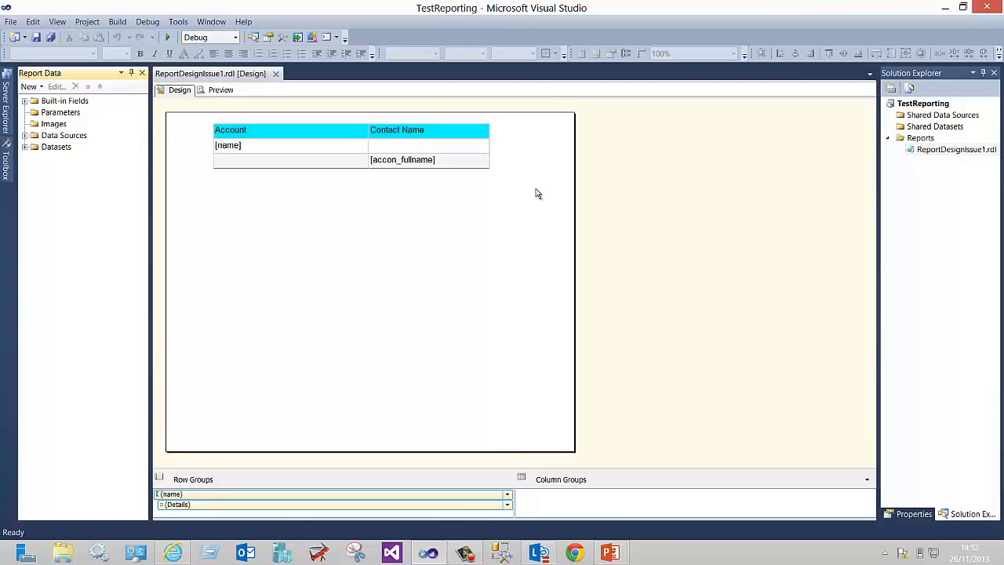
mouse_move(299, 263)
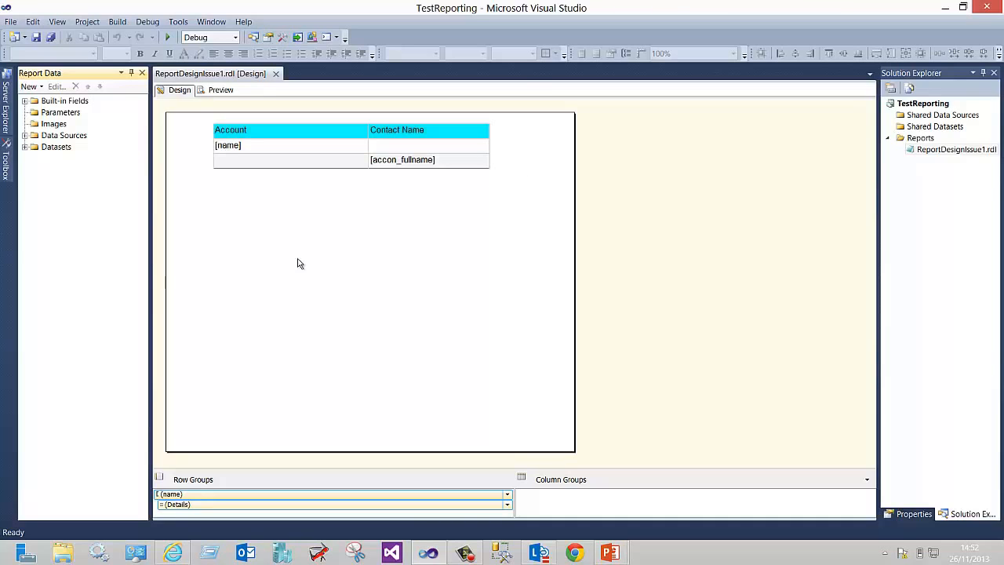
mouse_move(198, 104)
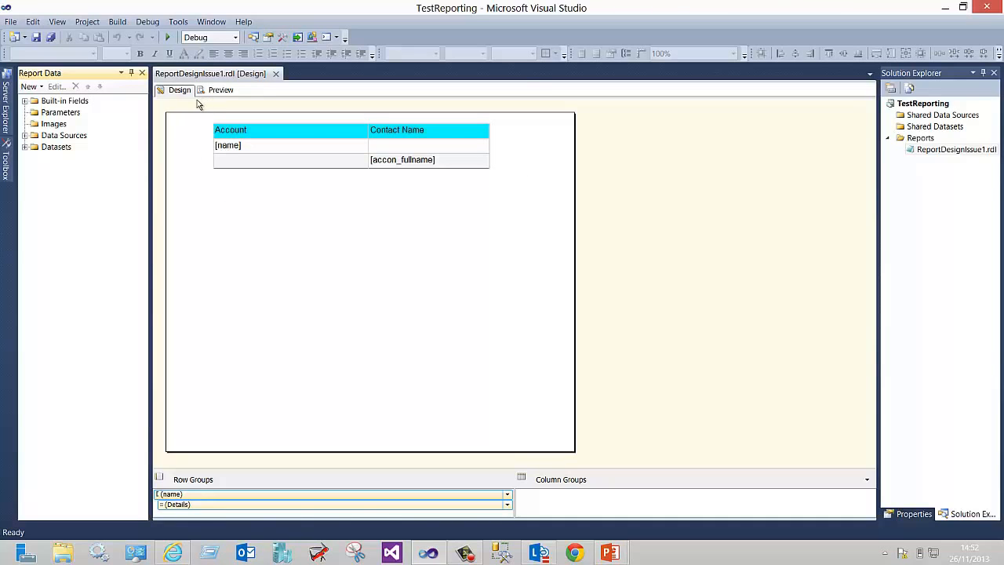
click(26, 135)
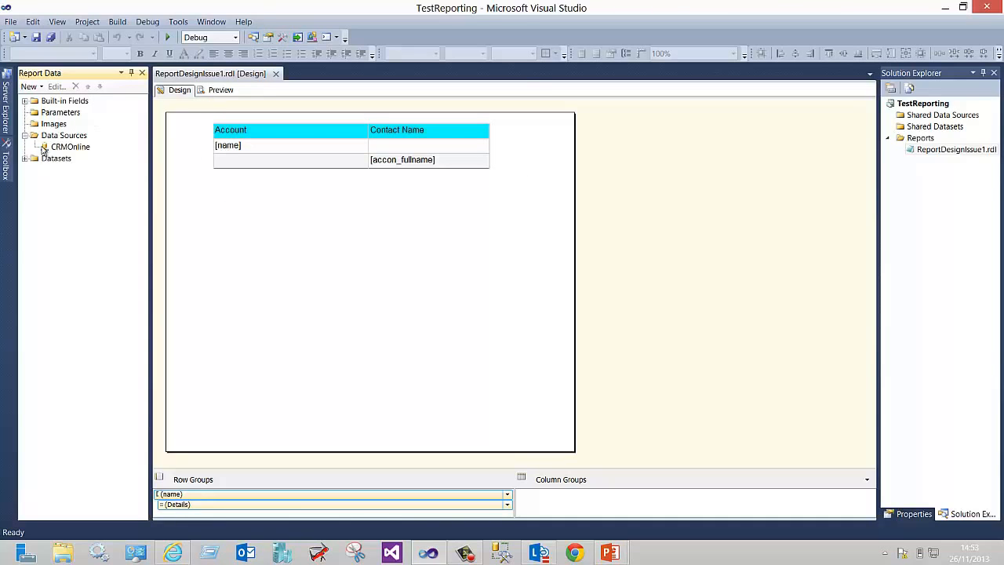
double_click(70, 147)
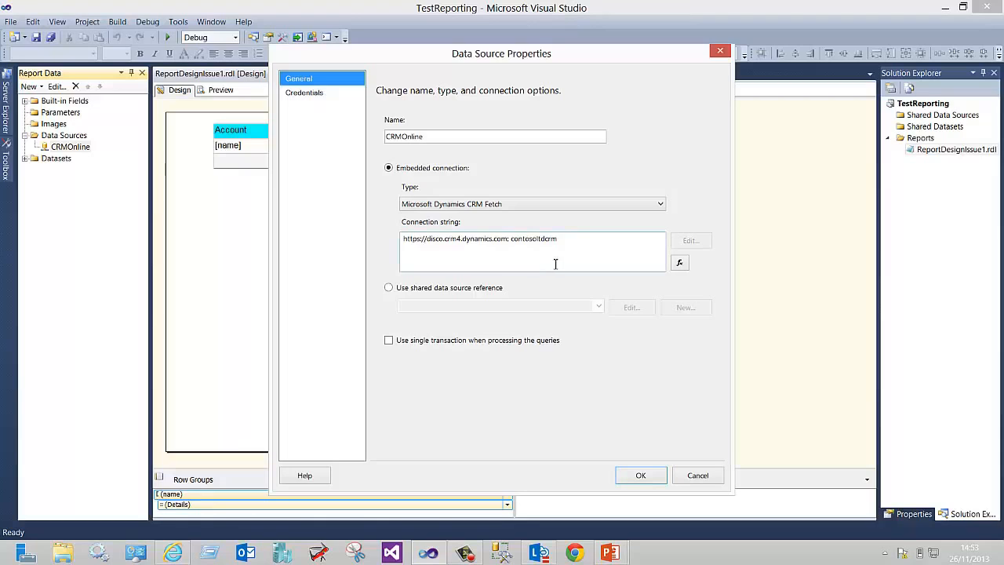
double_click(534, 238)
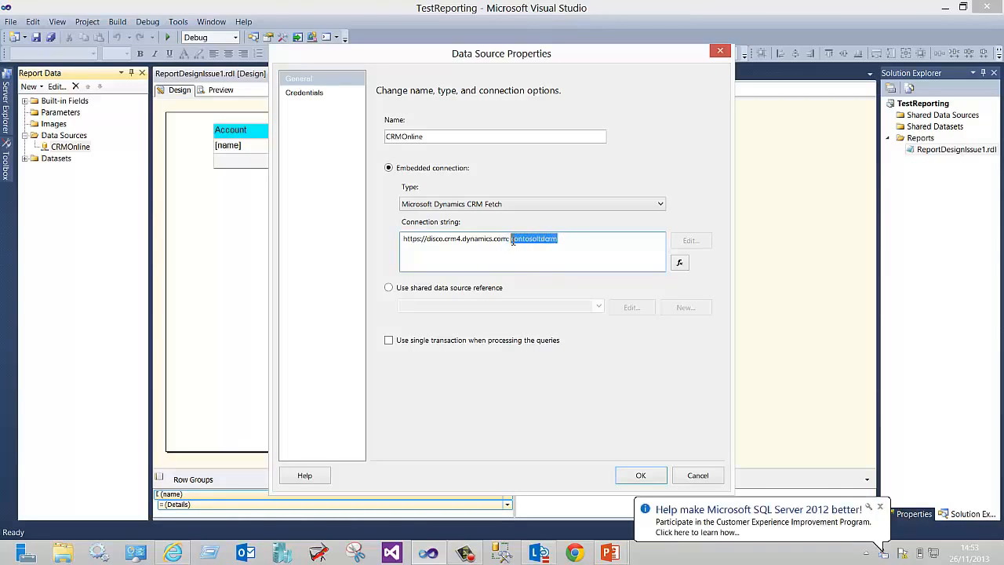
click(304, 92)
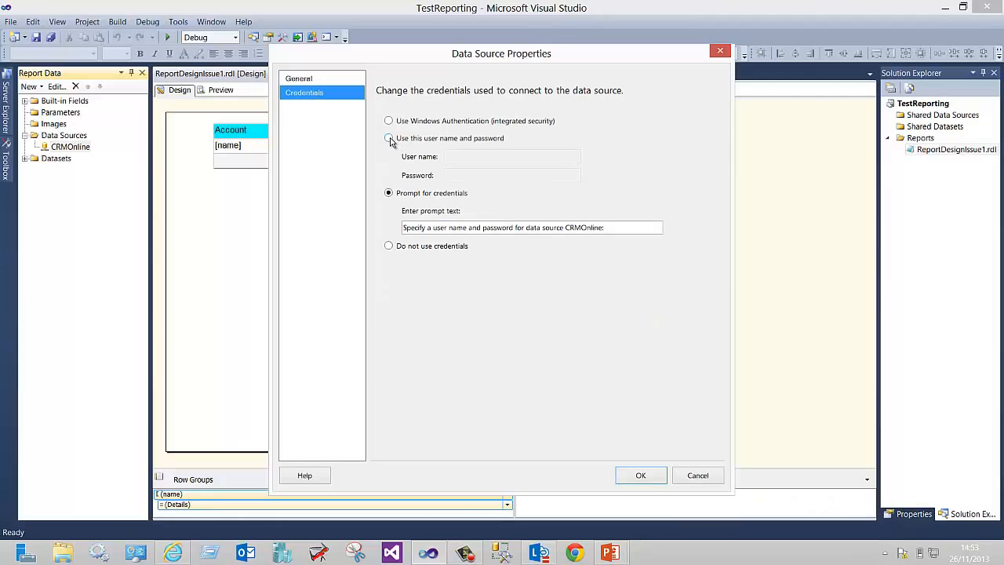
click(388, 139)
text(dcox@)
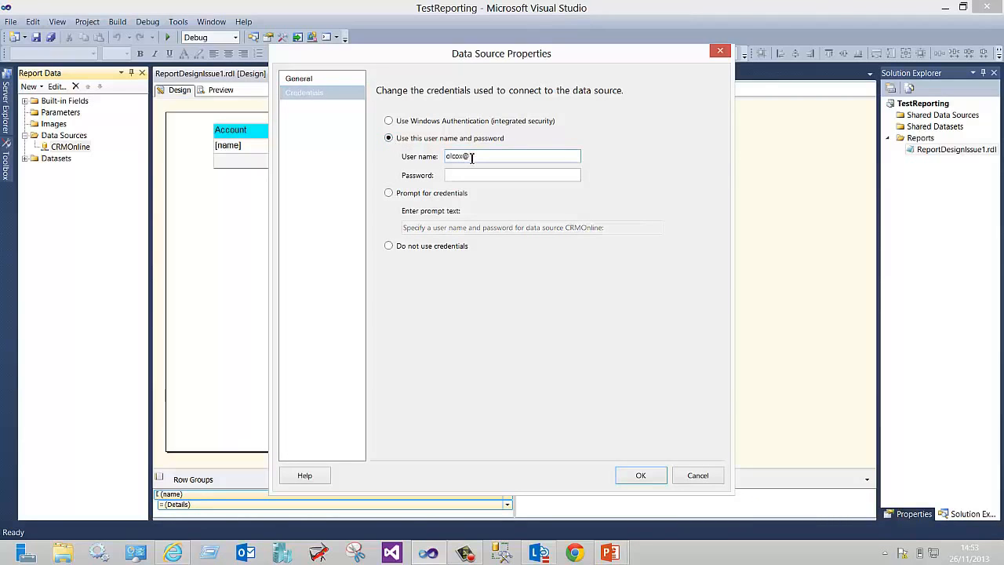
click(640, 476)
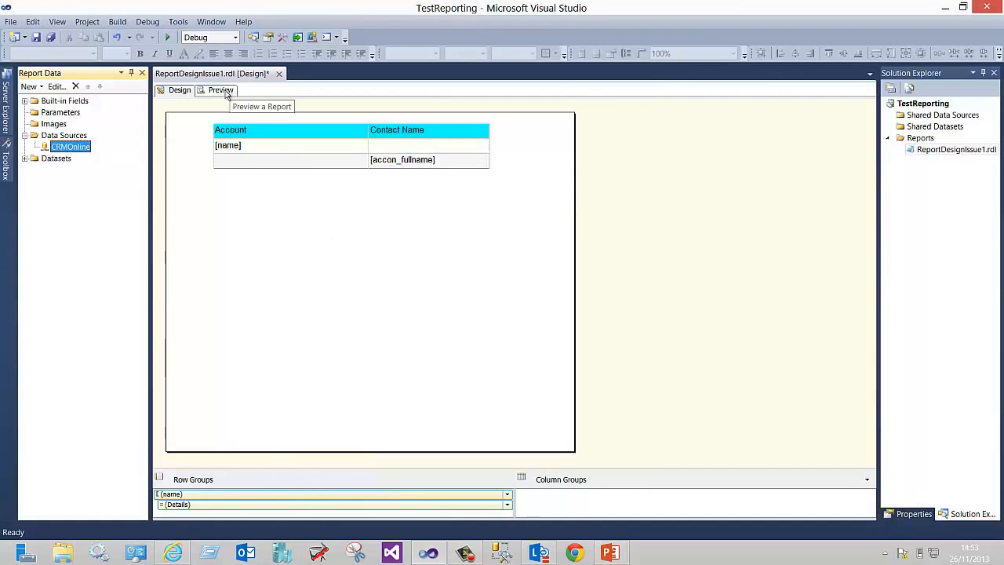
click(221, 90)
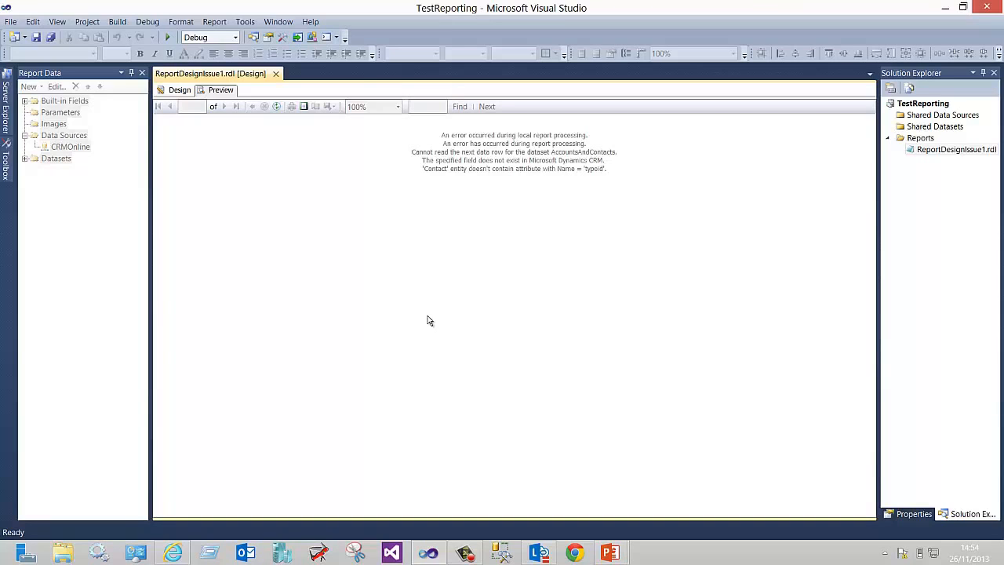
mouse_move(599, 175)
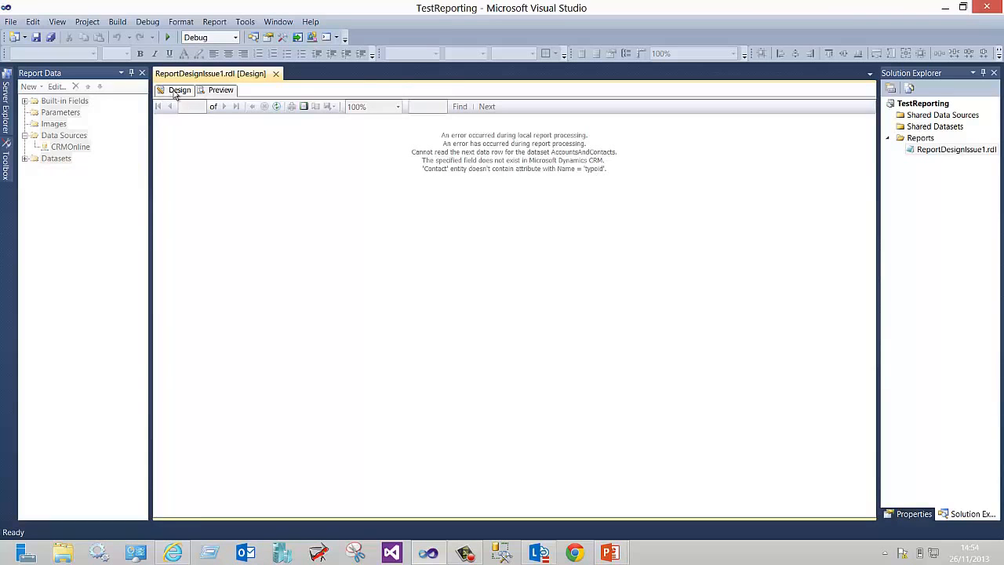
click(179, 89)
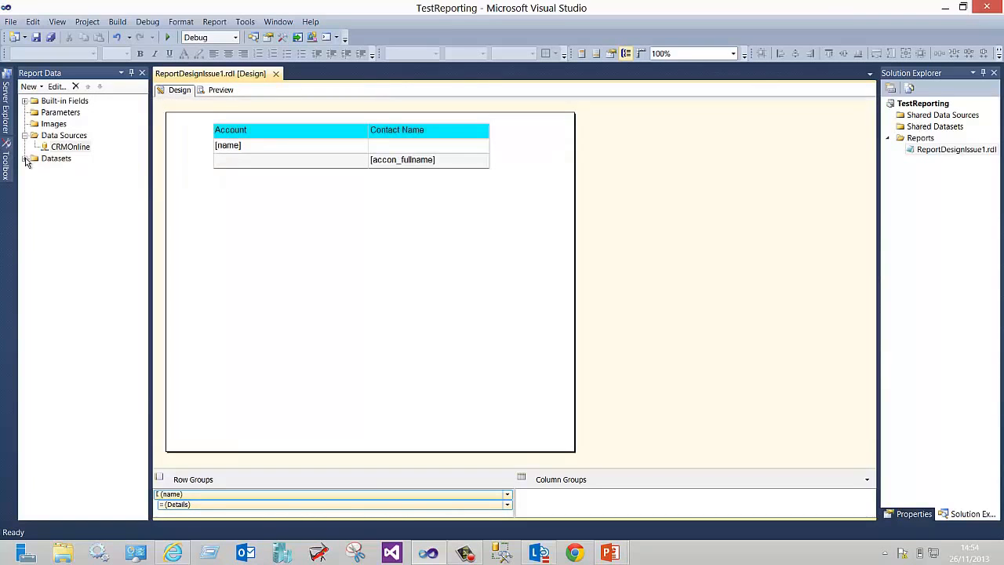
Step: Run Refresh Fields on the AccountsAndContacts dataset properties and confirm with OK
click(26, 157)
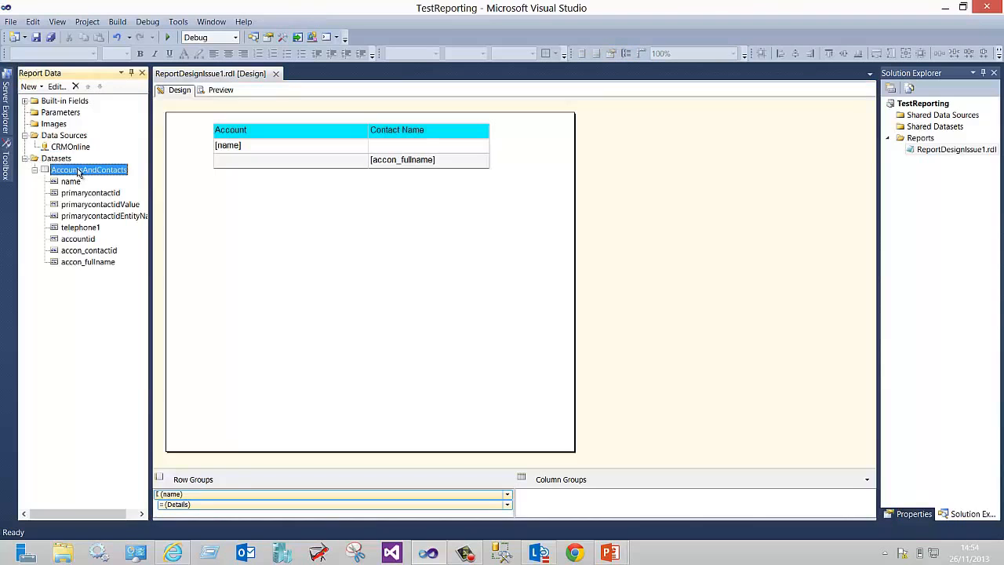
double_click(88, 170)
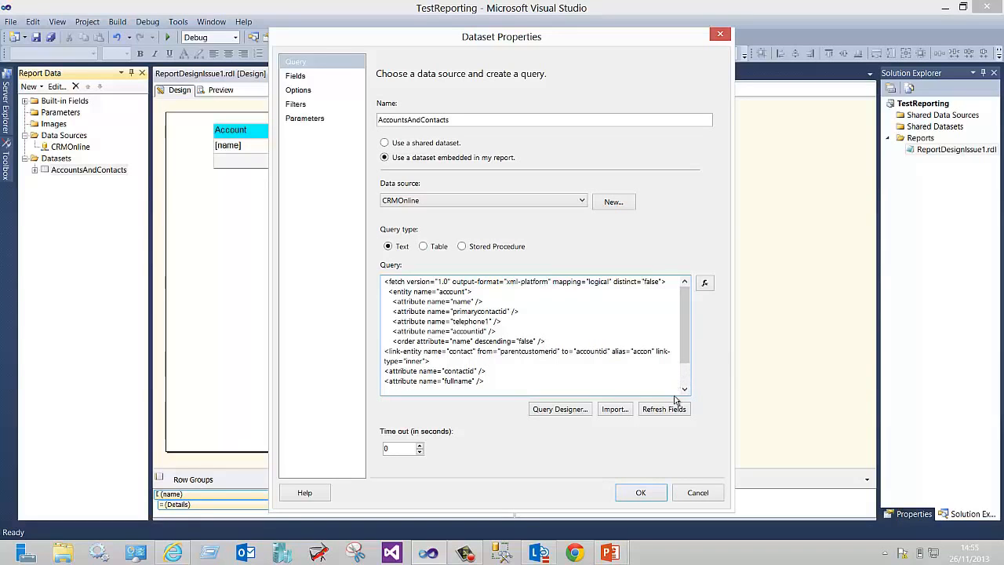
click(663, 409)
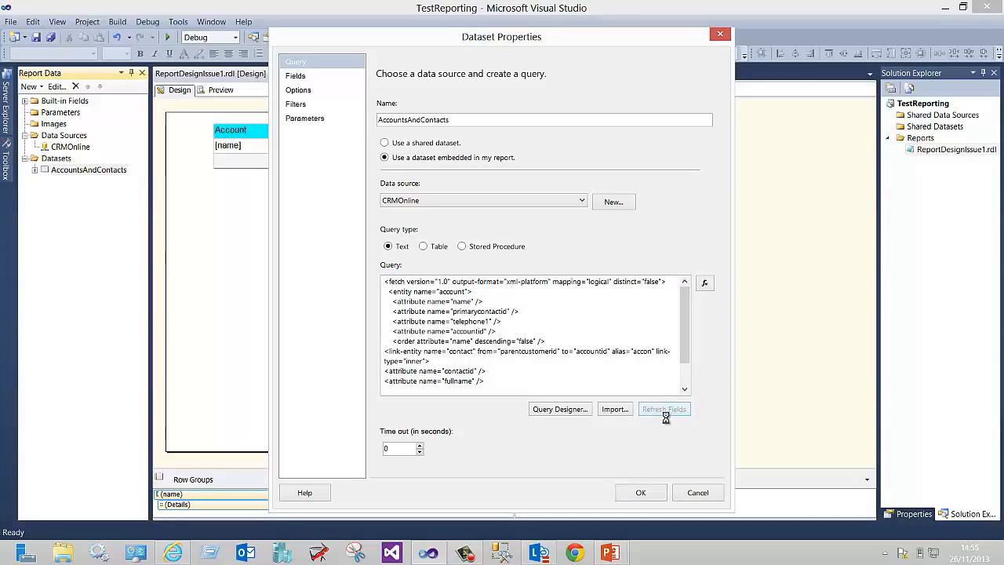
click(663, 409)
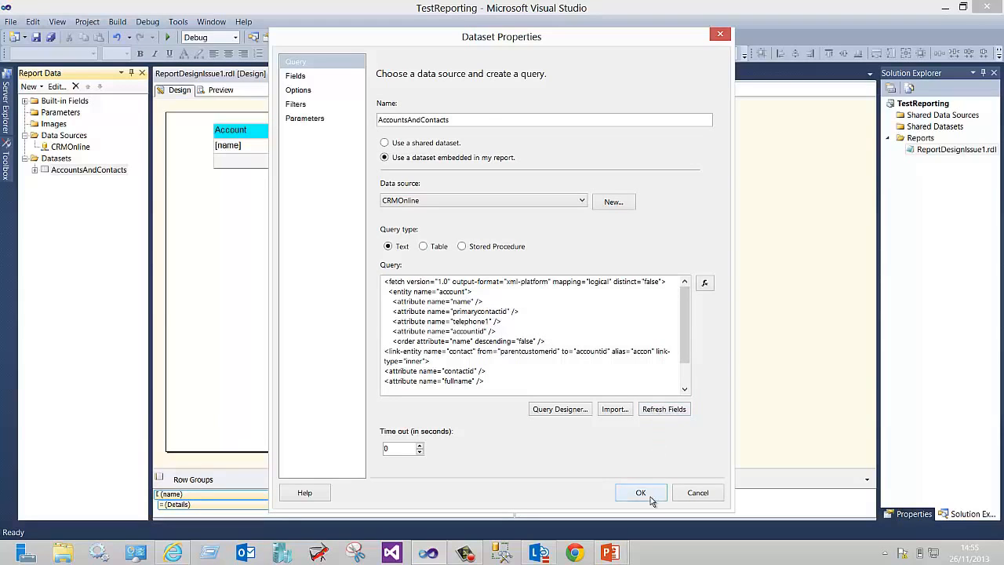
click(640, 493)
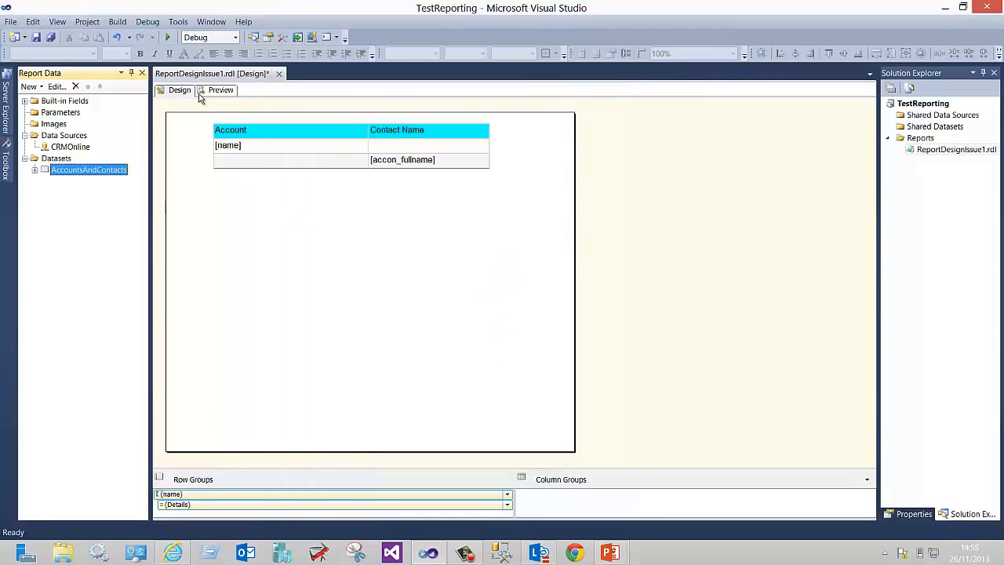
click(220, 89)
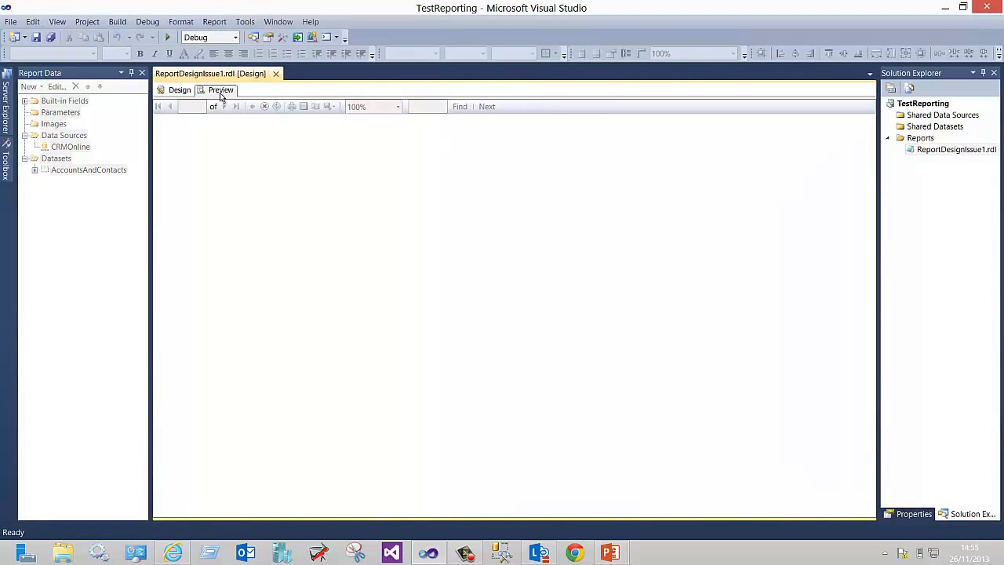
click(220, 90)
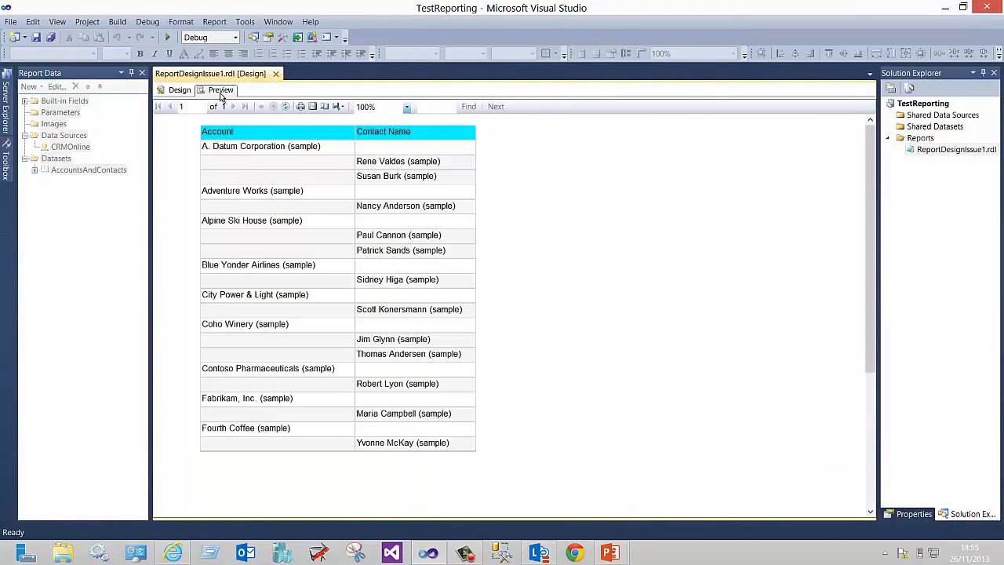
mouse_move(535, 185)
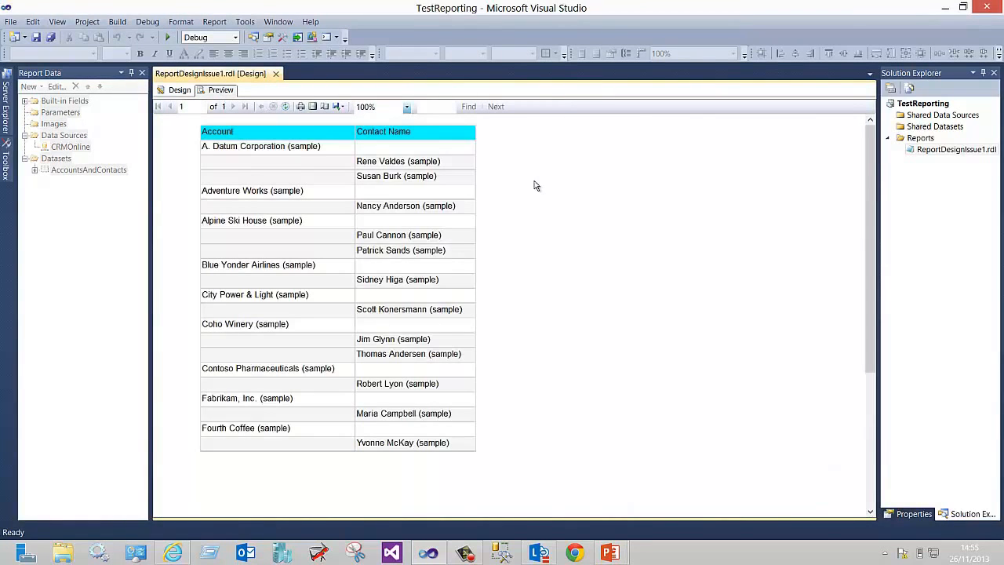
mouse_move(527, 185)
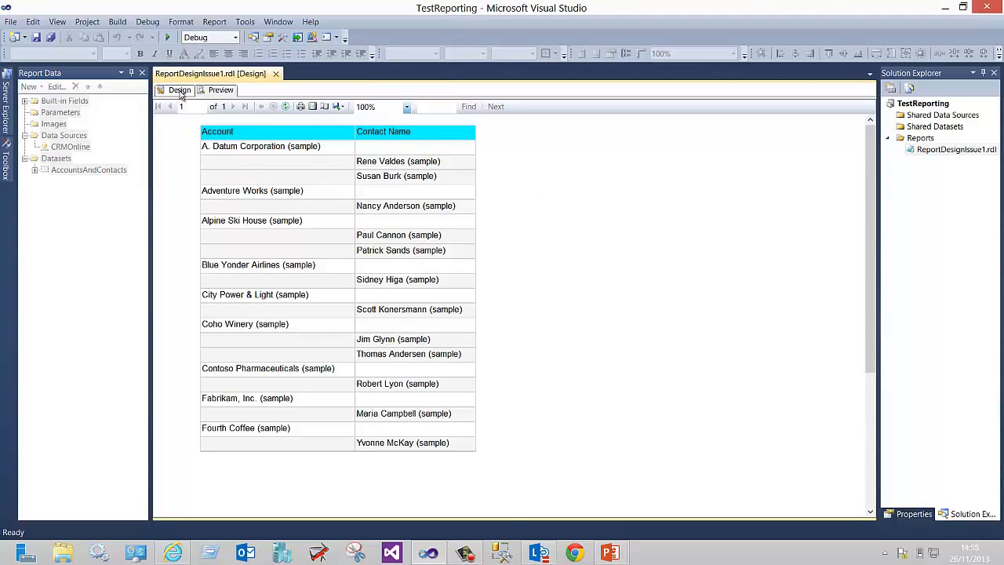
click(179, 90)
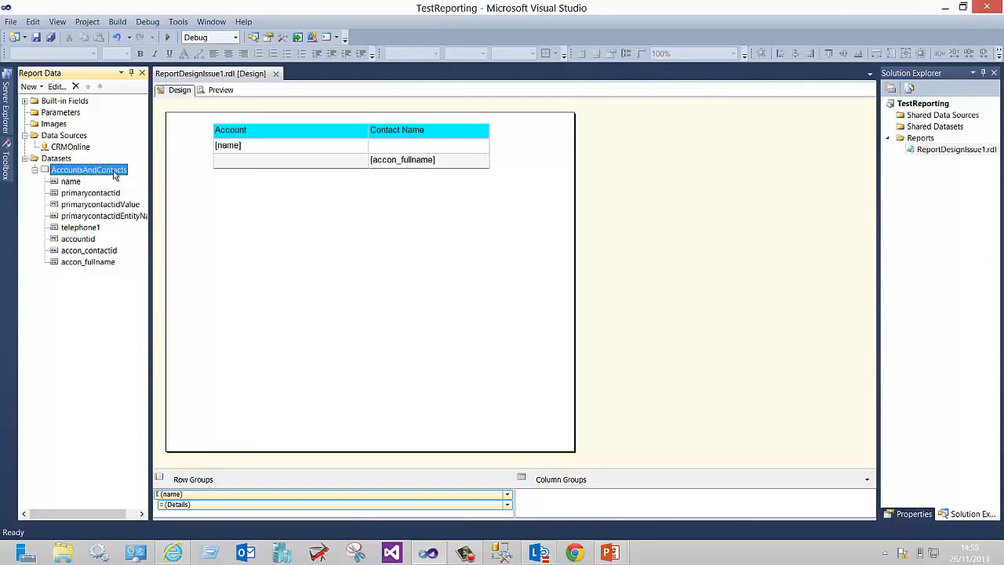
mouse_move(231, 219)
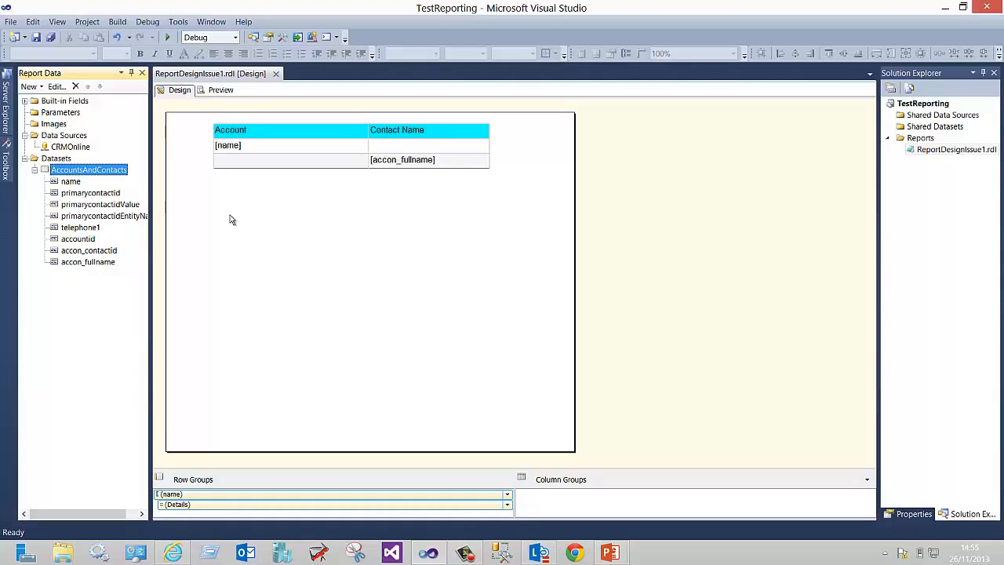
mouse_move(244, 231)
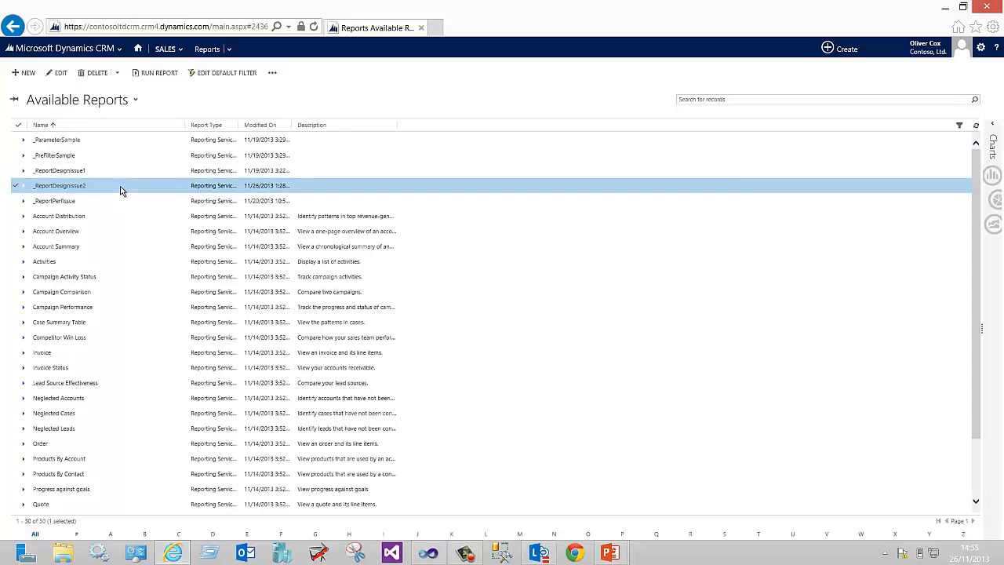
Step: Run _ReportDesignIssue2, inspect the #Error column and chart, and close the viewer
click(159, 72)
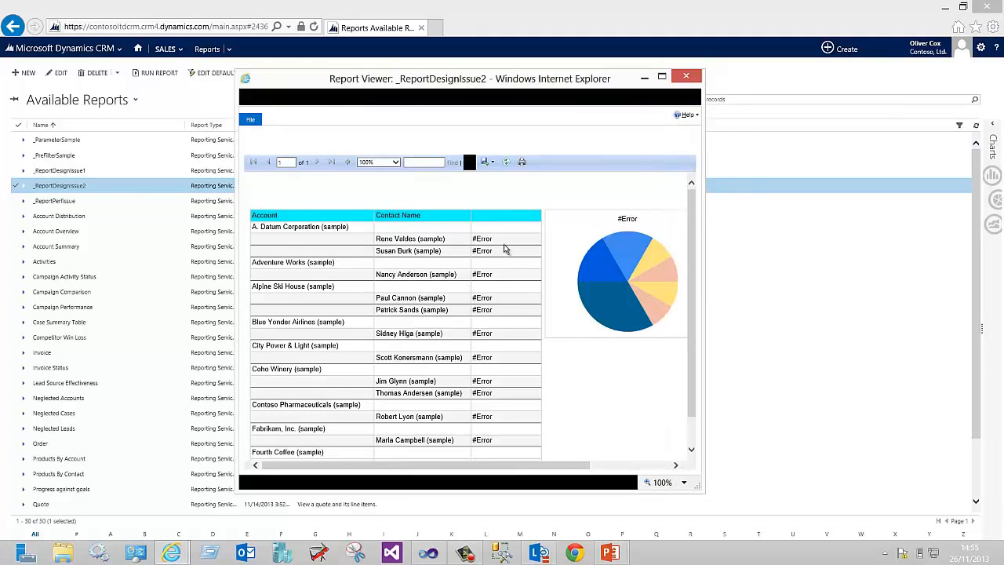
mouse_move(499, 298)
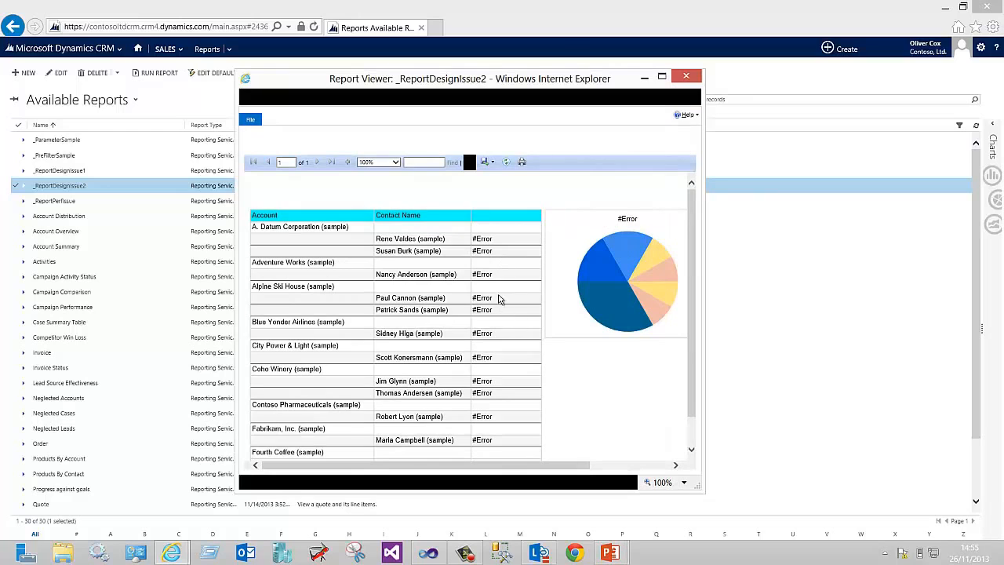
mouse_move(643, 271)
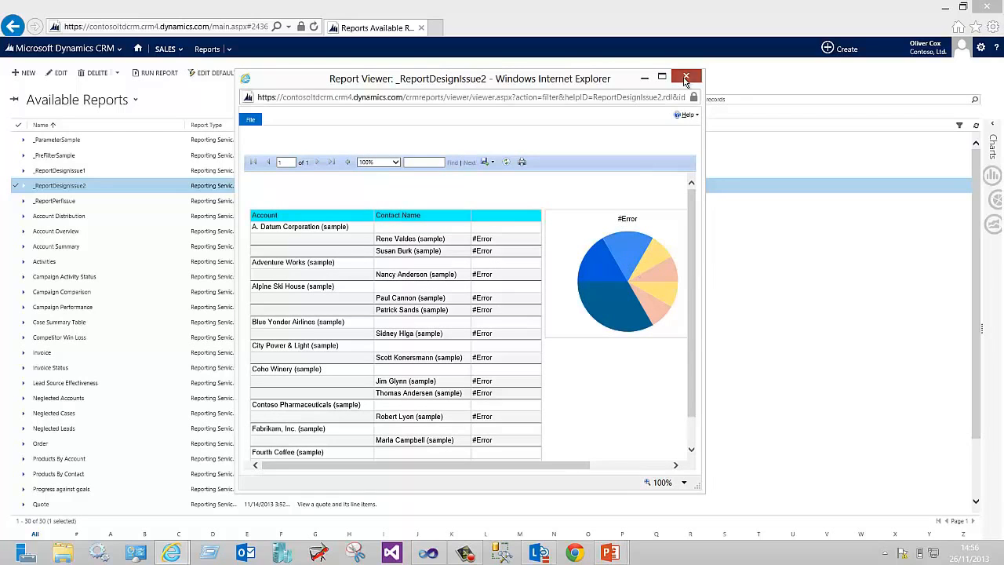
click(686, 78)
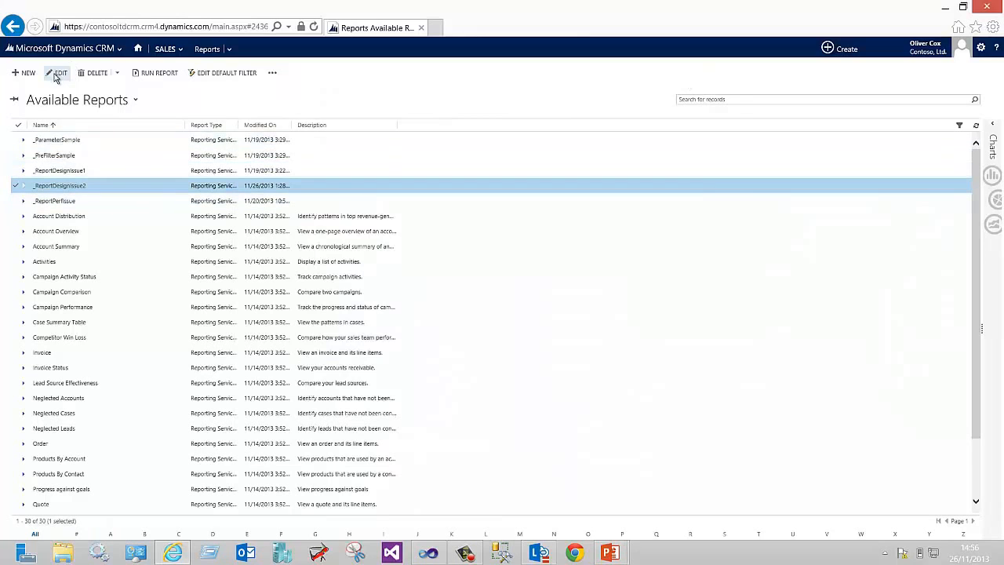
Step: Save ReportDesignIssue2.rdl to the Desktop using the record's Download Report action
click(60, 72)
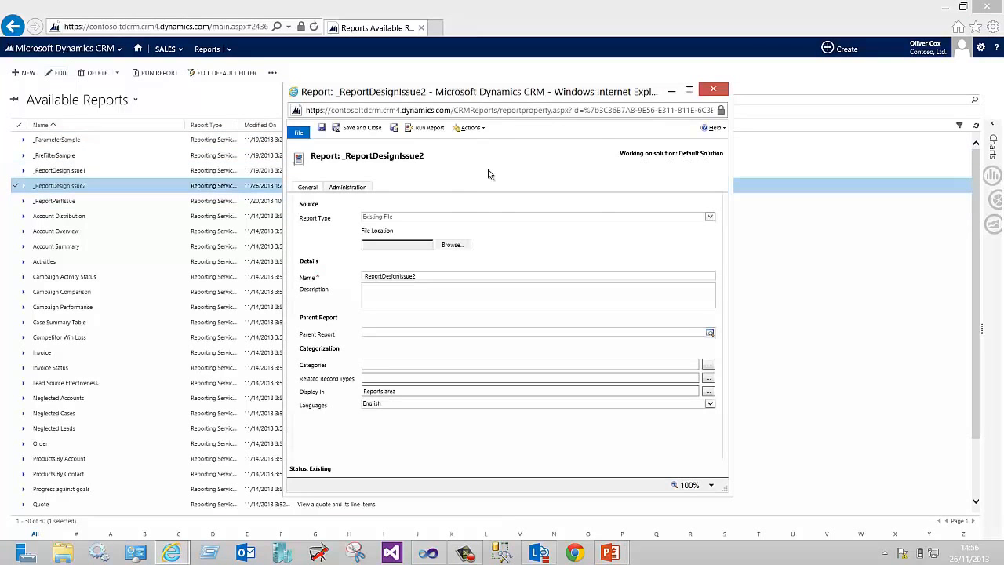
click(470, 127)
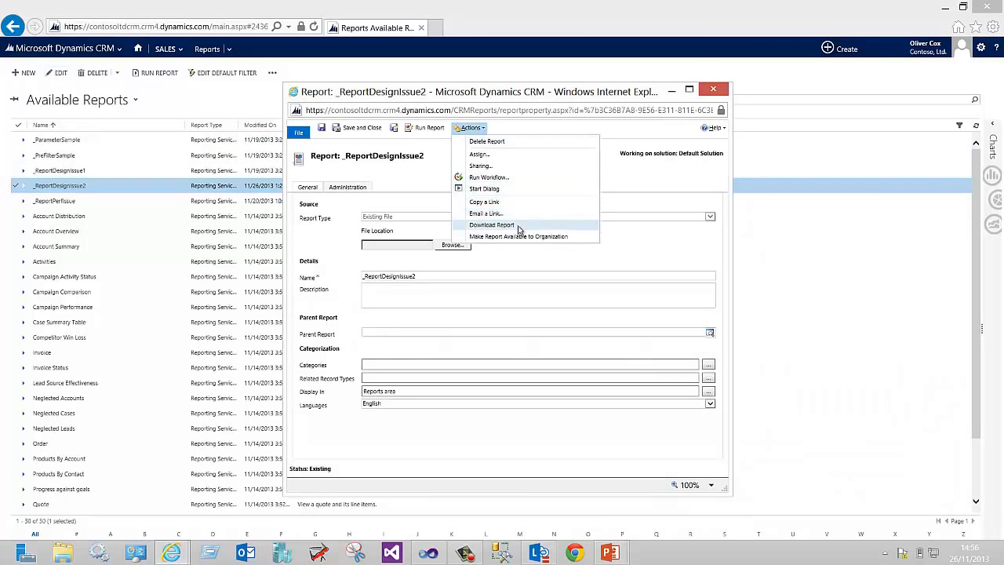
click(492, 225)
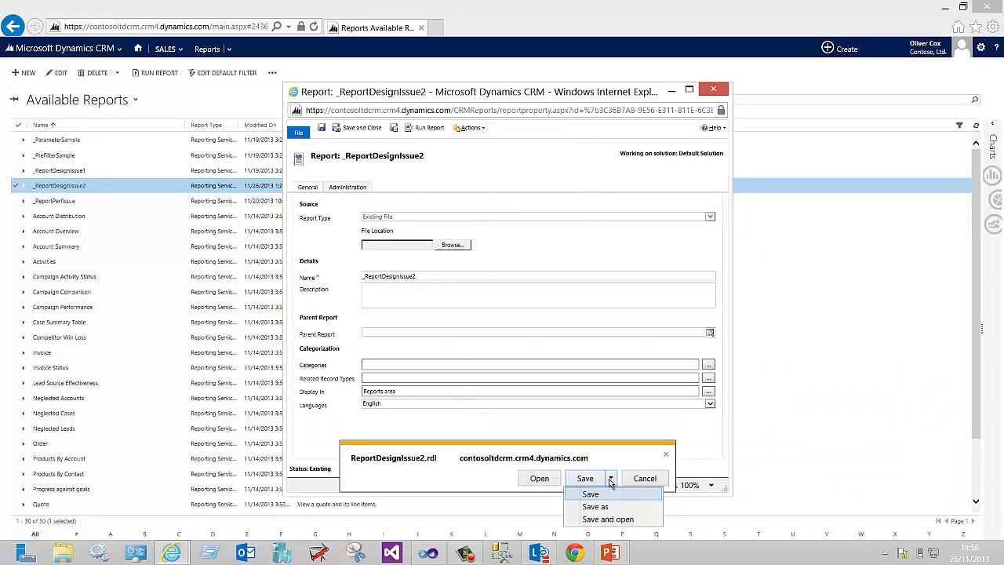
click(595, 506)
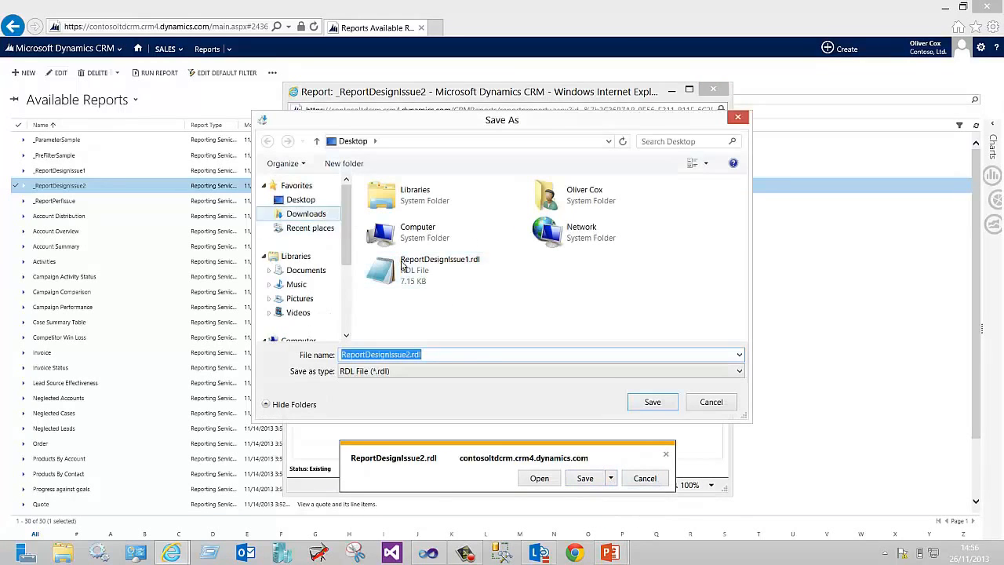
click(652, 402)
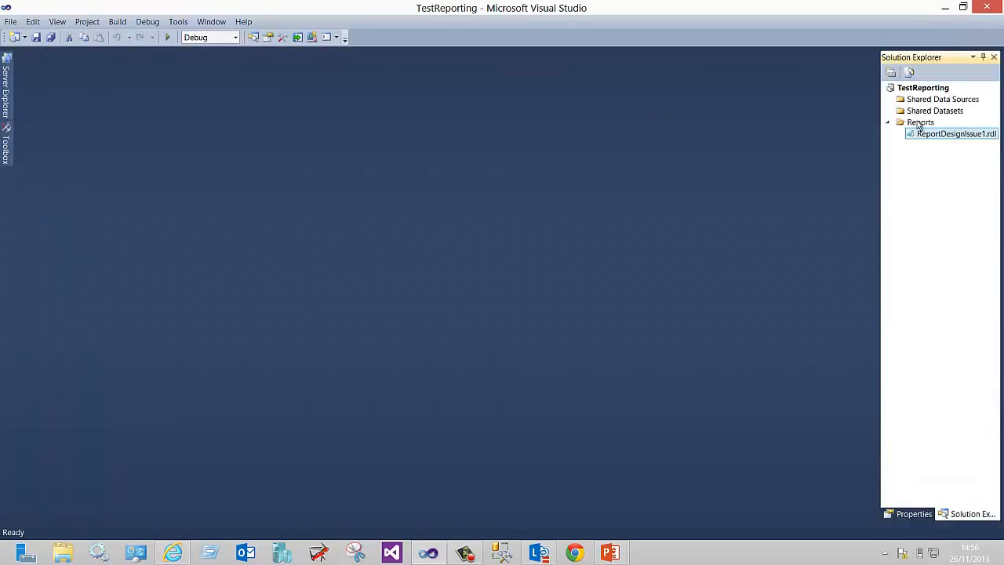
Step: Add ReportDesignIssue2.rdl as an existing item under Reports and open it
right_click(920, 123)
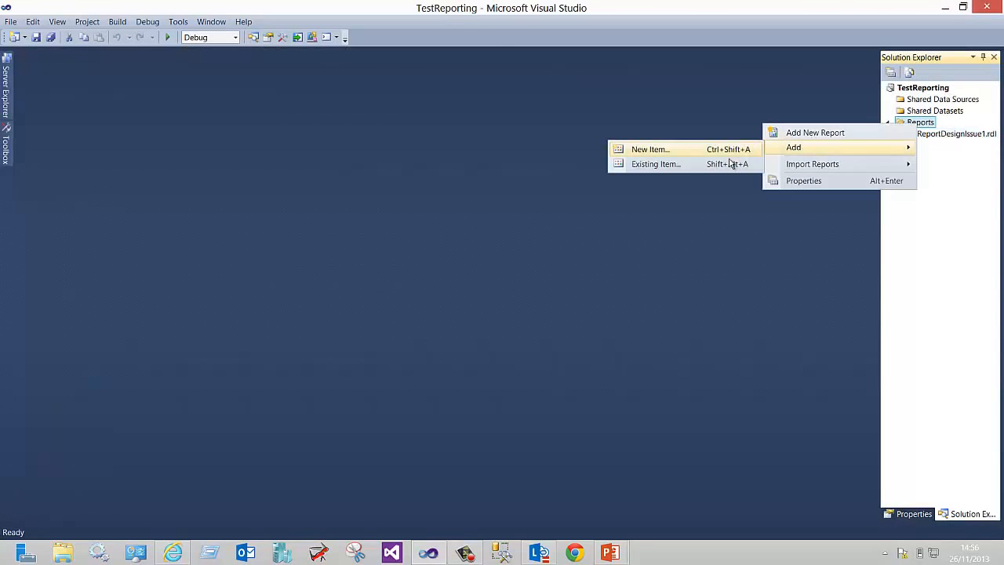
click(814, 132)
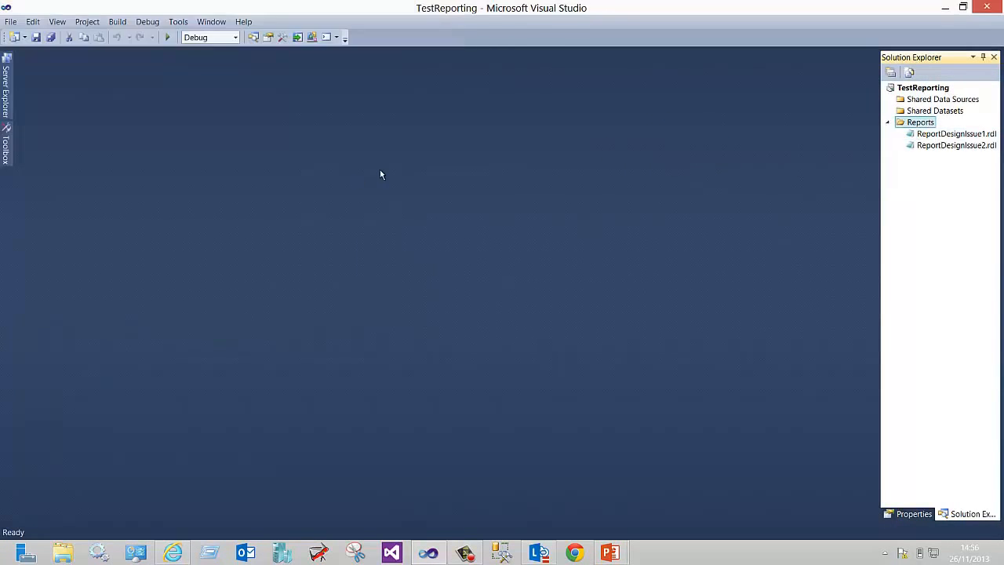
click(956, 145)
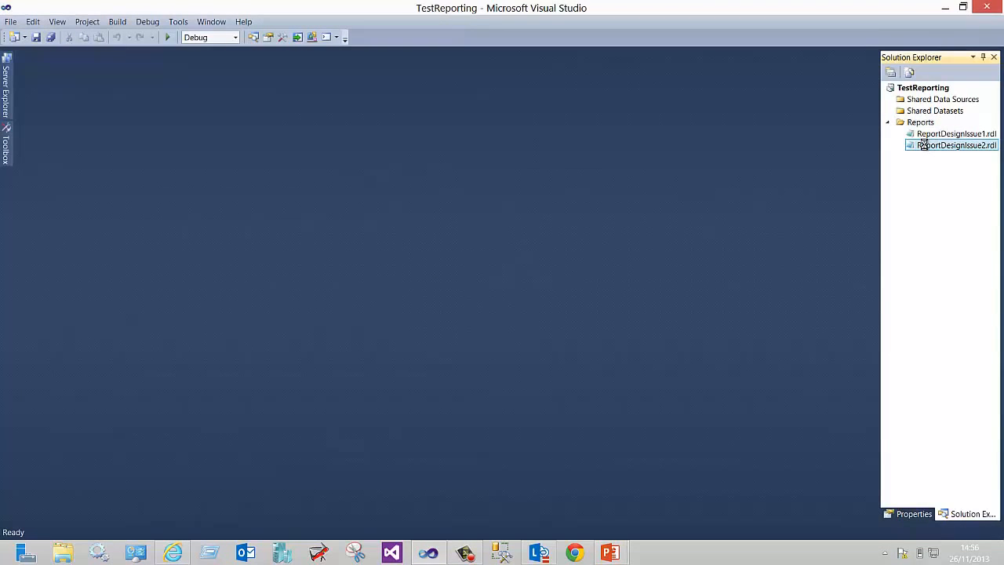
double_click(955, 145)
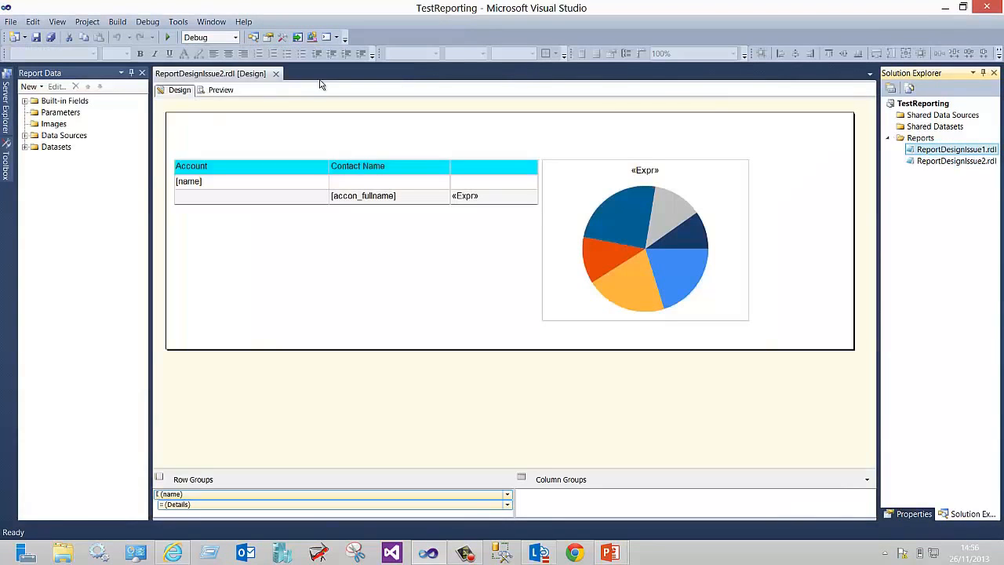
Step: Review the CRMOnline connection string and Credentials page, then confirm with OK
click(26, 135)
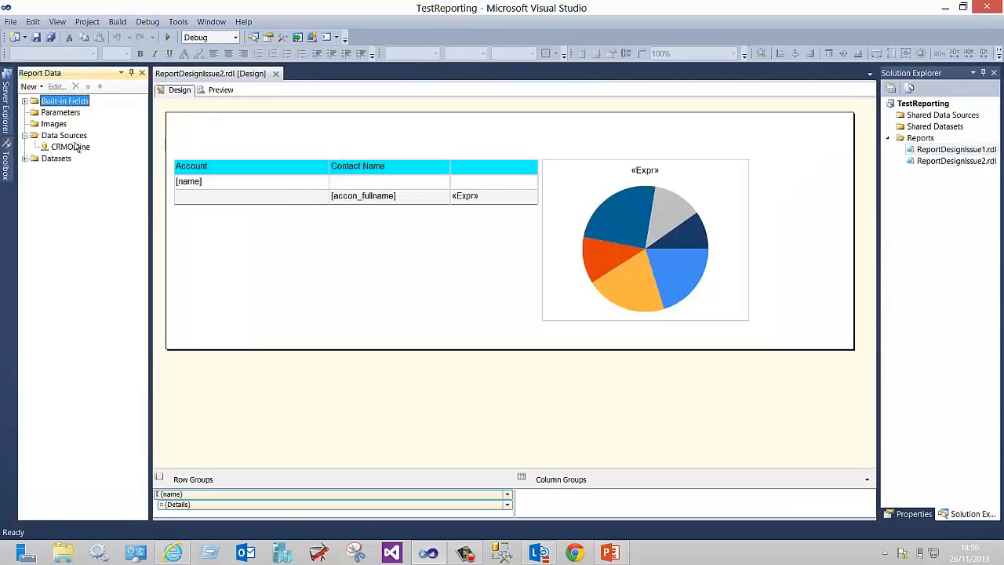
double_click(71, 147)
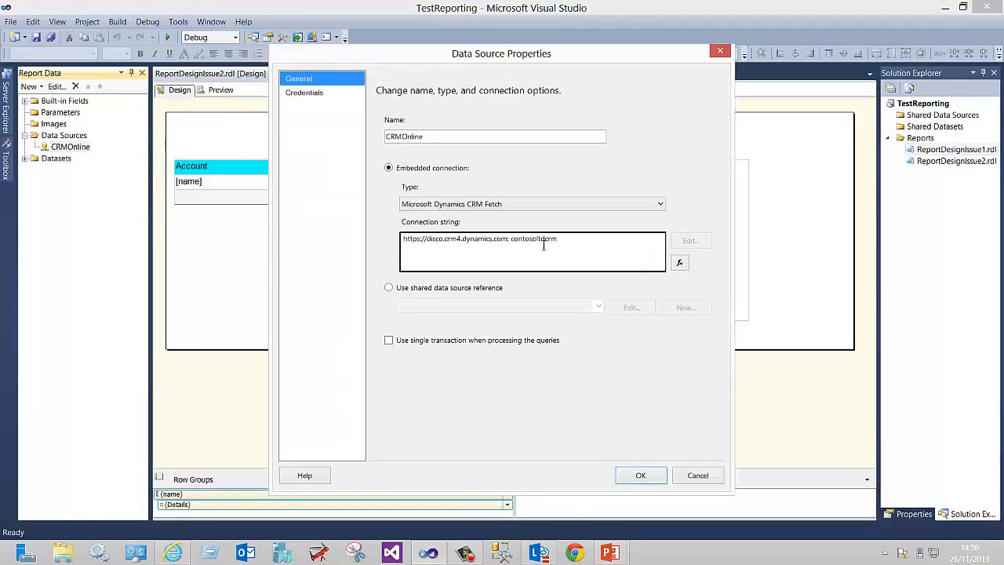
double_click(535, 238)
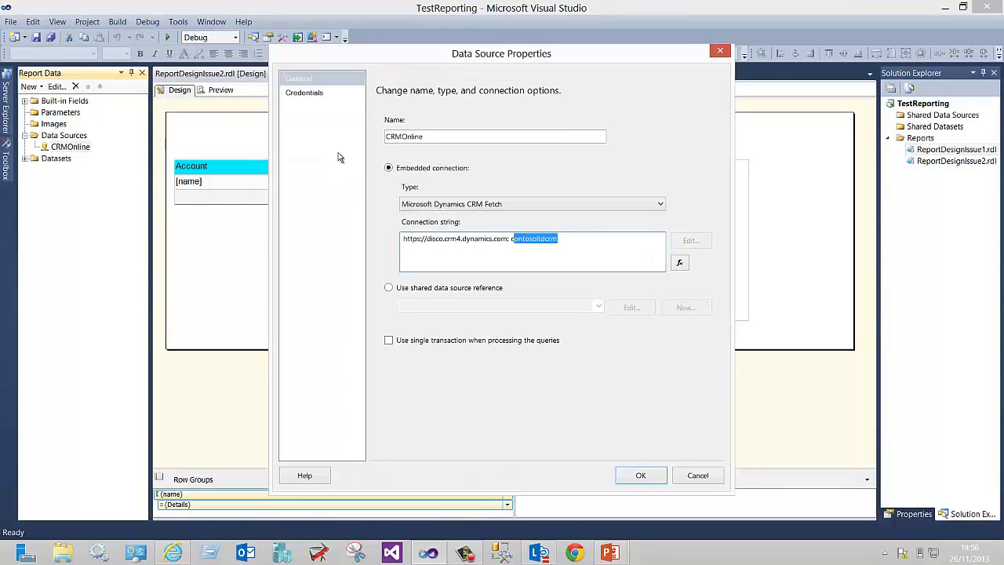
click(304, 92)
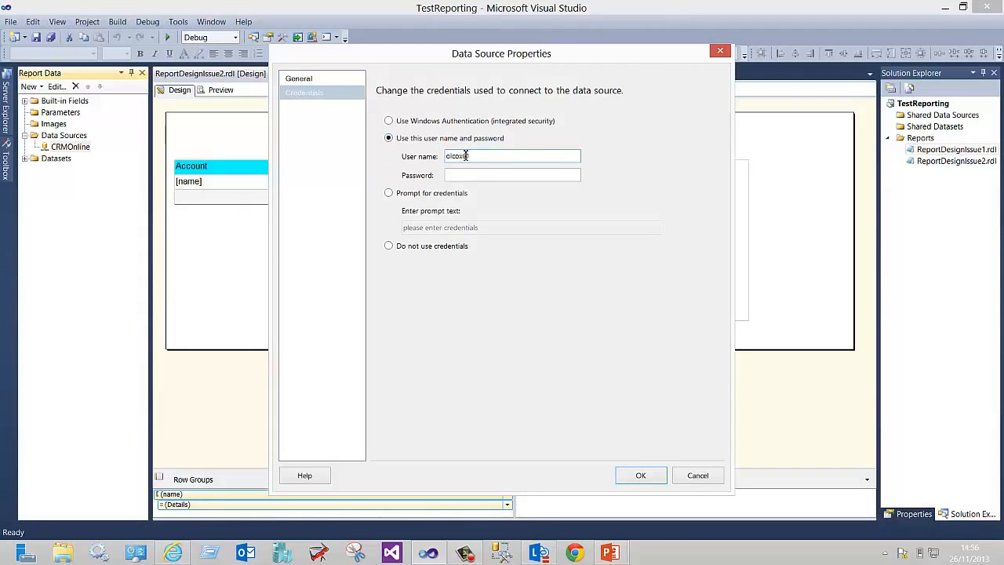
click(640, 475)
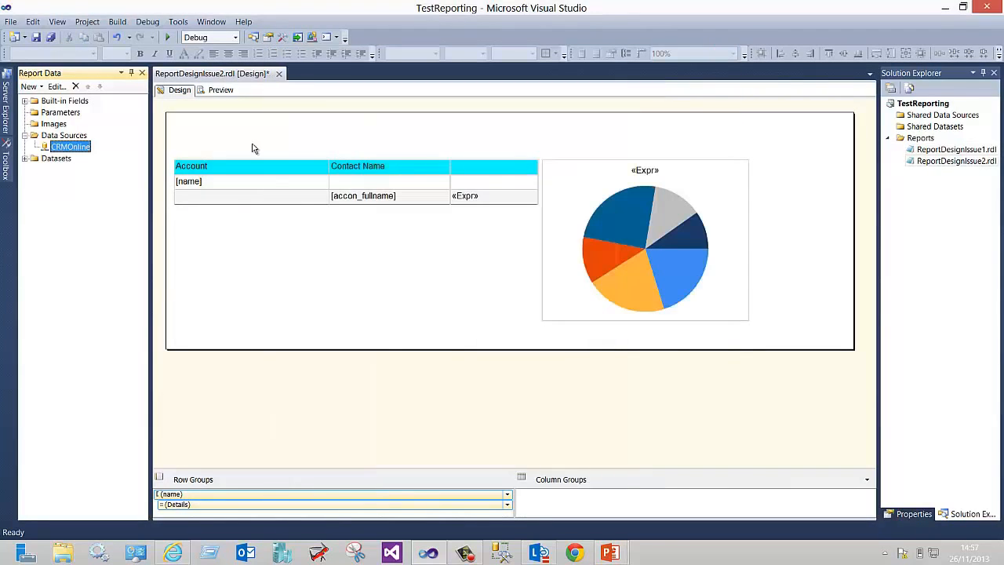
Step: Preview ReportDesignIssue2 and show the Error List with its date-conversion warnings
click(221, 90)
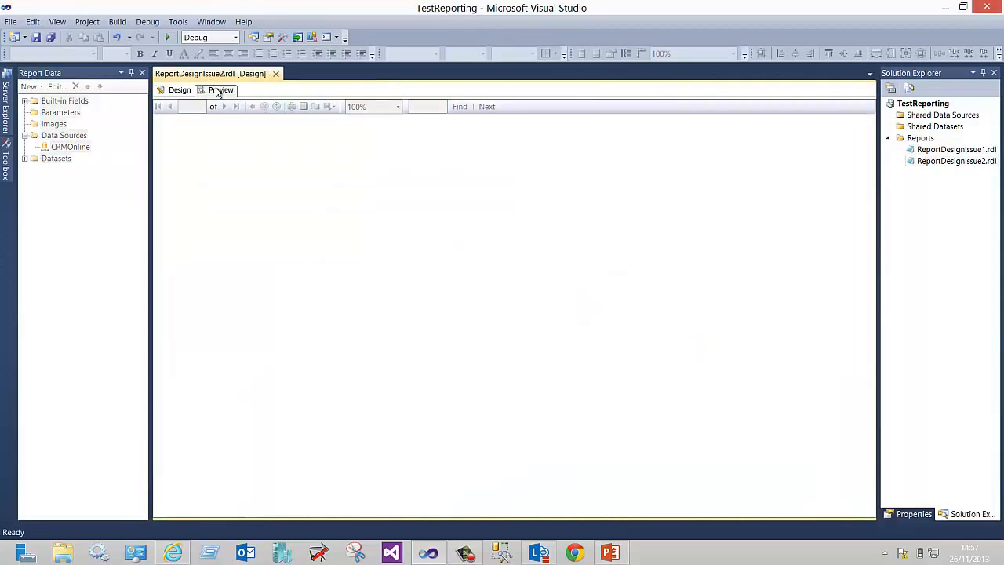
click(221, 89)
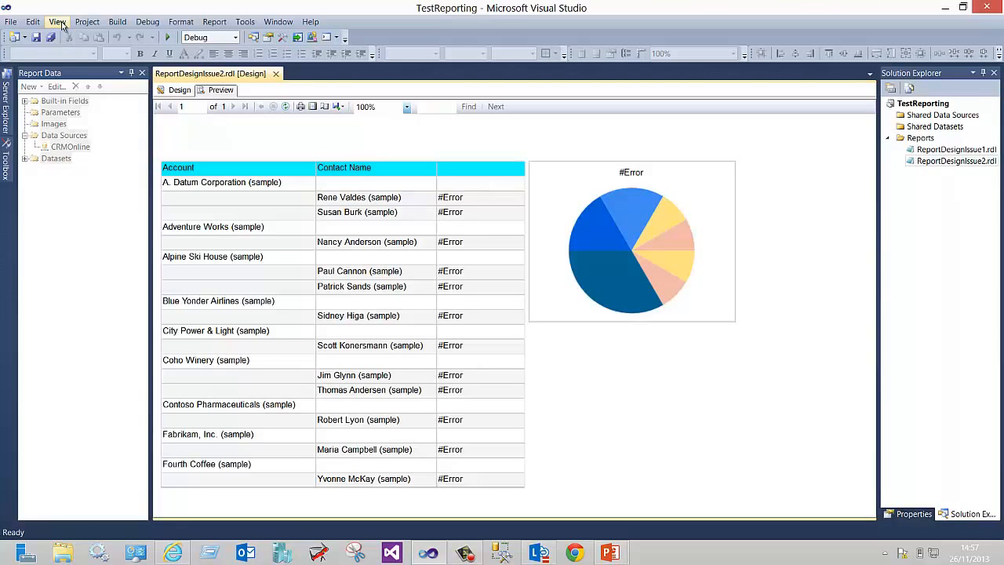
click(57, 21)
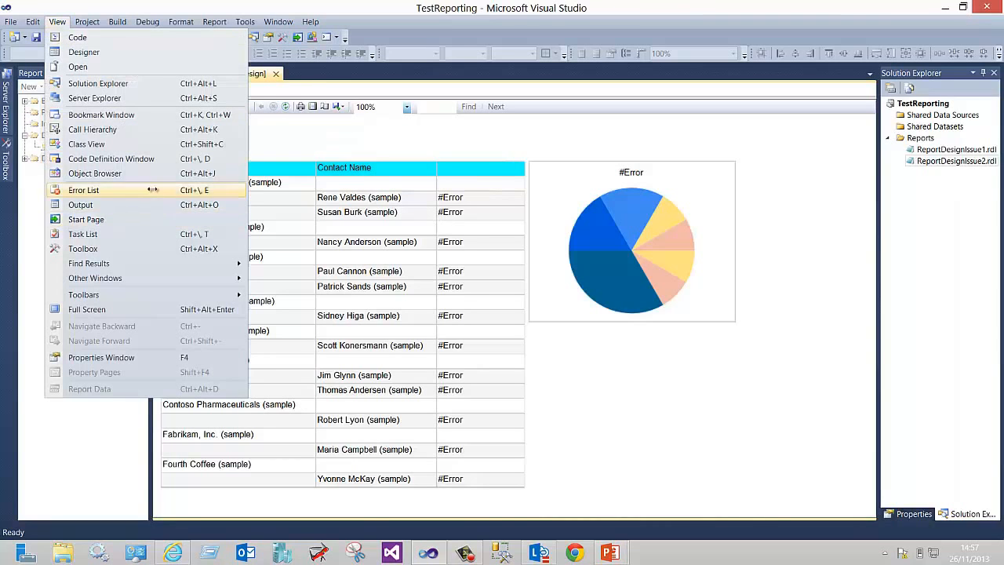
click(83, 190)
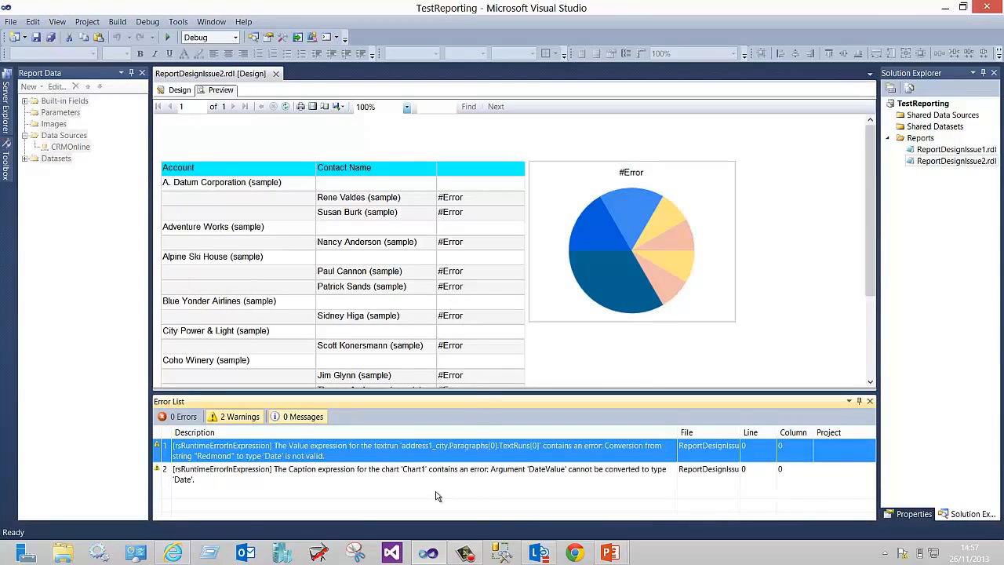
mouse_move(431, 445)
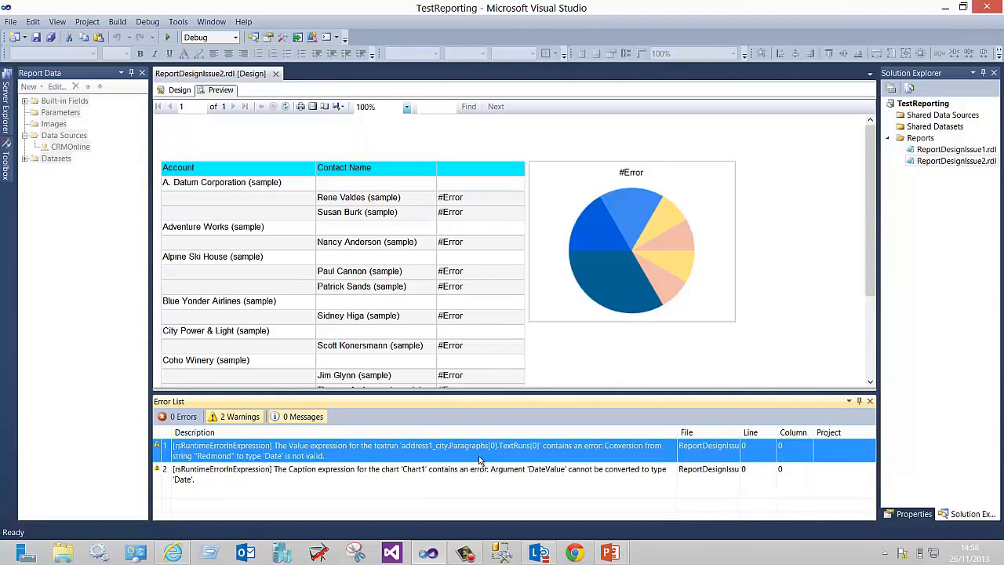
mouse_move(337, 454)
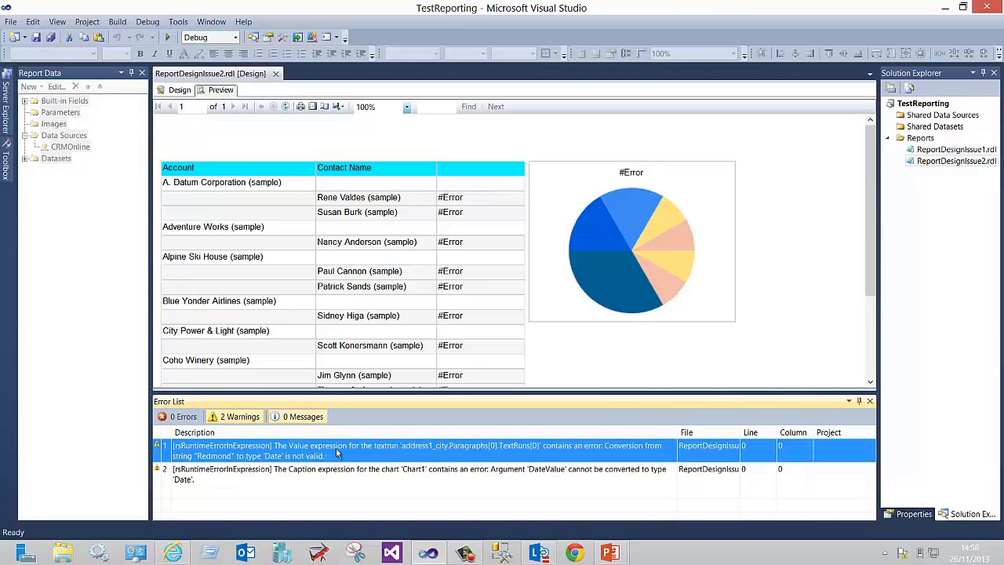
mouse_move(436, 456)
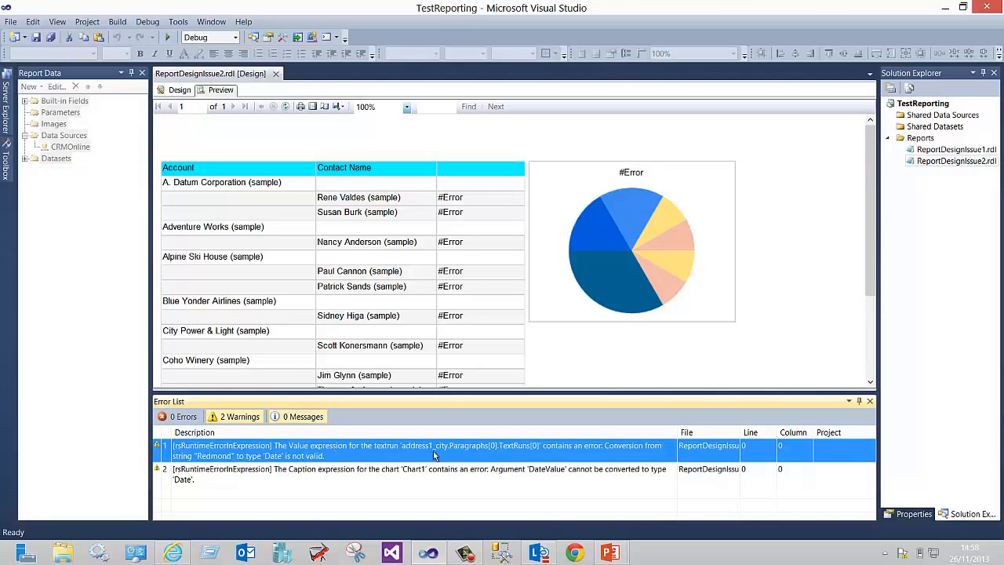
mouse_move(538, 439)
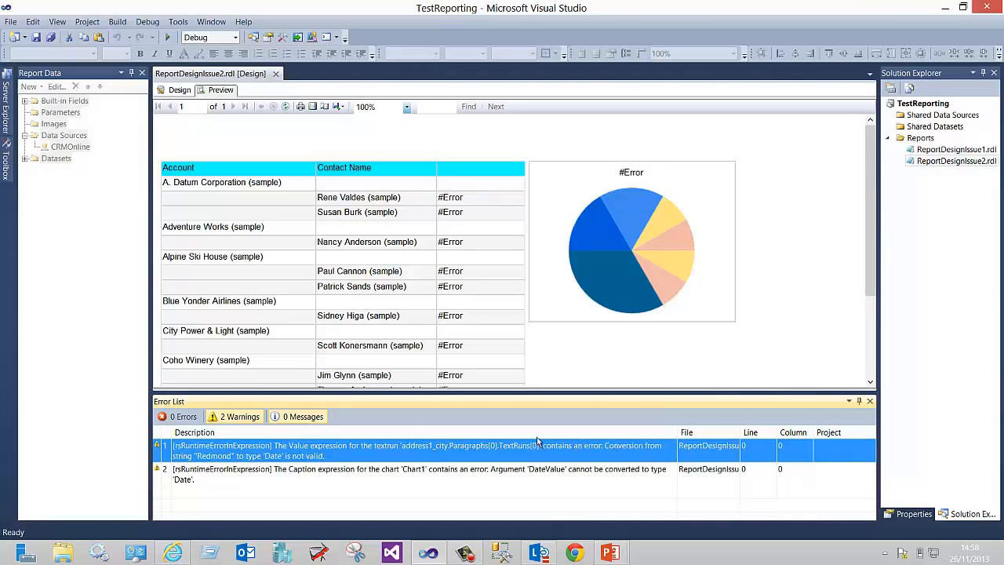
mouse_move(273, 469)
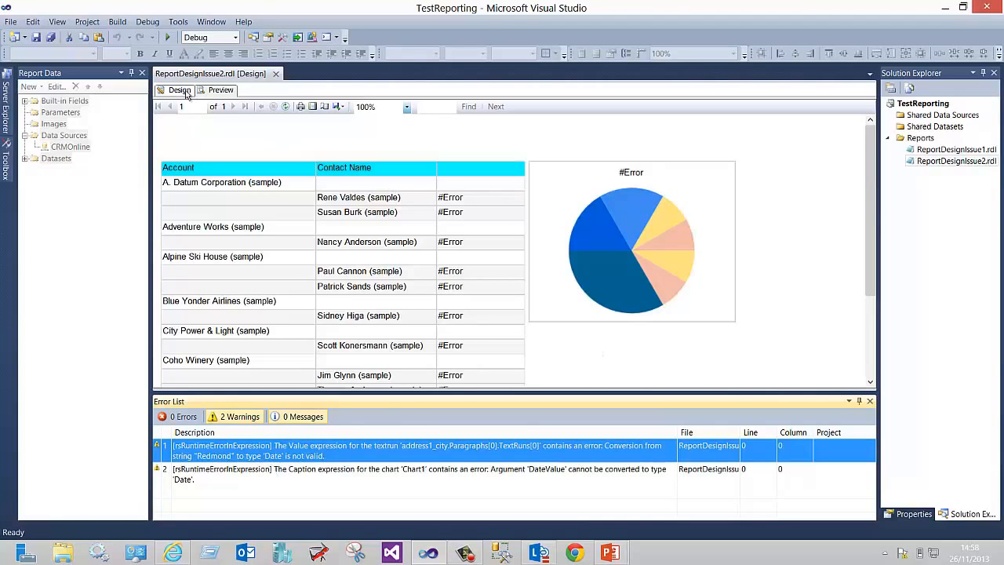
Step: Change the city text box expression to plain =Fields!address1_city.Value, dropping the CDate conversion
click(179, 90)
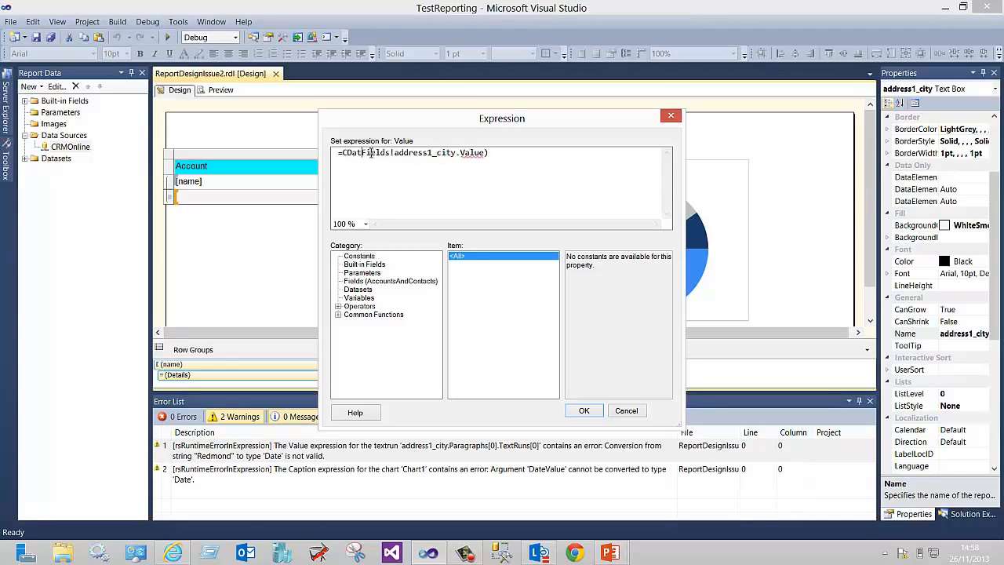
text(Fields!address1_city.Value))
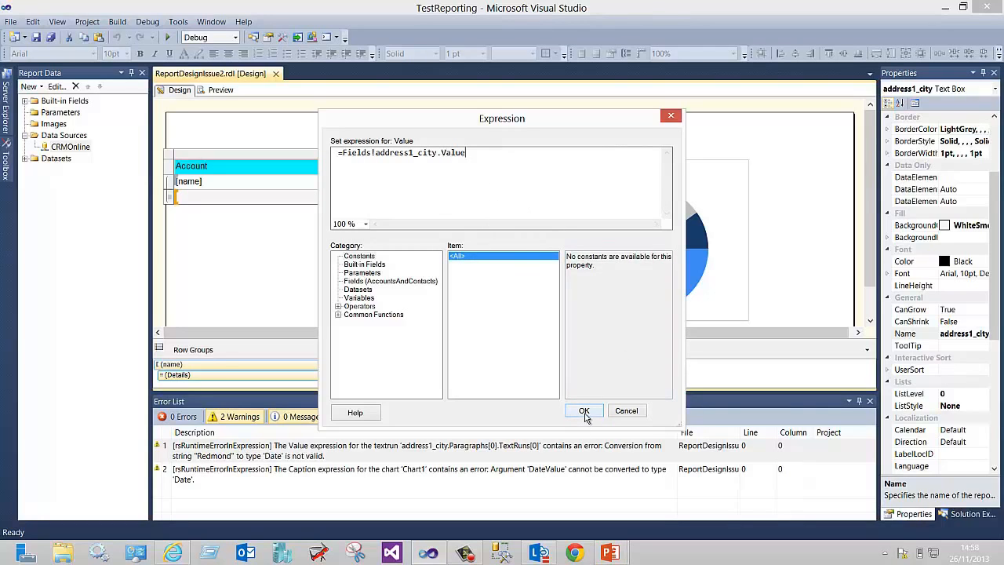
click(584, 410)
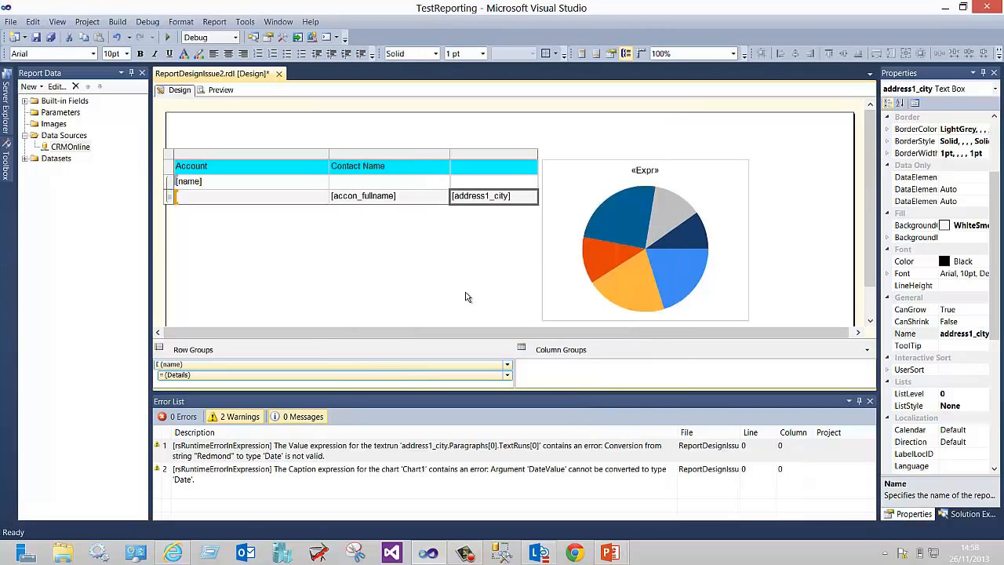
mouse_move(50, 37)
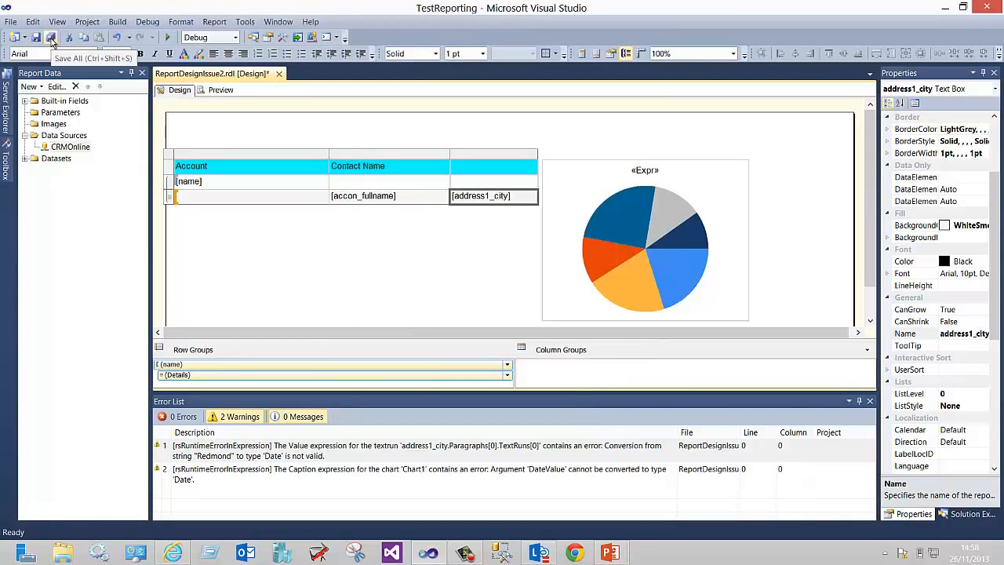
Step: Save all changes and preview the report, where city names like Redmond now appear
click(220, 89)
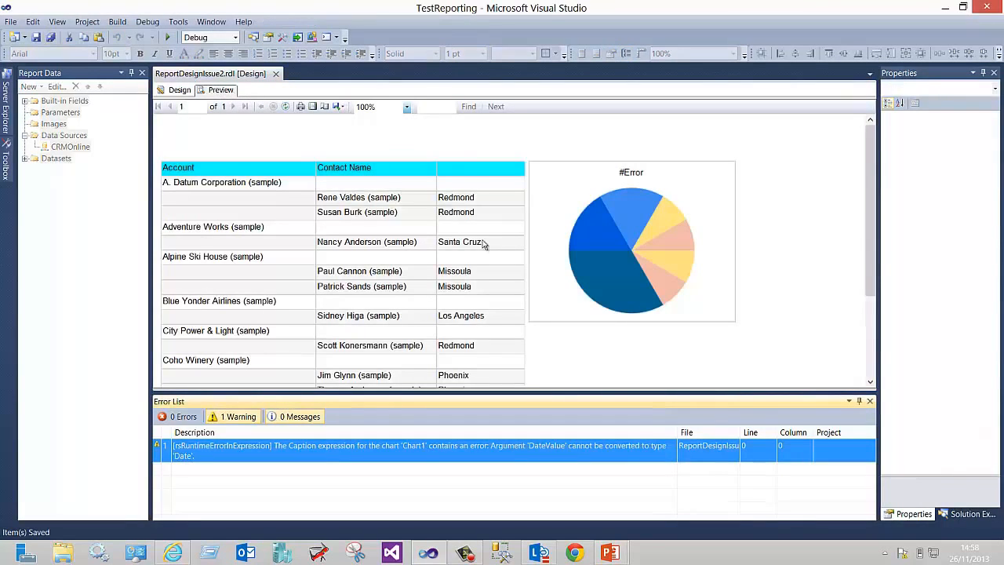
mouse_move(503, 413)
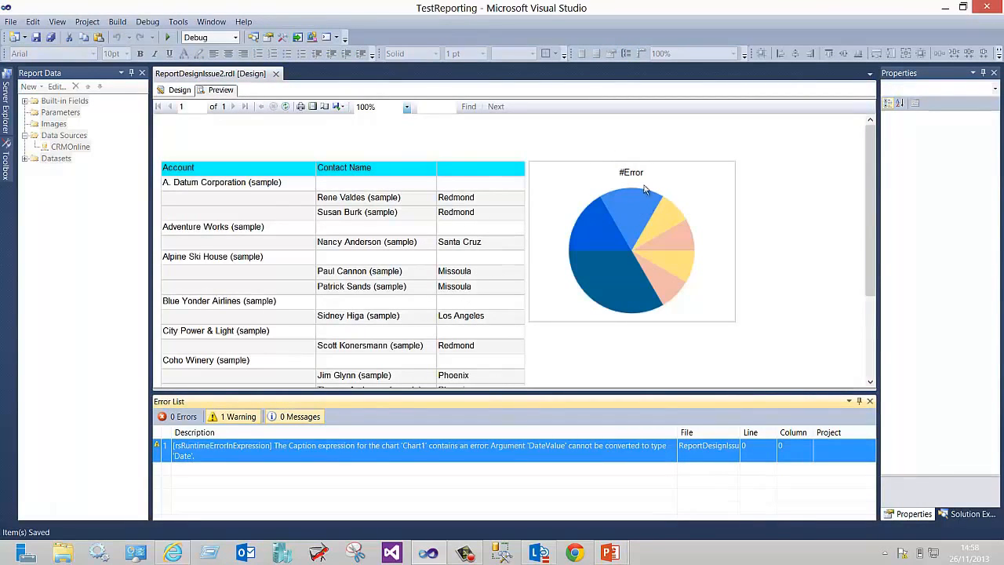
click(179, 90)
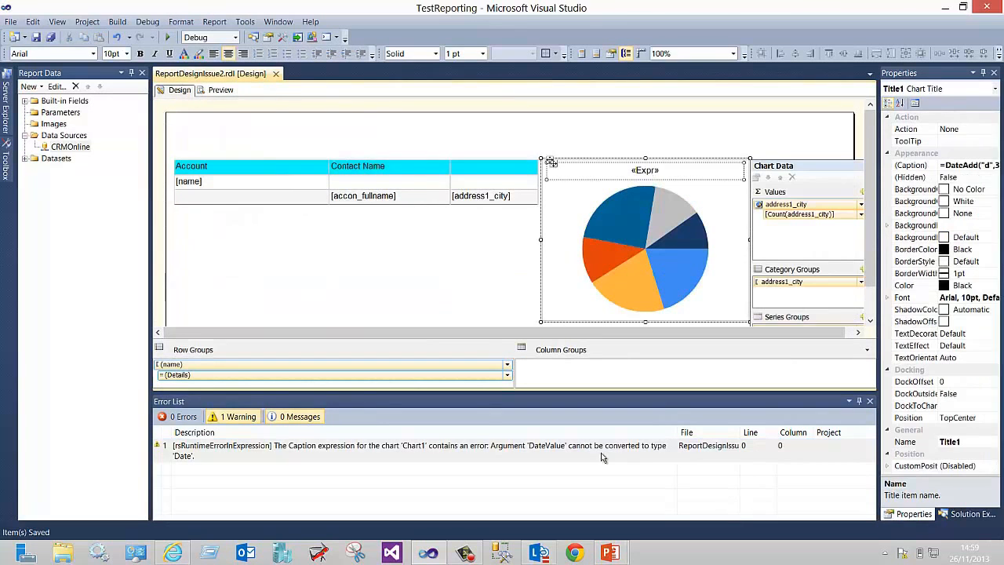
mouse_move(387, 455)
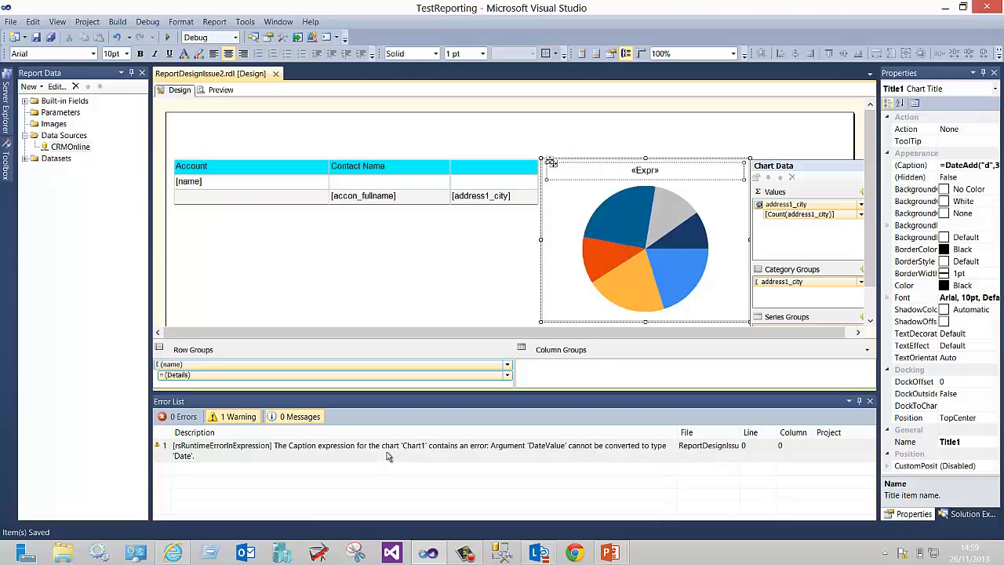
mouse_move(439, 455)
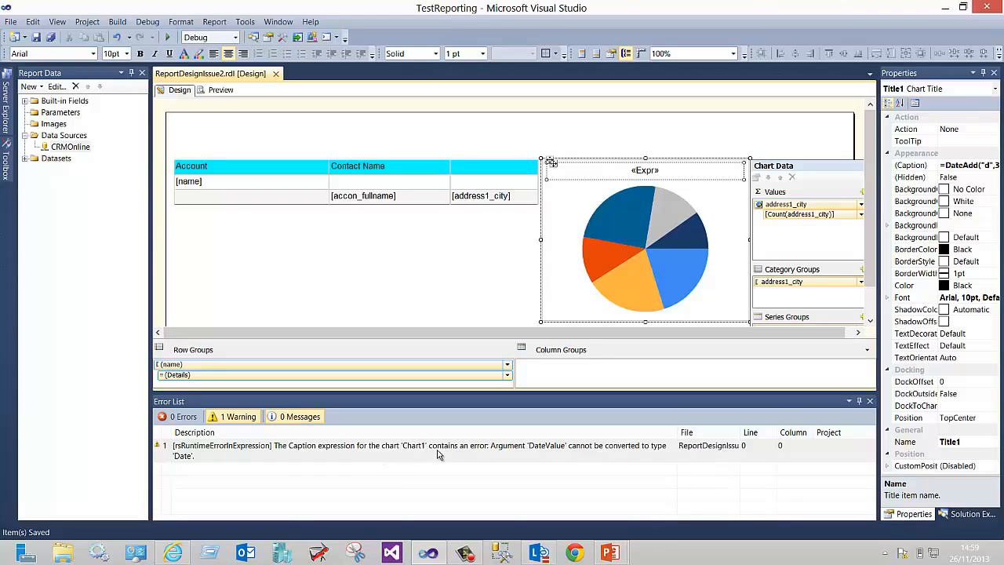
mouse_move(549, 461)
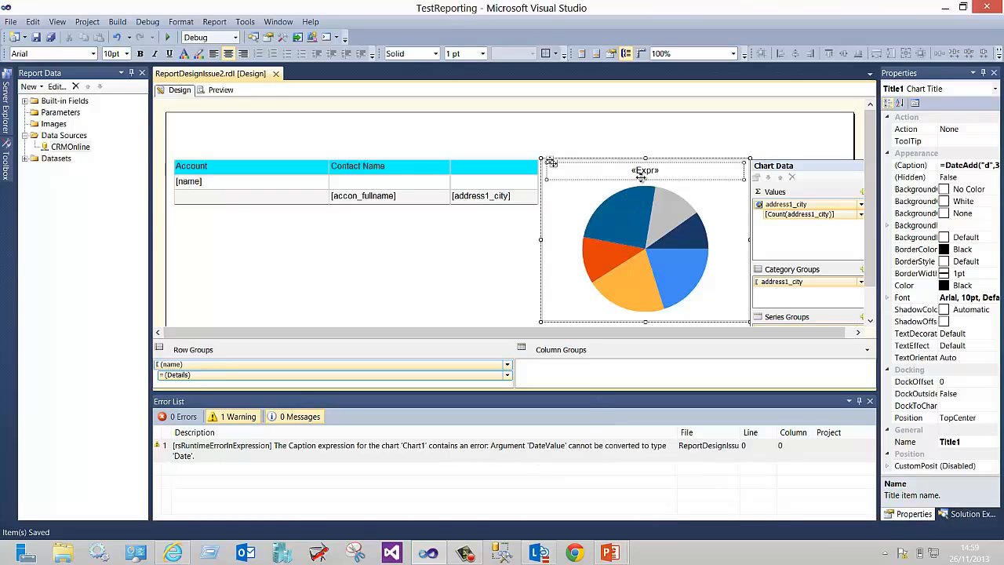
Step: Replace the chart title's DateAdd caption expression with the constant ="chart title"
right_click(645, 169)
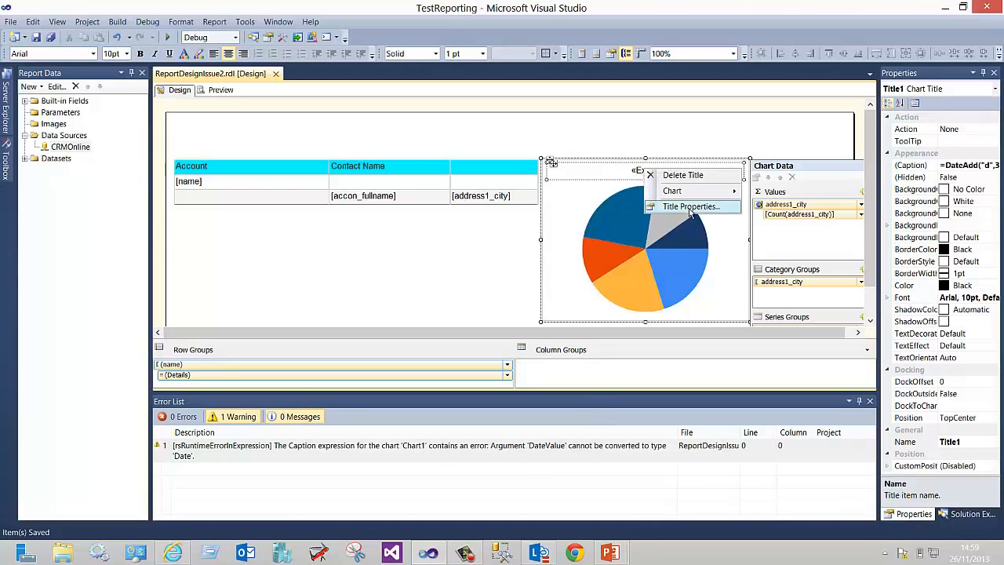
click(690, 206)
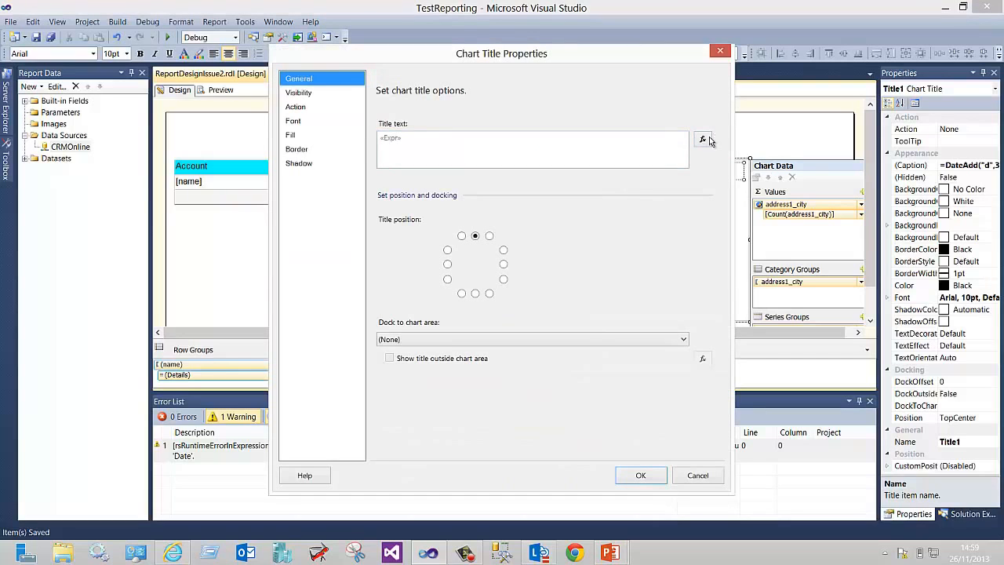
click(702, 139)
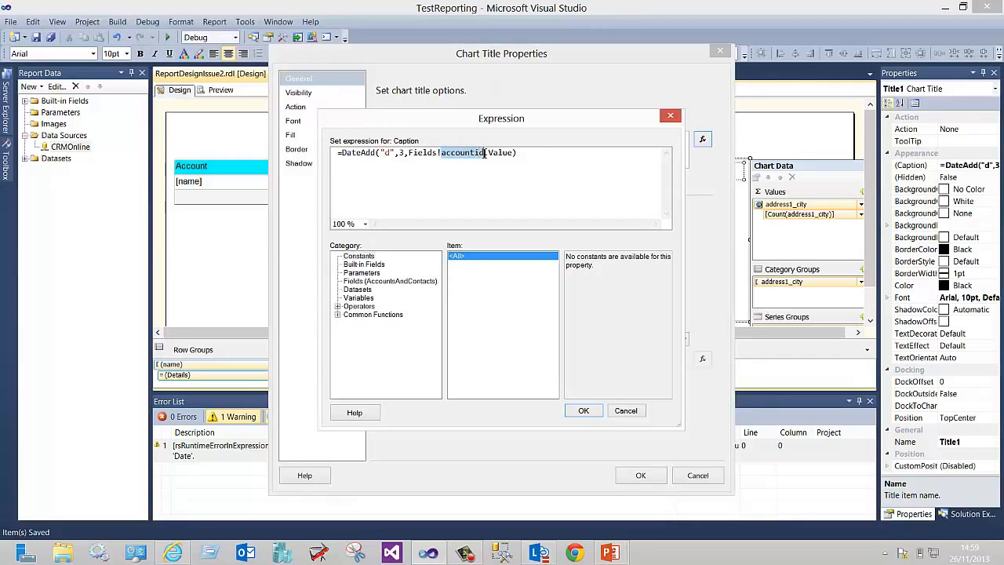
click(476, 198)
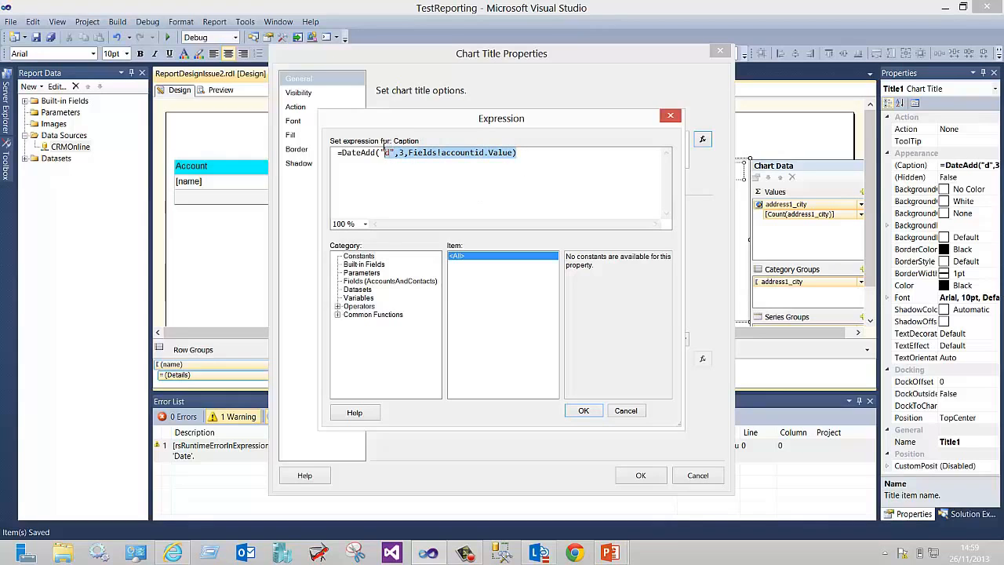
key(ctrl+a)
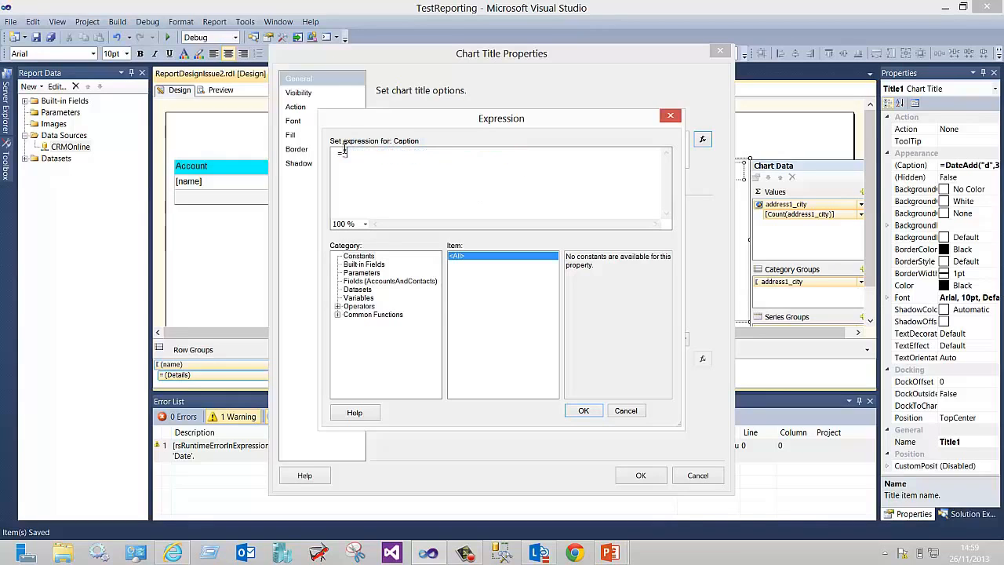
text("chart title")
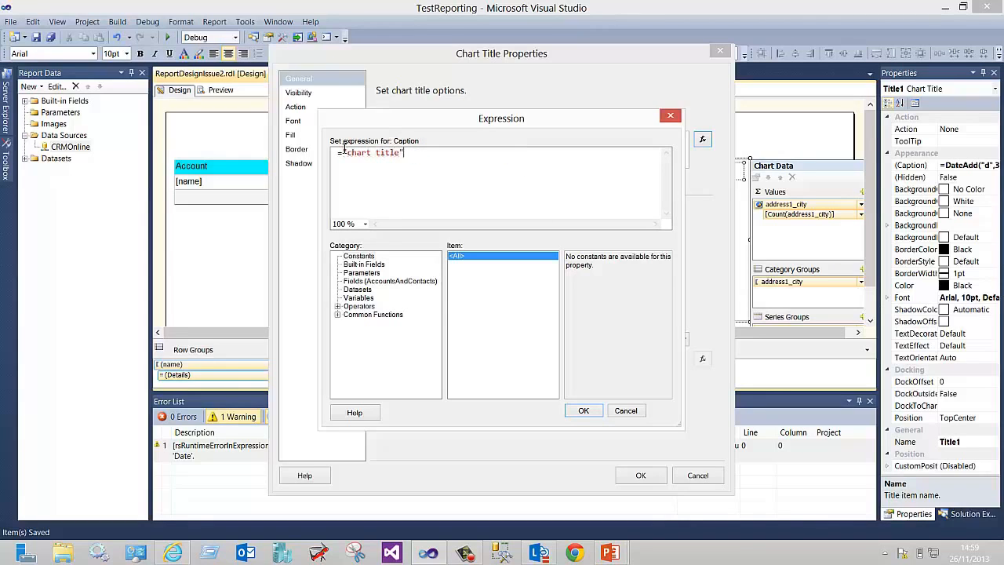
click(584, 410)
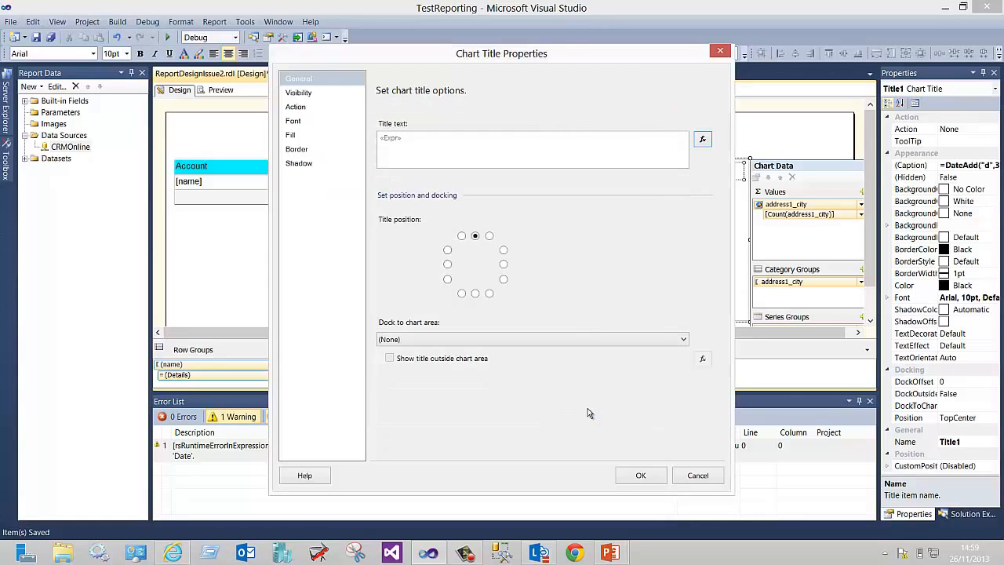
click(640, 476)
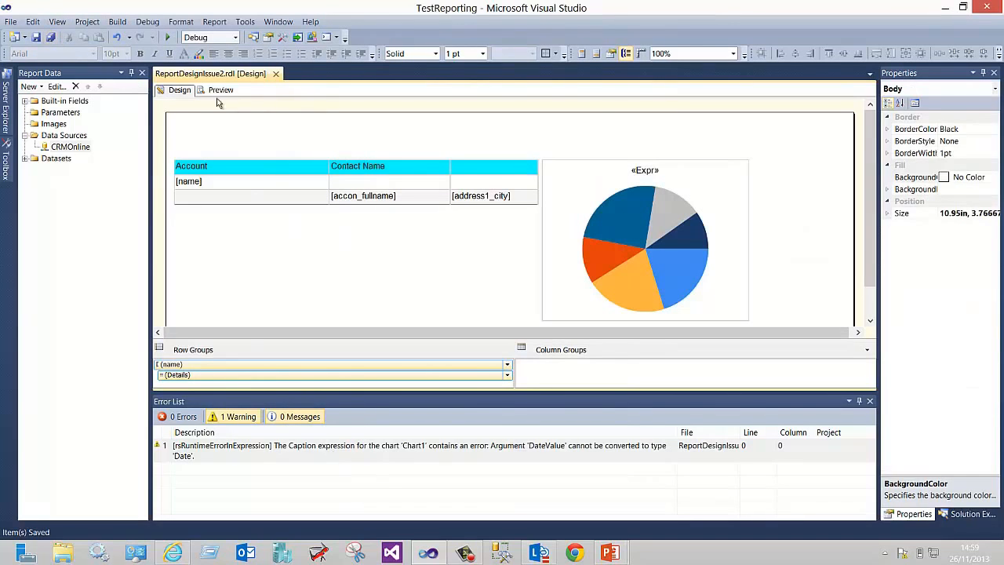
Step: Close the TestReporting solution and open the CRMReports solution
click(221, 90)
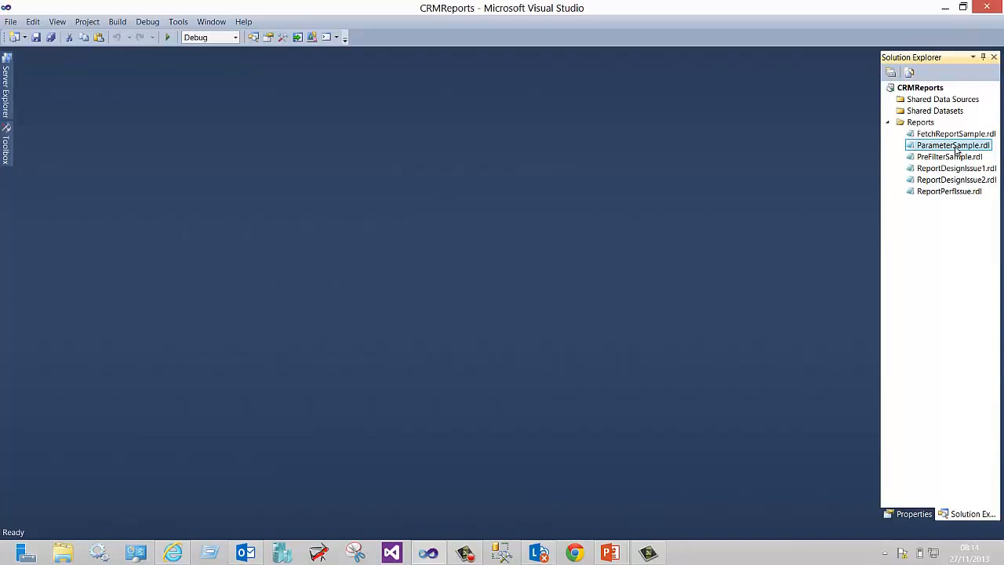
Step: Open ParameterSample.rdl and bring up the Cases dataset properties from Report Data
double_click(953, 145)
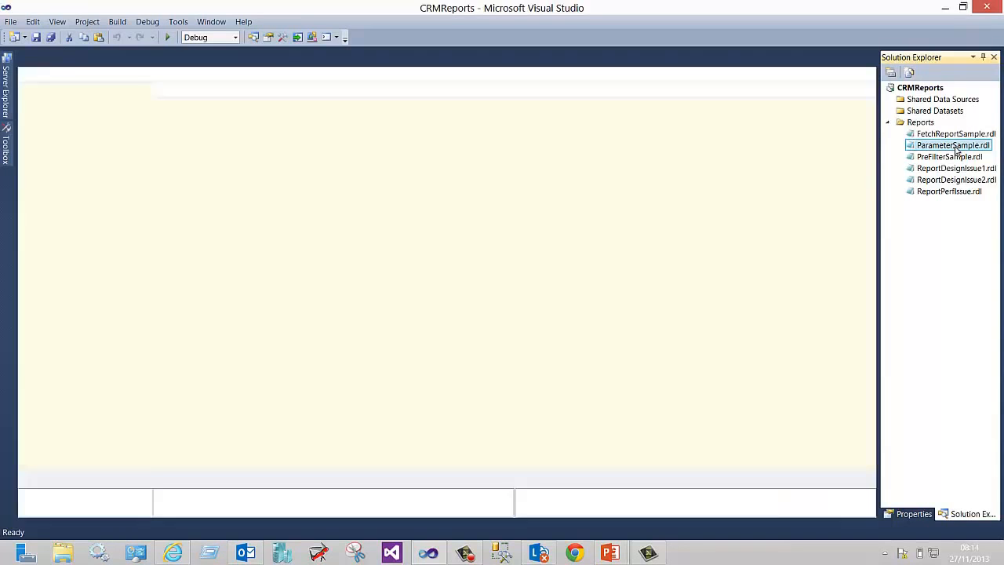
double_click(954, 145)
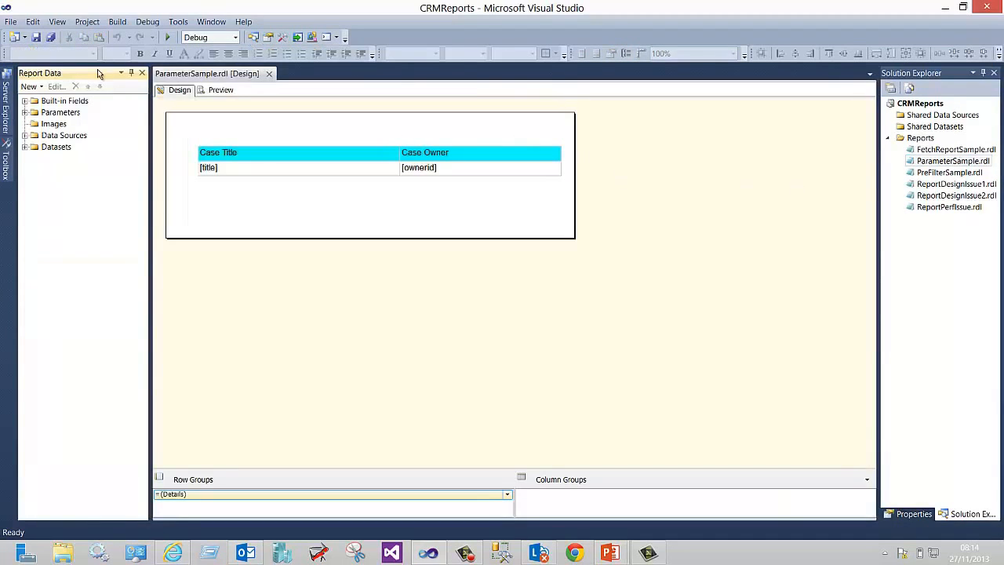
click(25, 135)
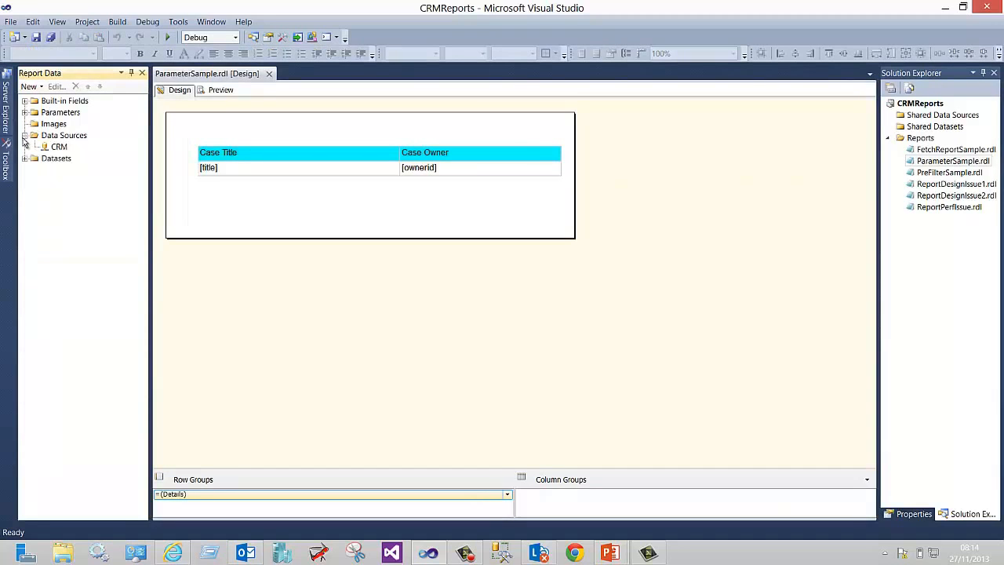
click(36, 157)
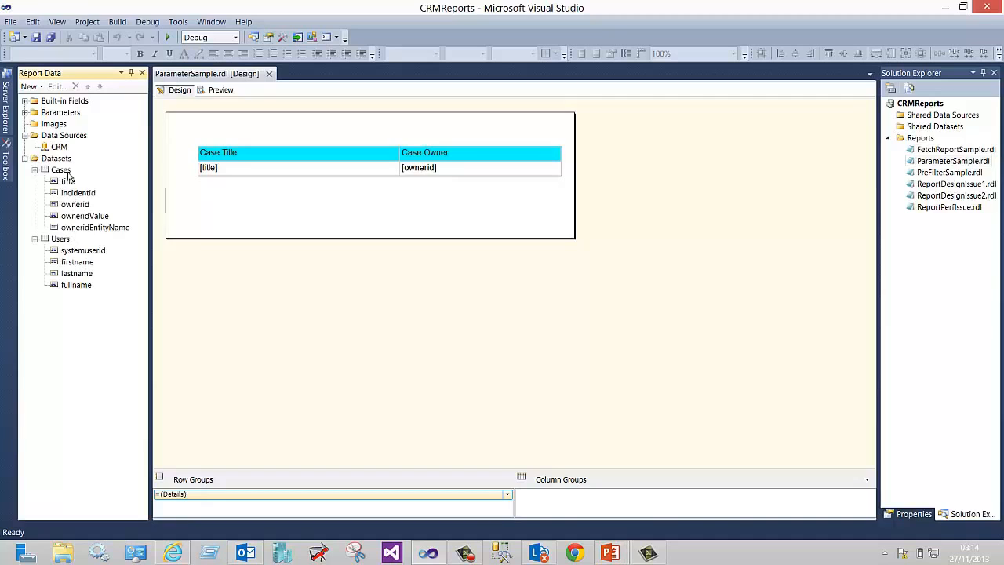
click(60, 170)
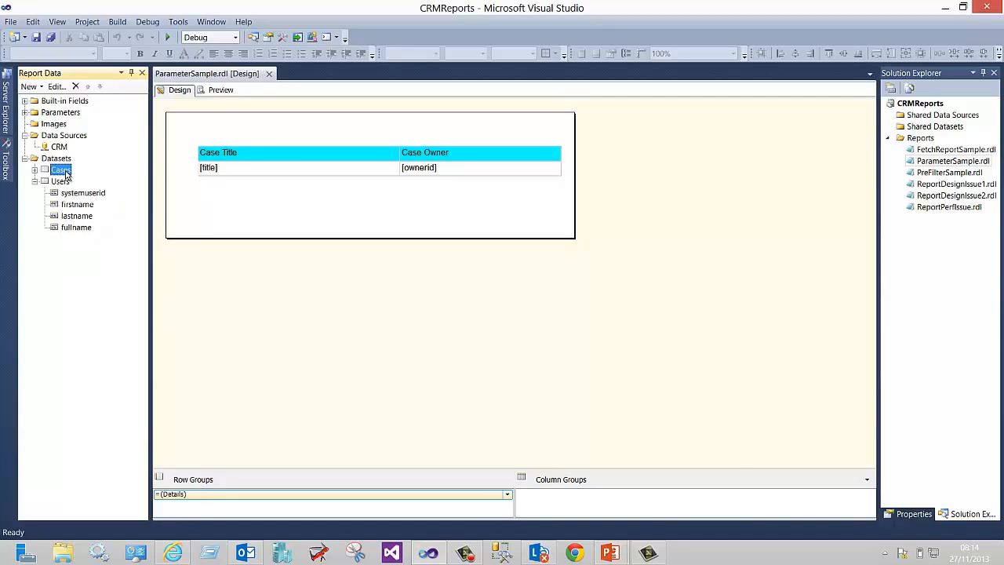
double_click(60, 169)
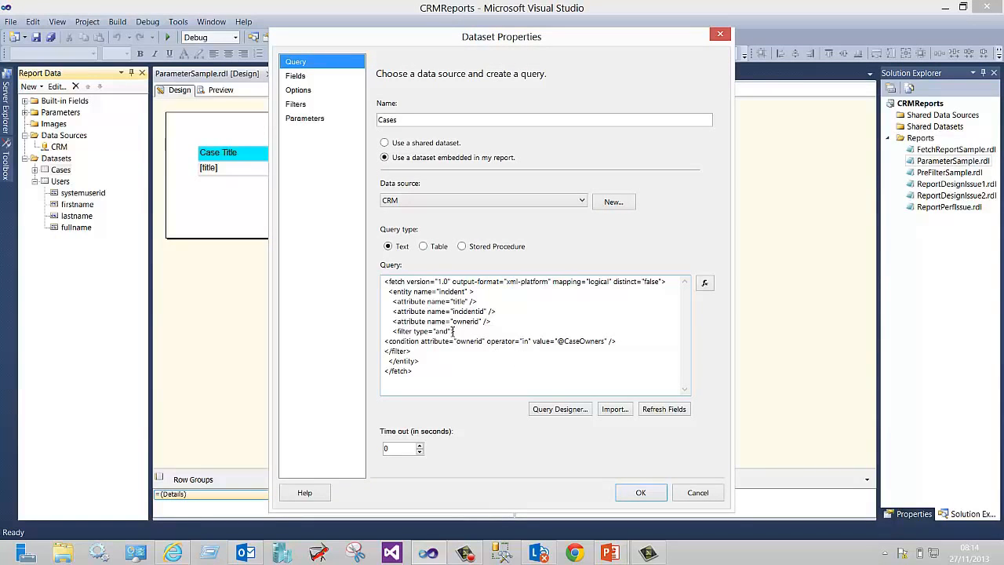
double_click(451, 291)
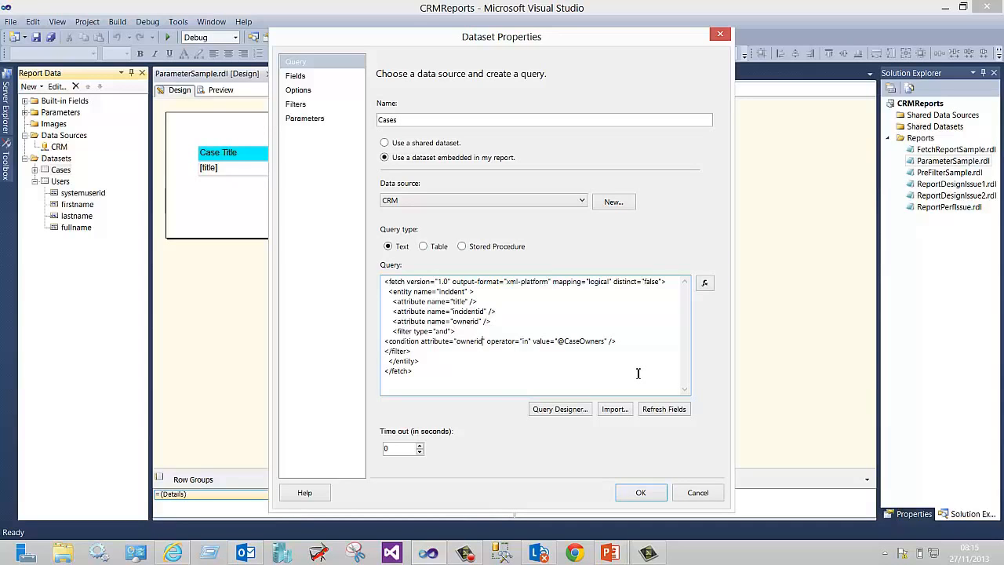
click(640, 492)
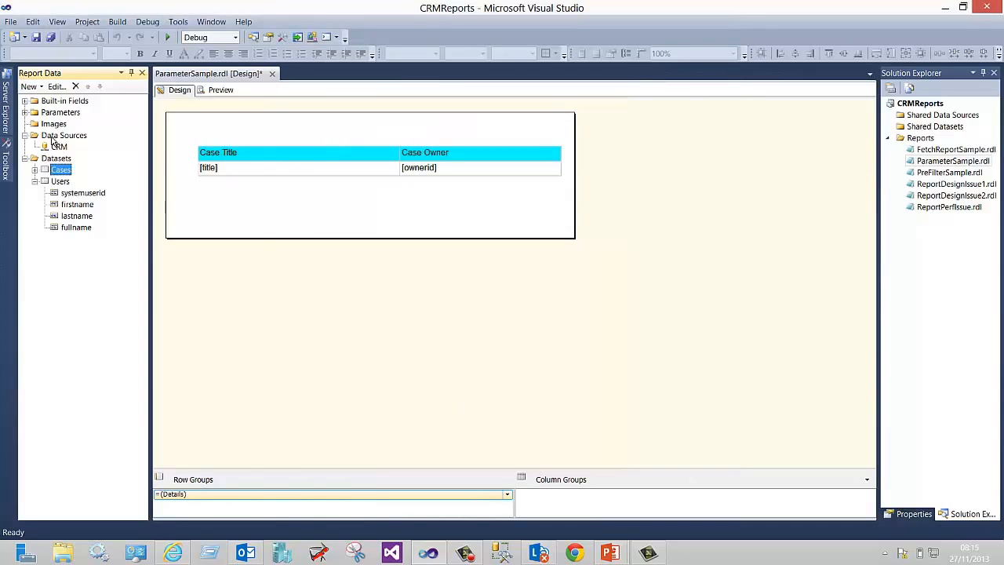
click(26, 112)
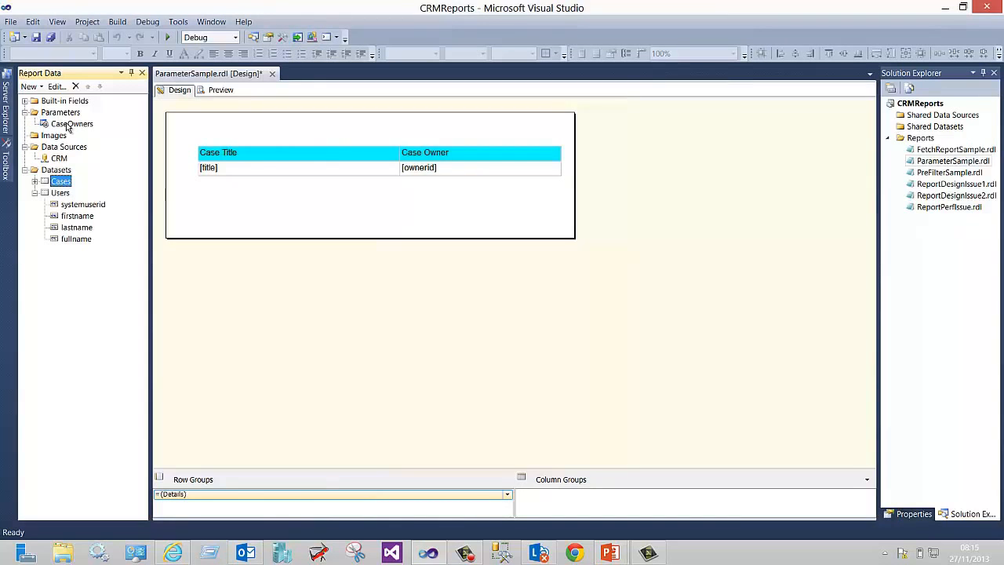
double_click(71, 124)
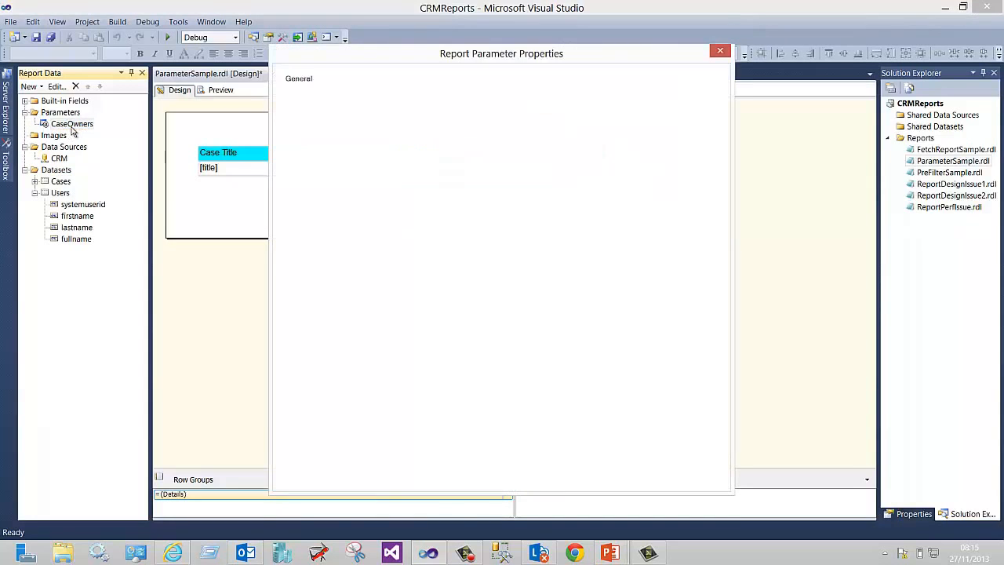
click(312, 92)
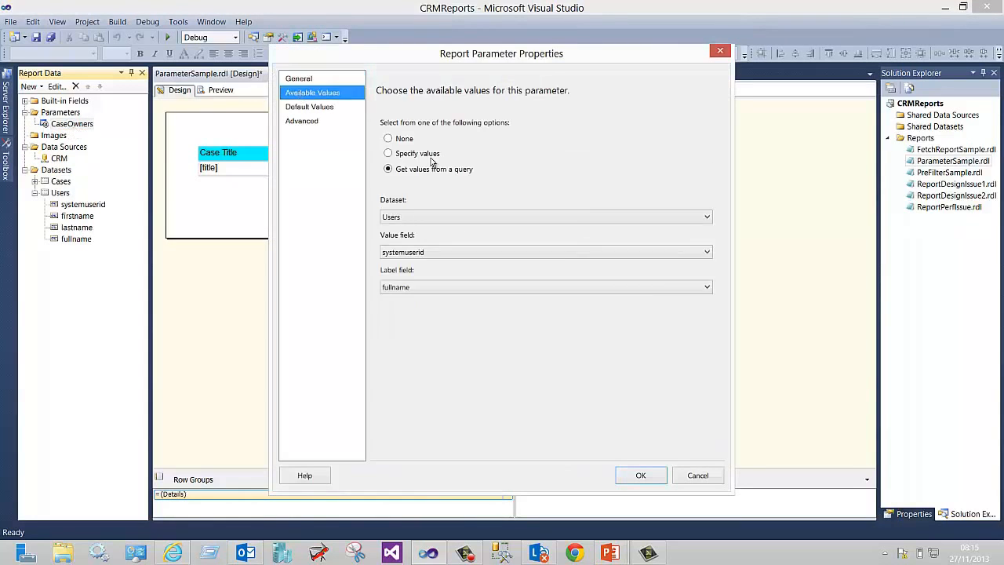
mouse_move(528, 204)
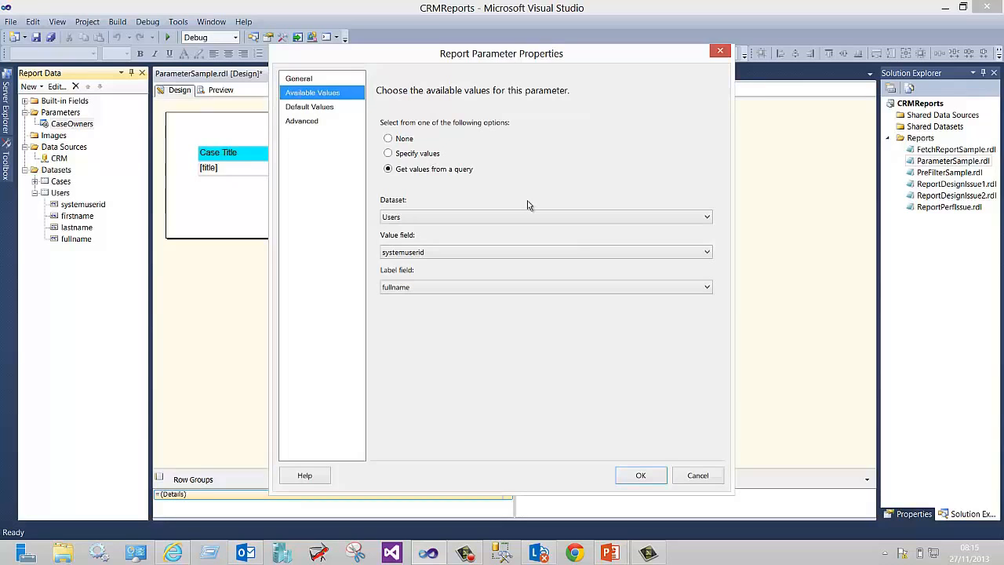
mouse_move(511, 202)
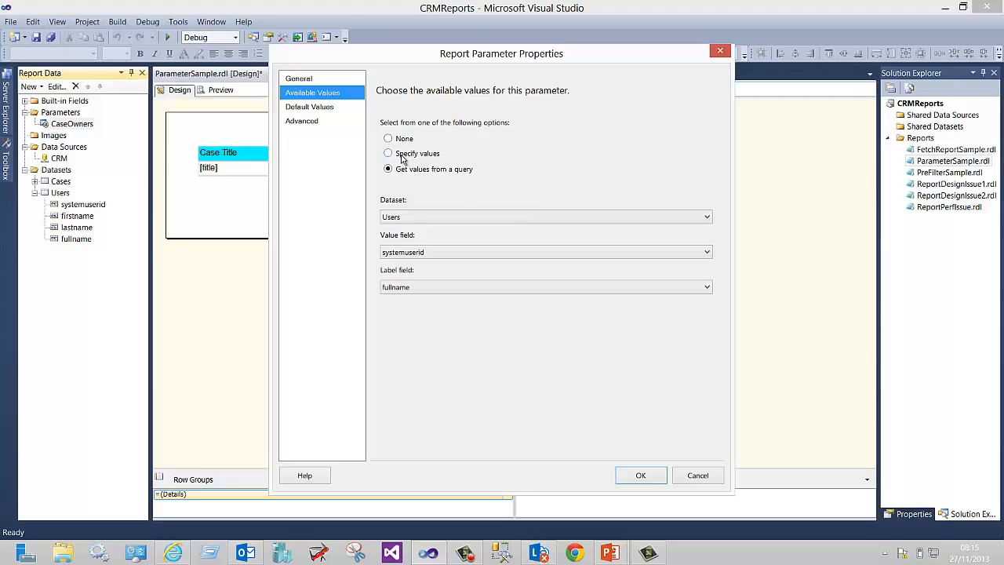
mouse_move(426, 188)
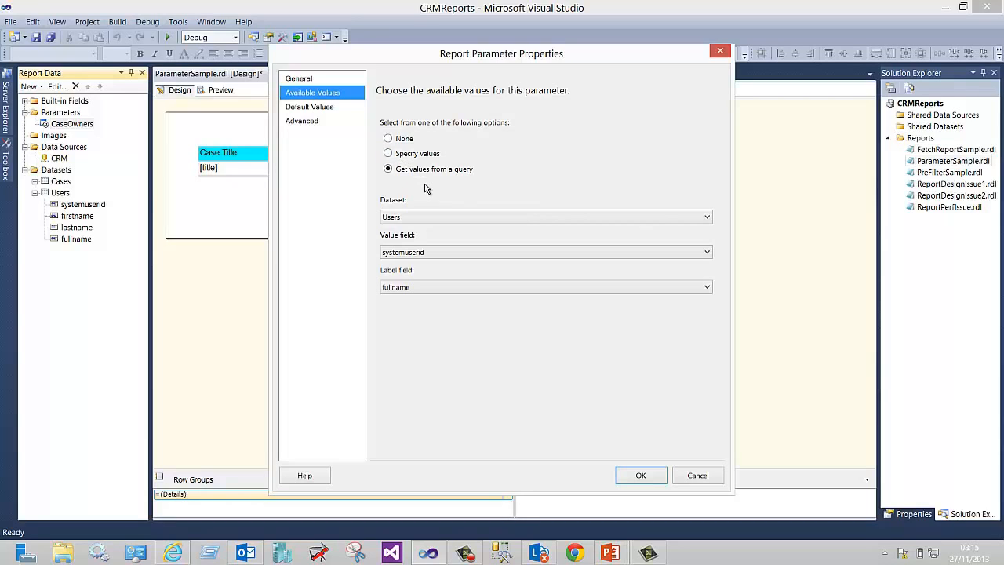
mouse_move(392, 212)
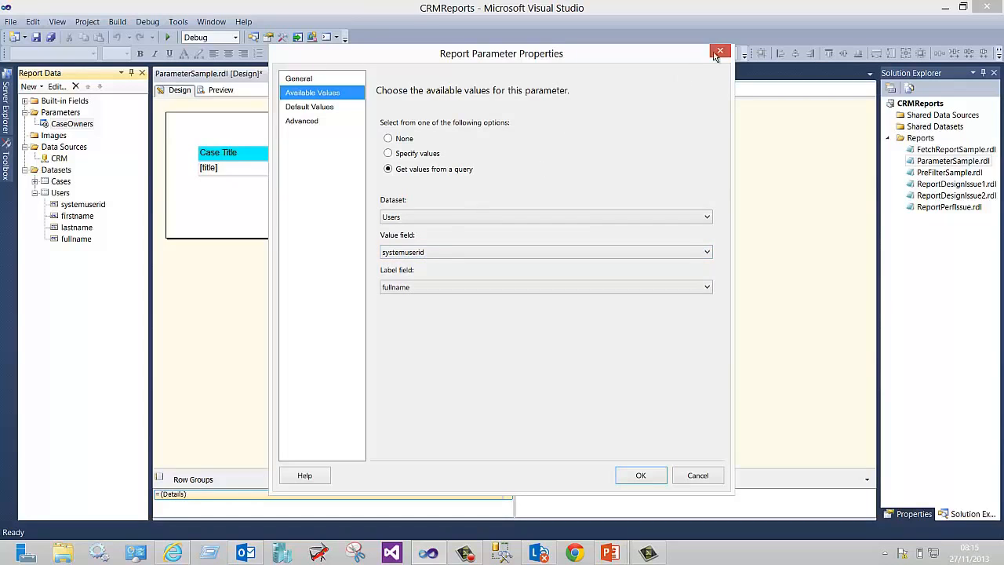
click(719, 51)
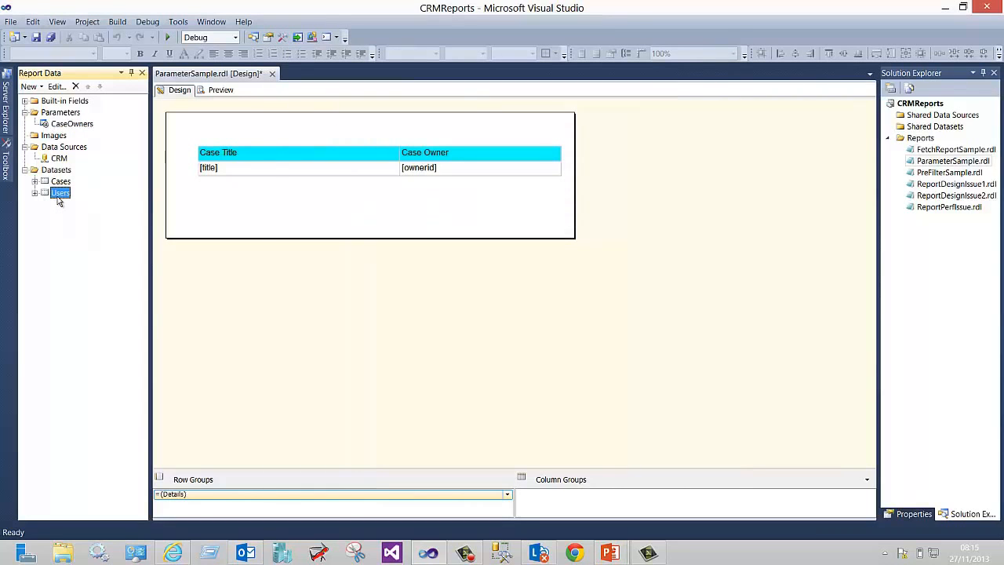
Step: Inspect the Users dataset, then preview ParameterSample with all case owners selected
double_click(60, 193)
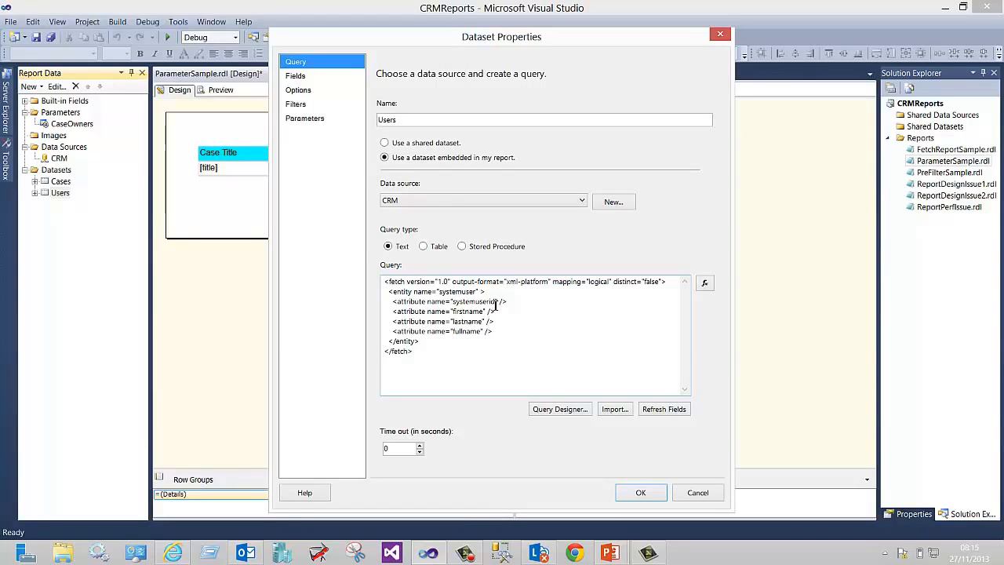
click(640, 492)
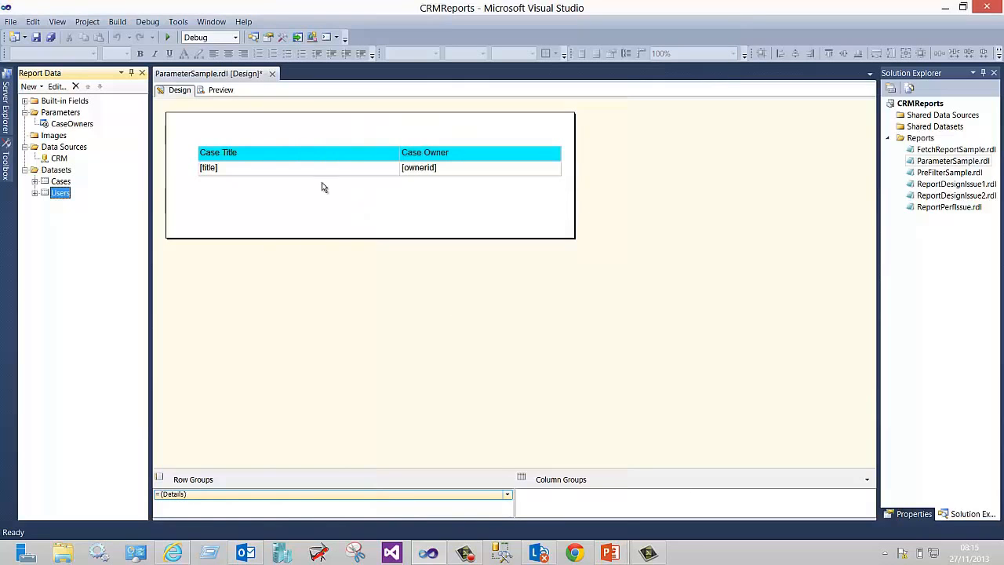
click(220, 90)
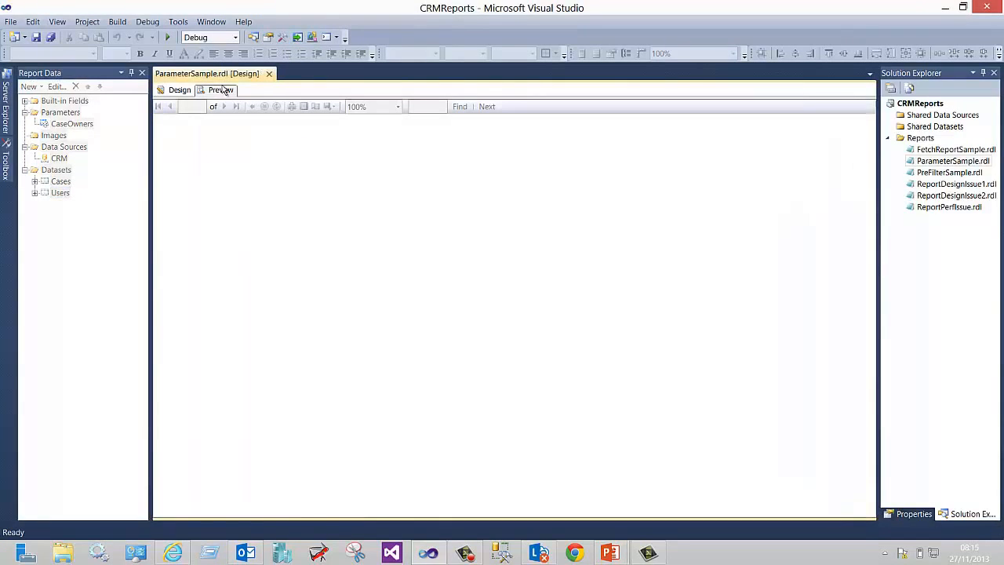
click(220, 90)
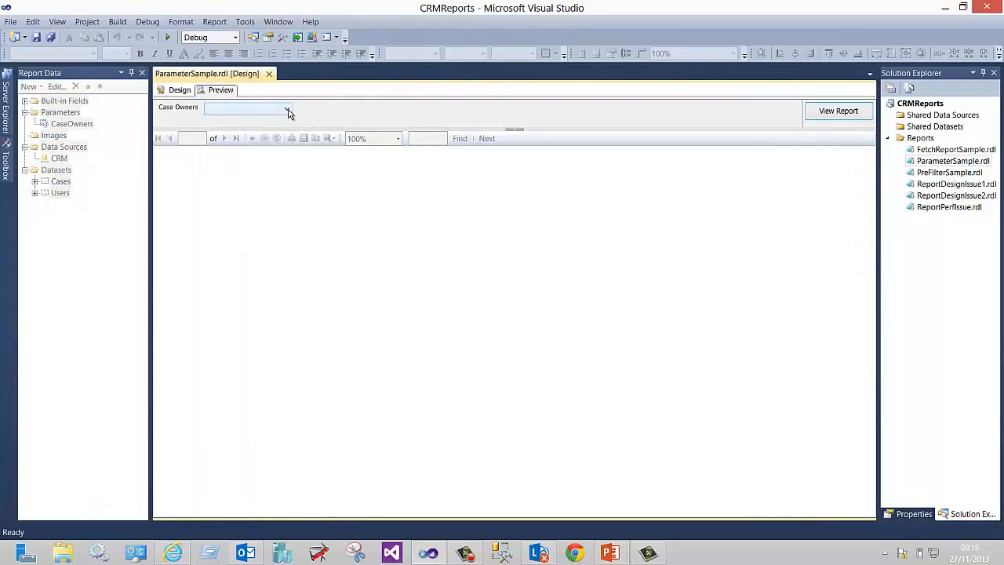
click(288, 107)
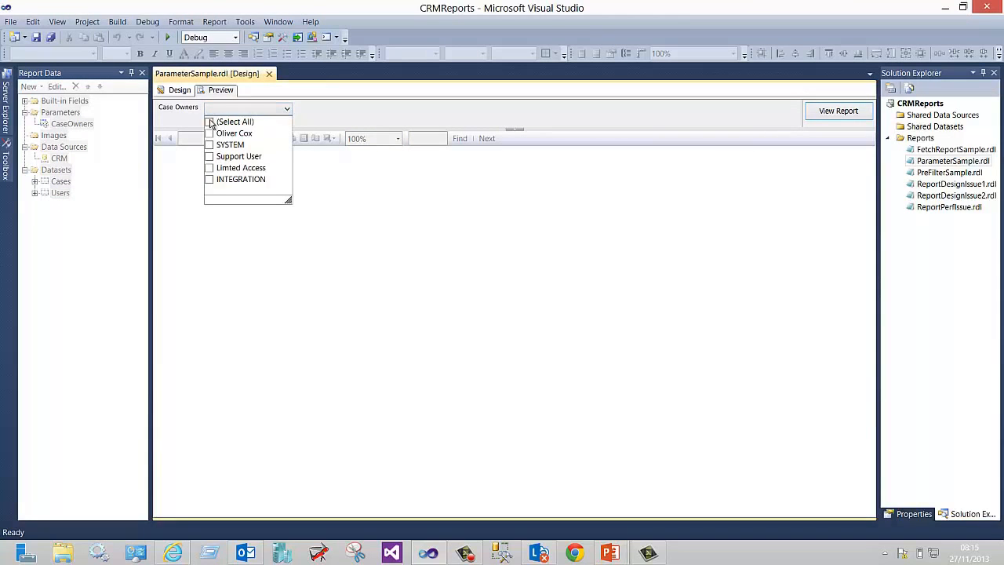
click(838, 110)
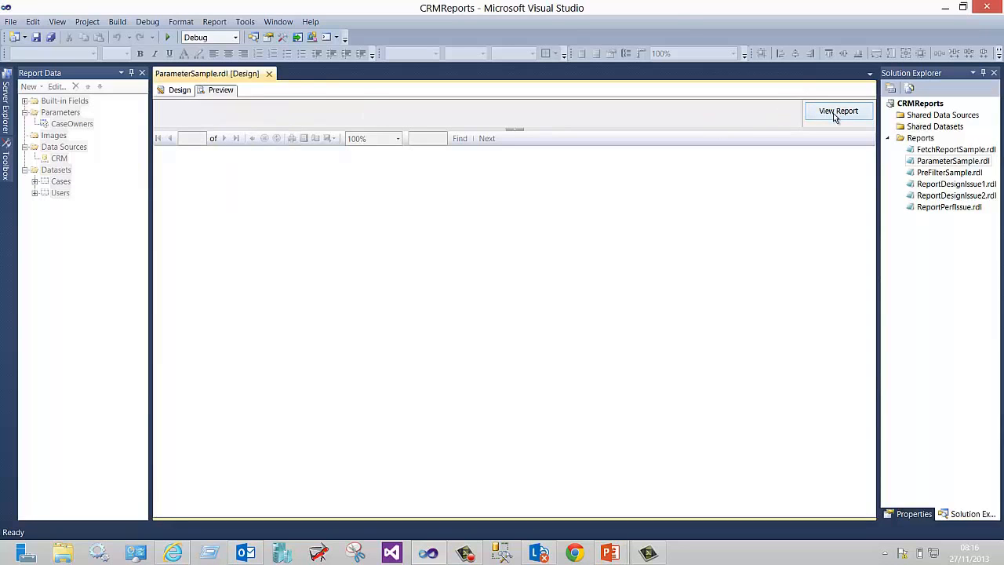
click(839, 111)
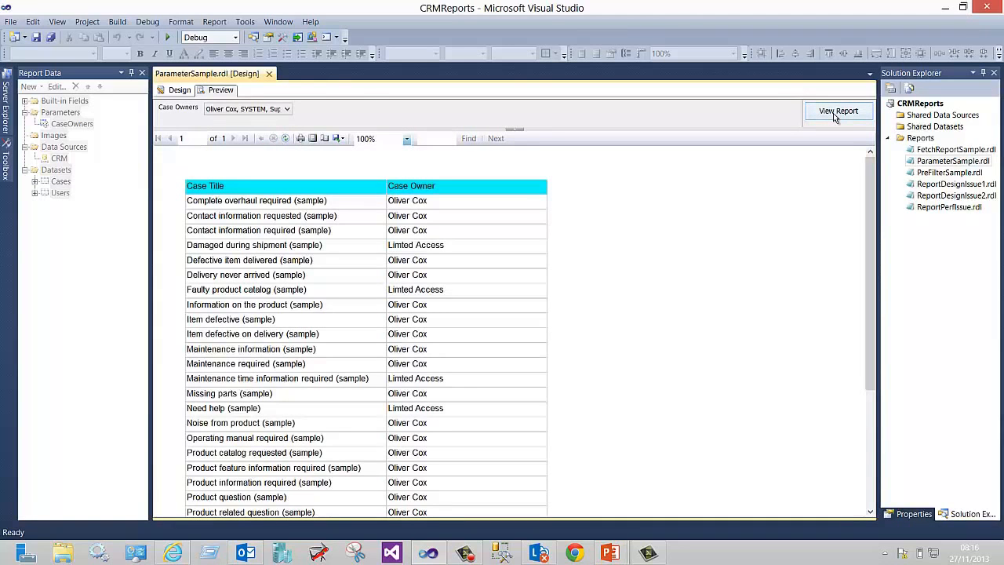
mouse_move(822, 130)
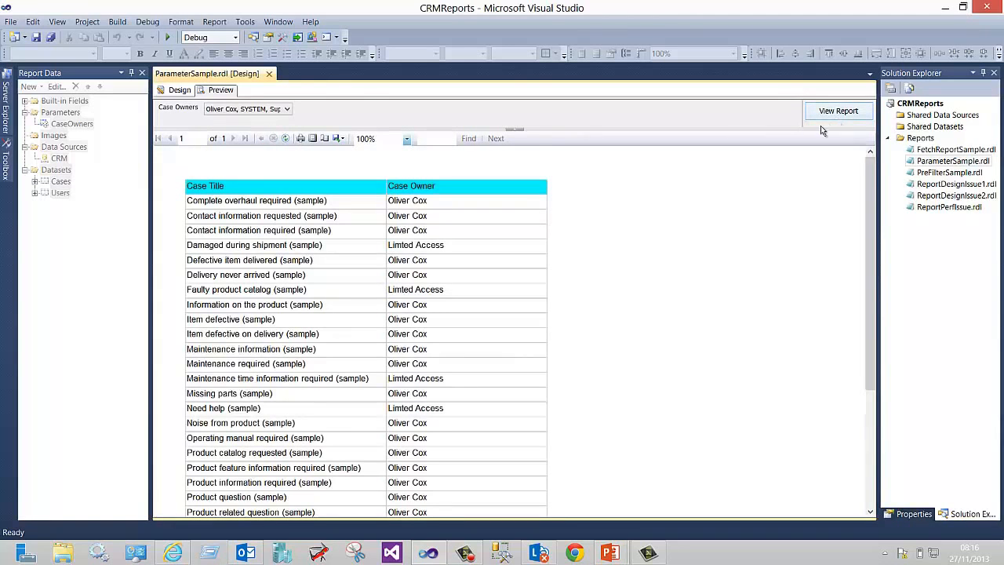
mouse_move(603, 250)
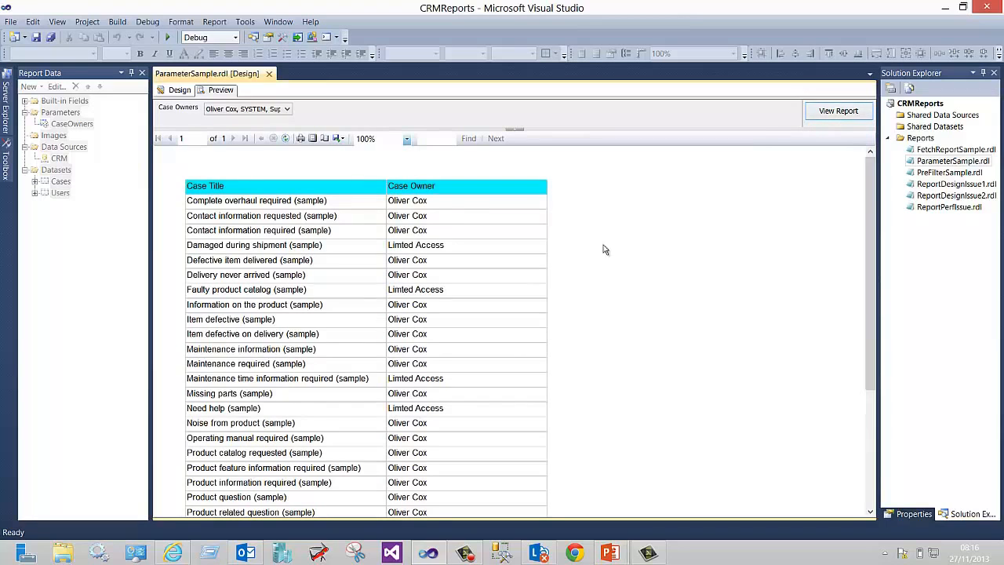
mouse_move(318, 107)
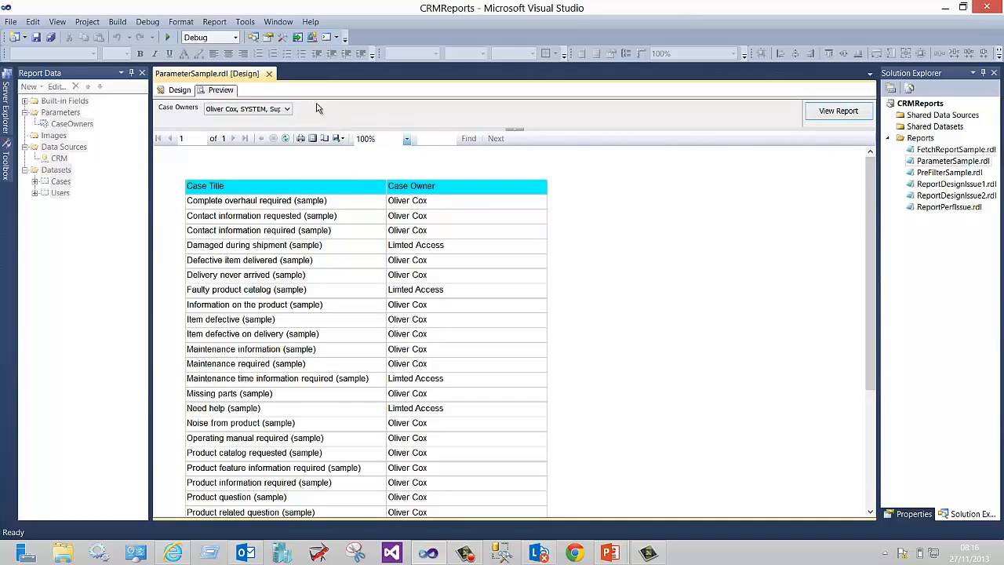
click(284, 108)
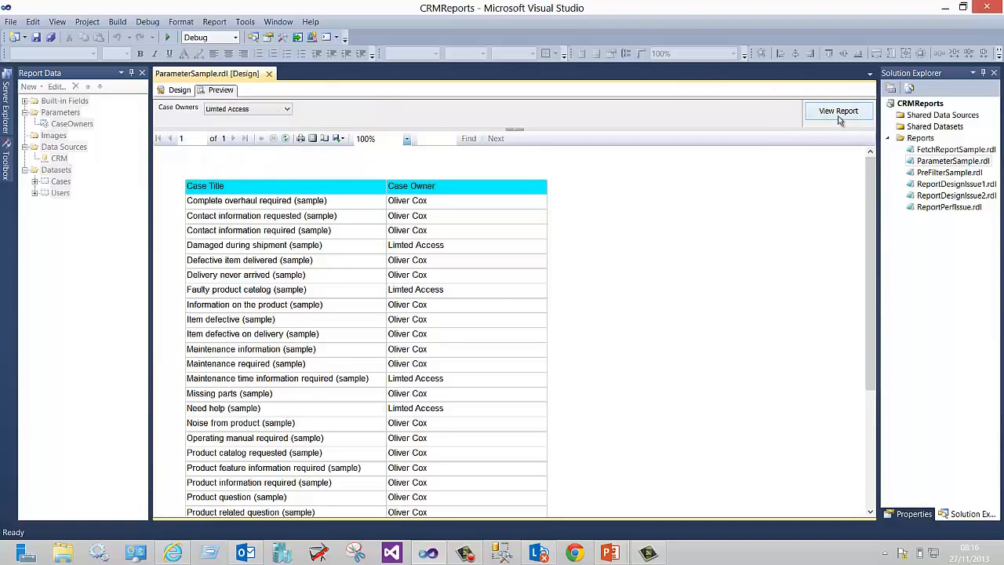
click(837, 110)
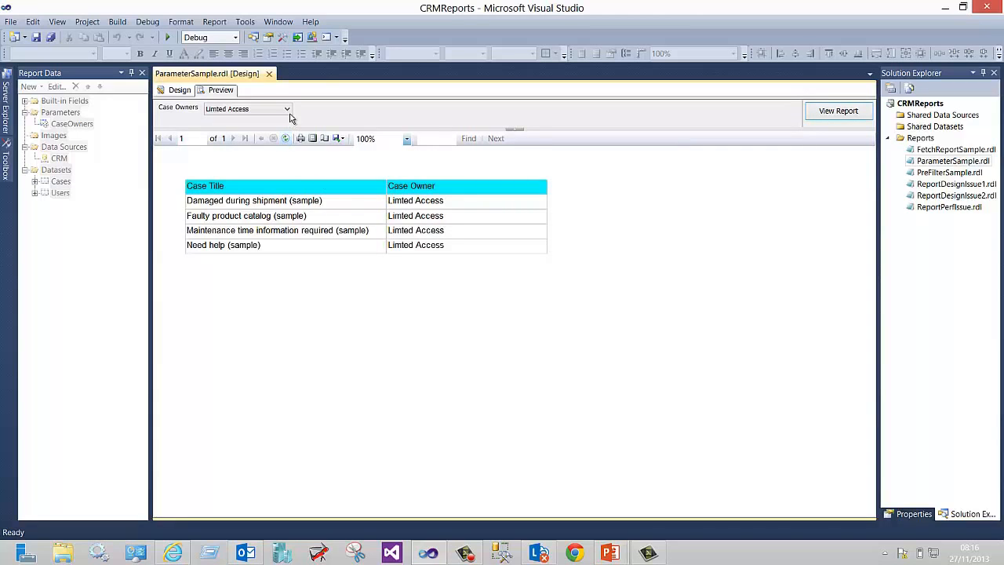
click(287, 108)
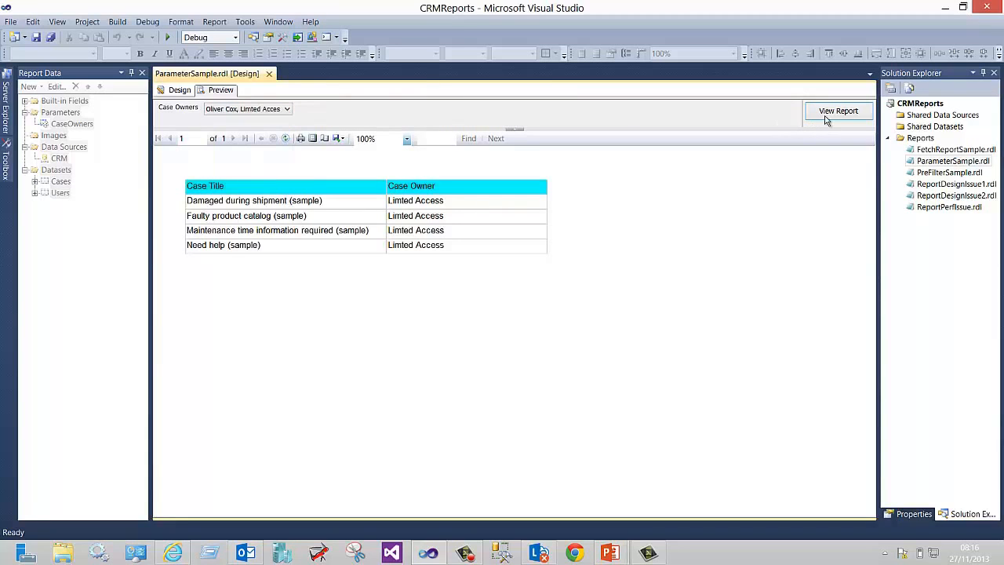
click(838, 110)
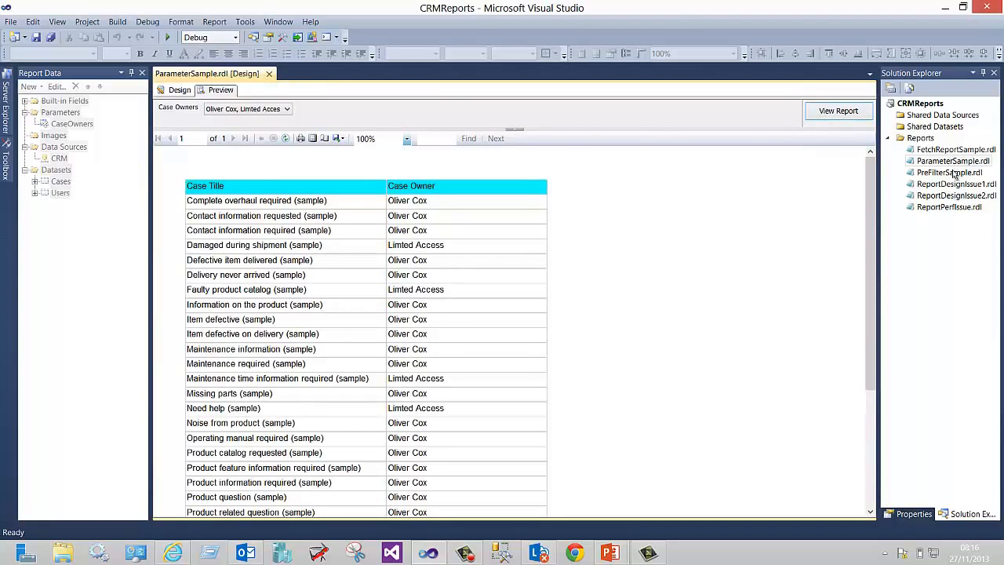
click(949, 173)
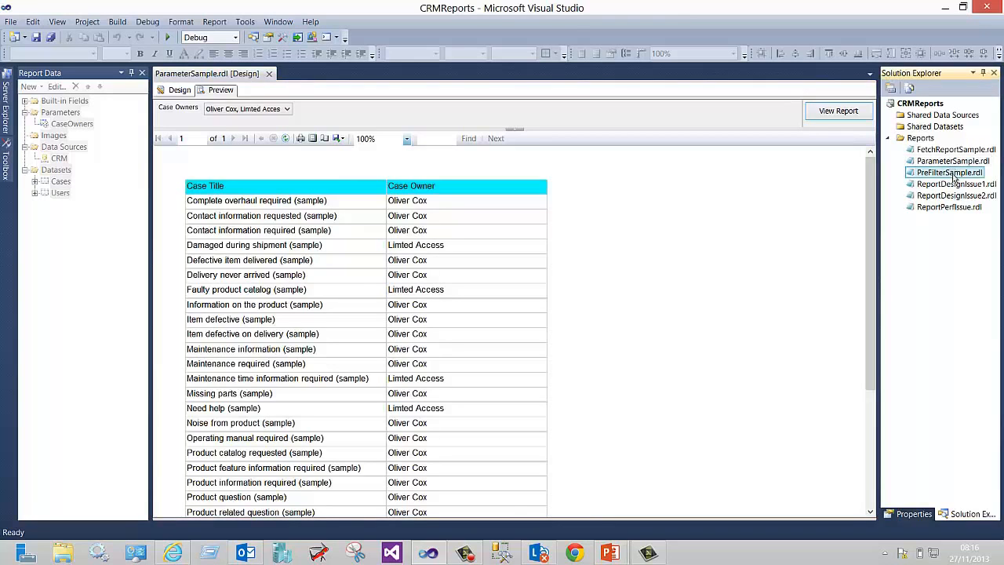
Step: Open PreFilterSample.rdl and inspect the Cases query's enableprefiltering and prefilterparametername settings without changes
double_click(949, 172)
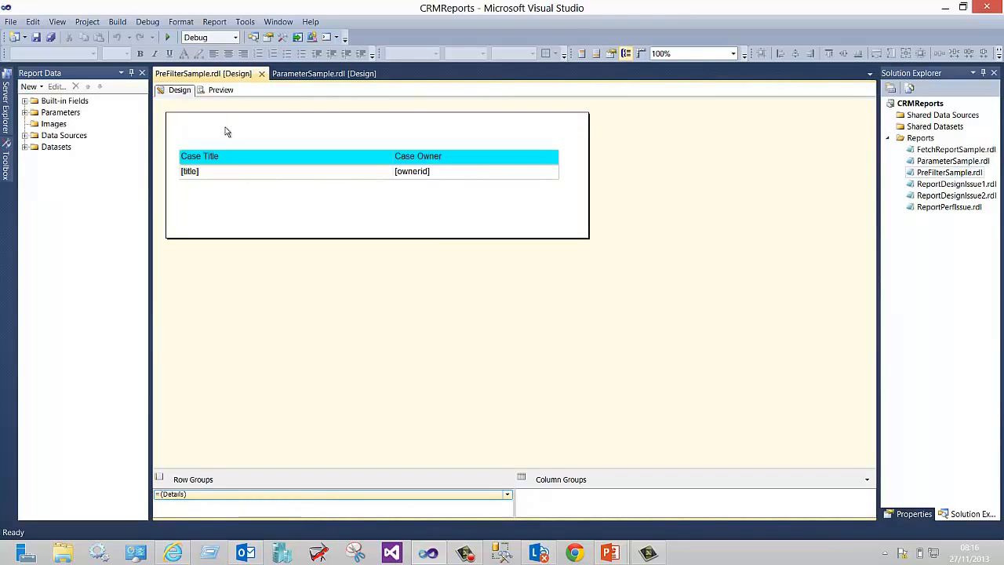
click(36, 158)
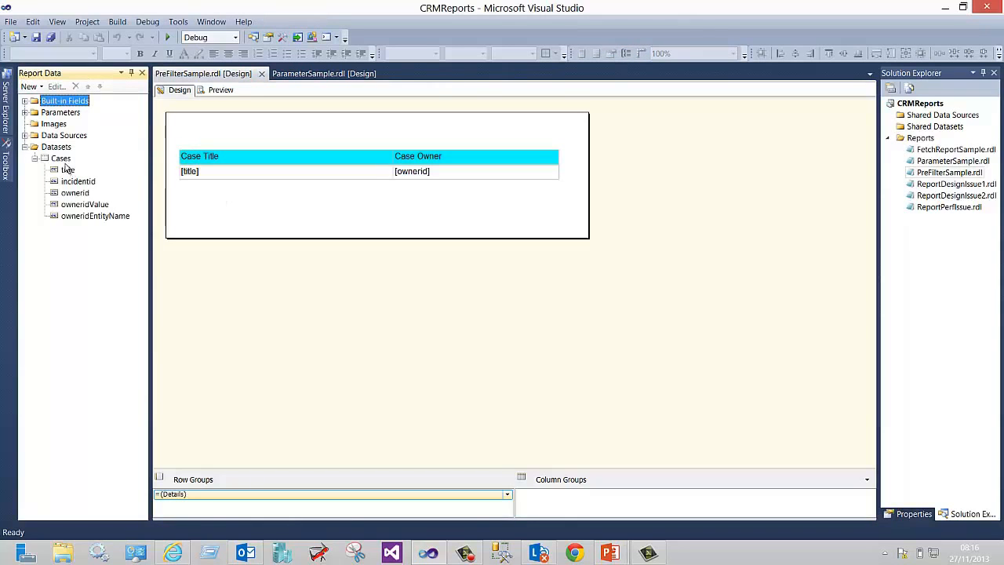
double_click(60, 158)
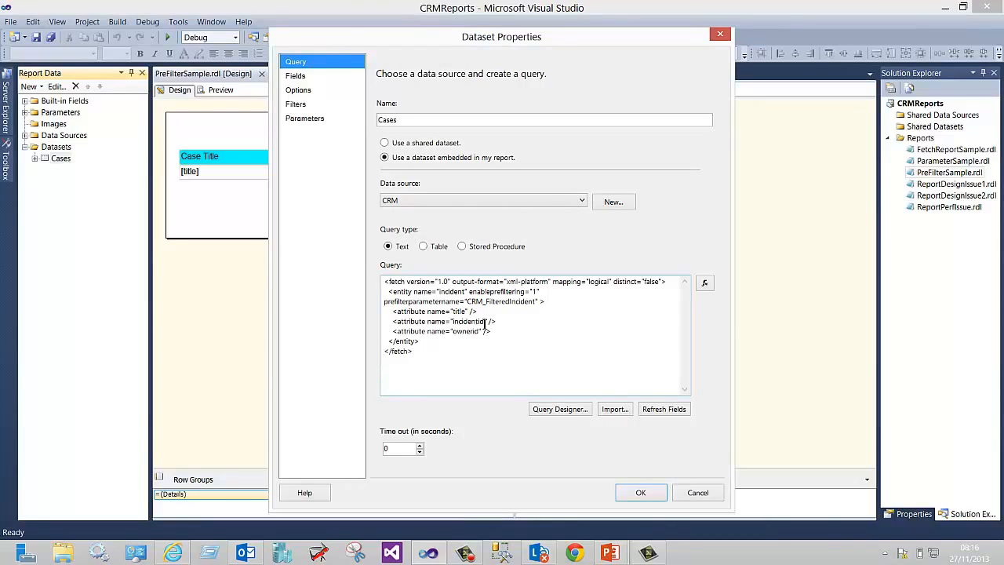
double_click(482, 291)
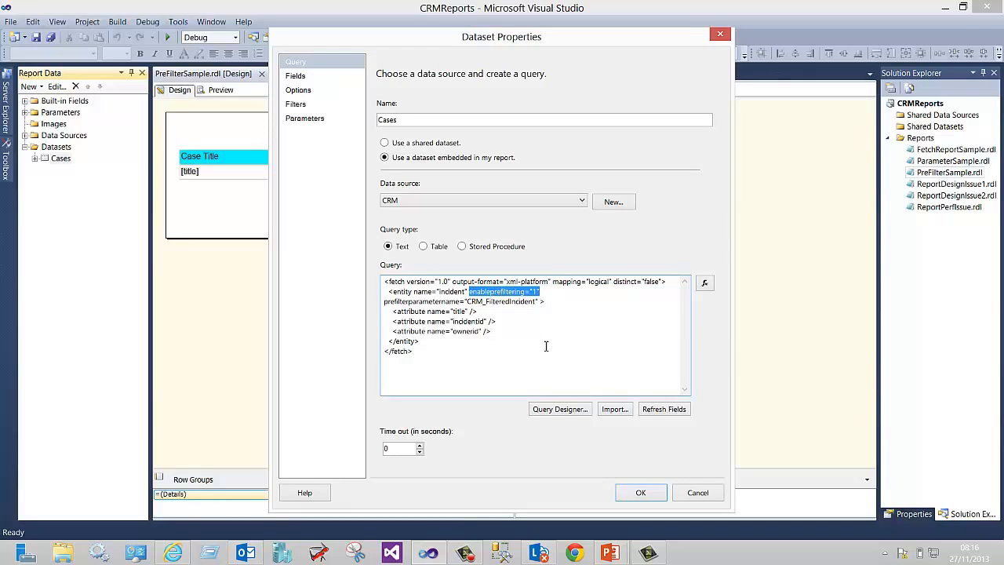
click(472, 301)
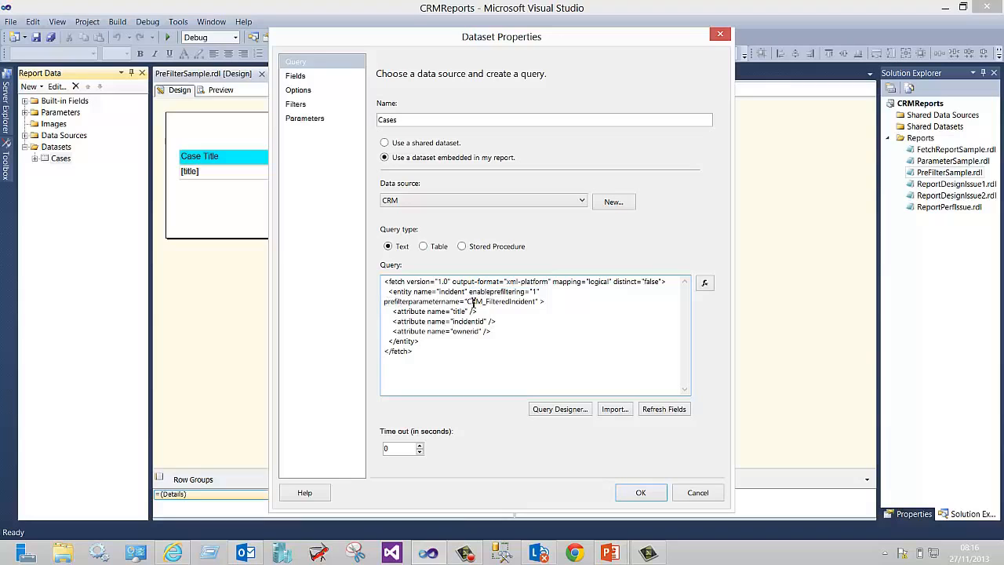
double_click(476, 301)
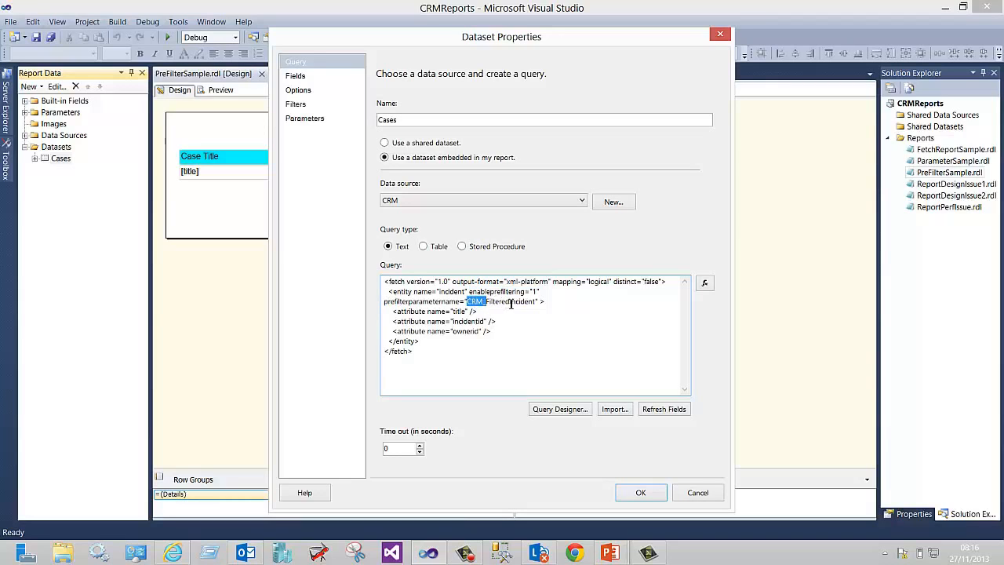
mouse_move(530, 322)
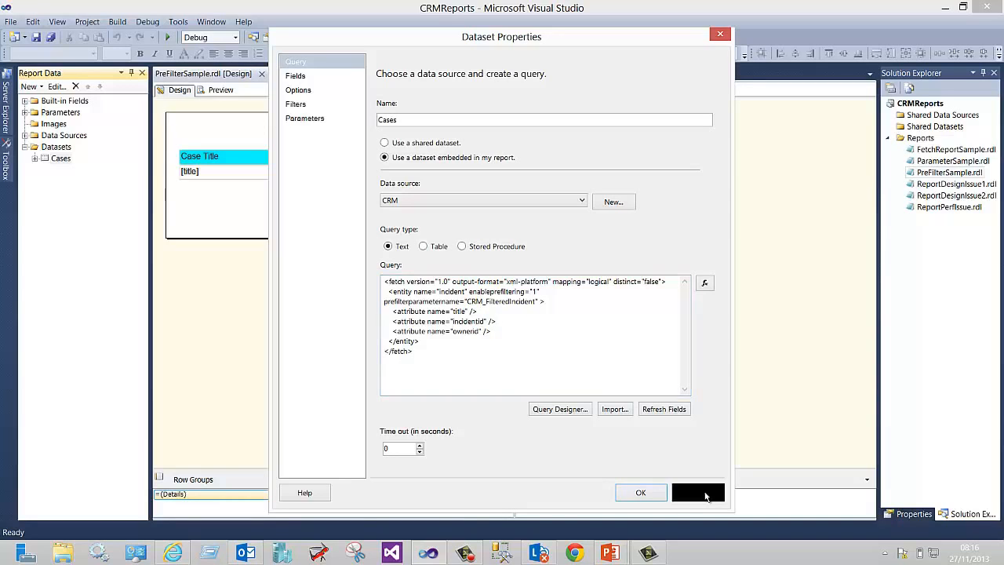
click(640, 493)
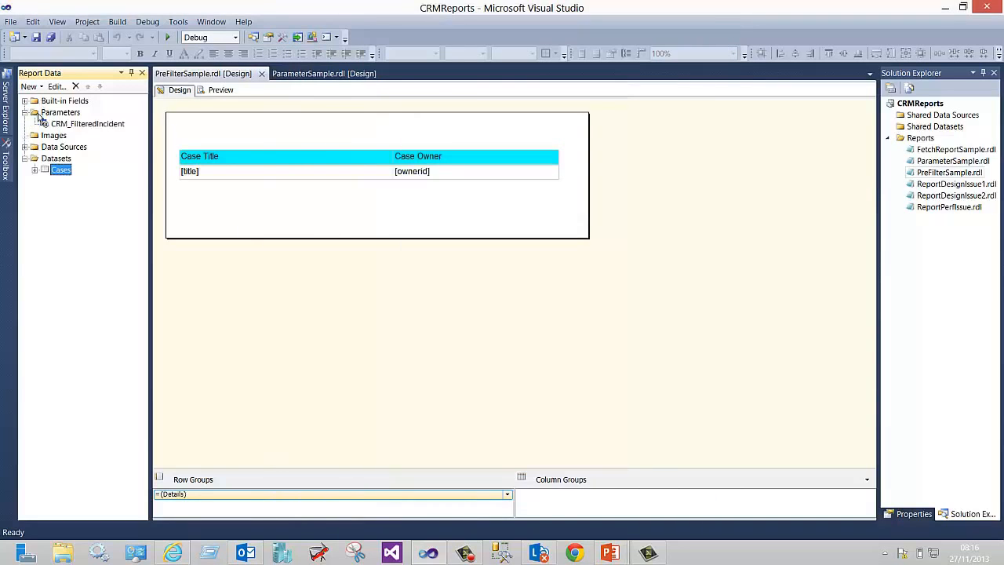
Step: Inspect CRM_FilteredIncident's available values and FetchXML default value, then close its properties
double_click(87, 124)
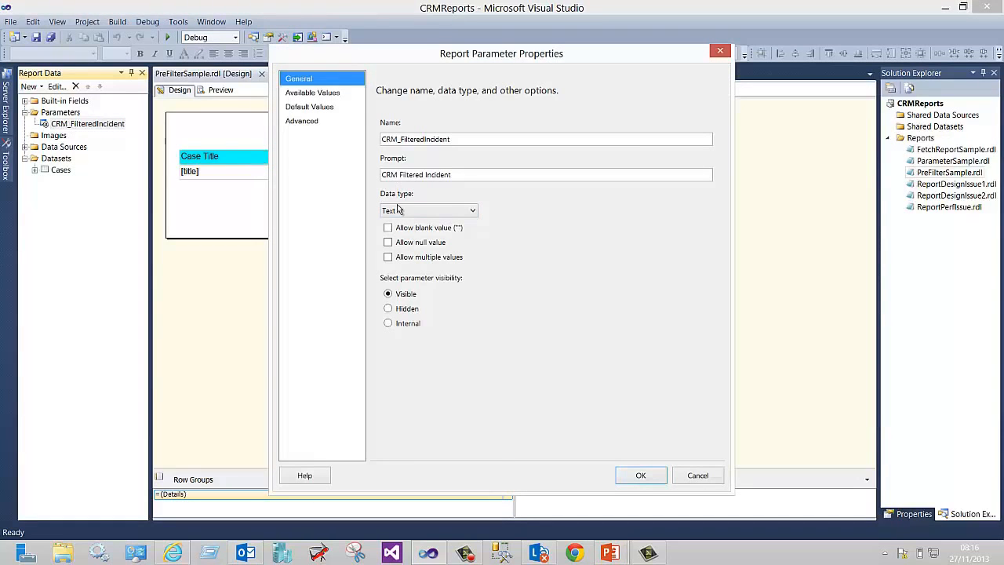
click(312, 93)
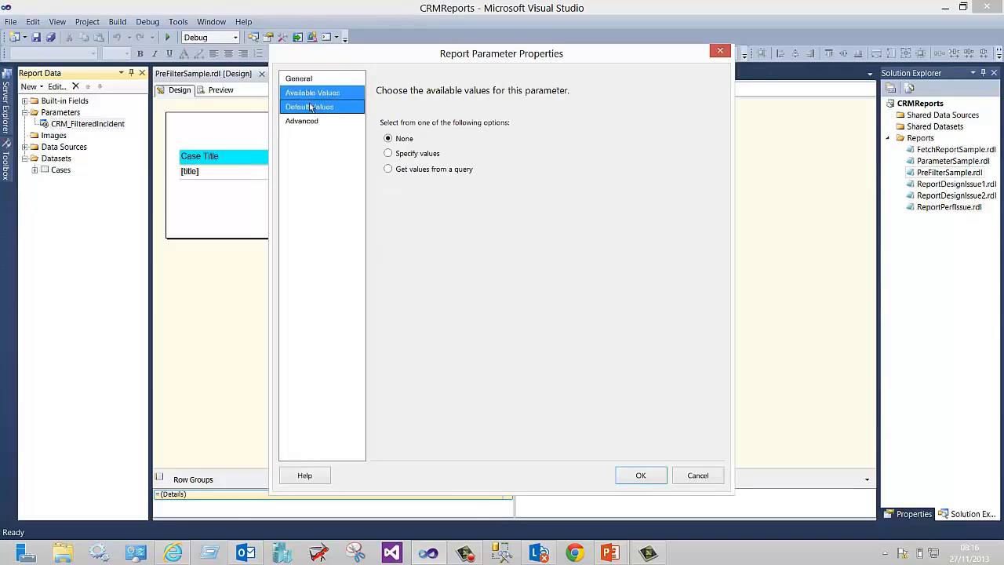
click(309, 105)
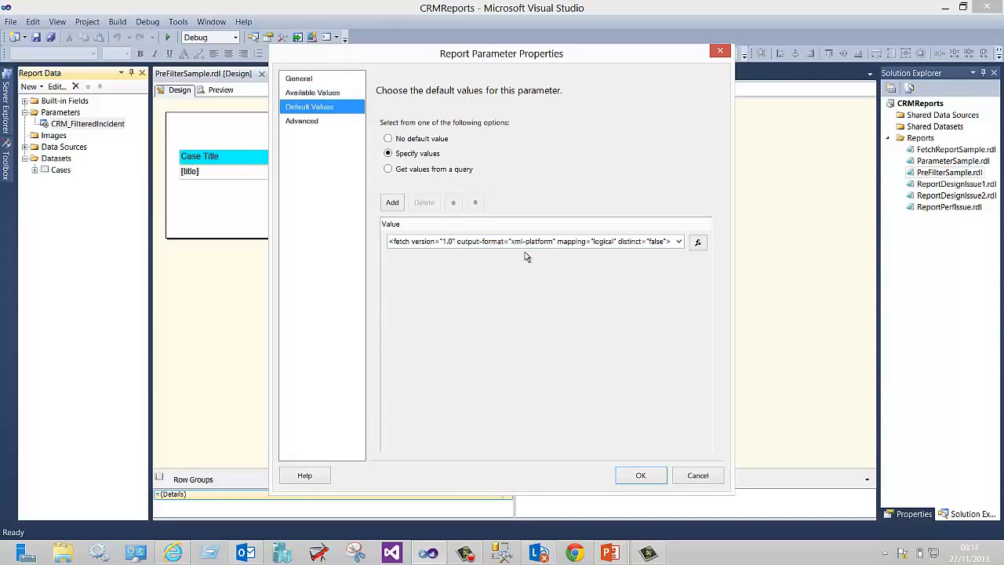
mouse_move(588, 346)
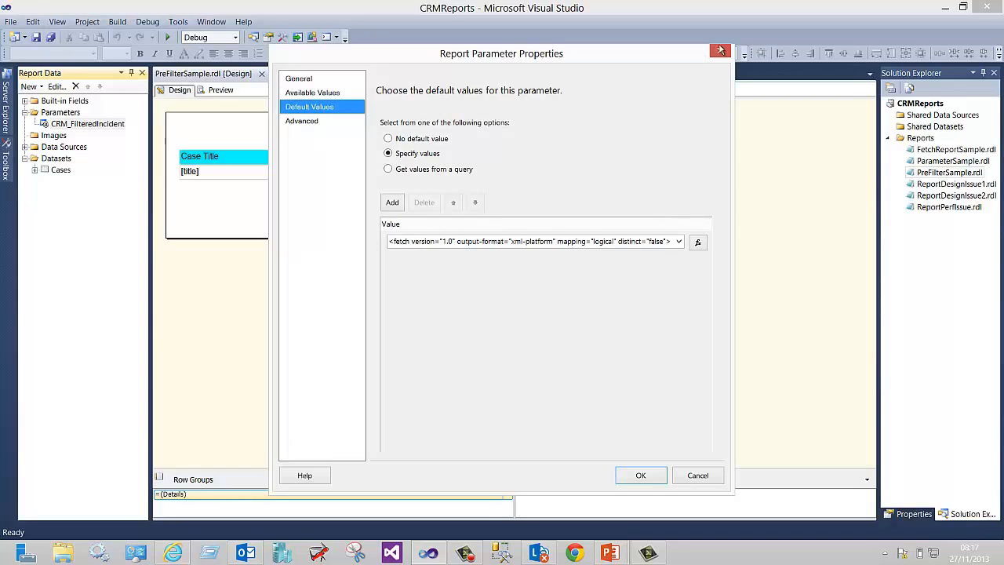
click(640, 475)
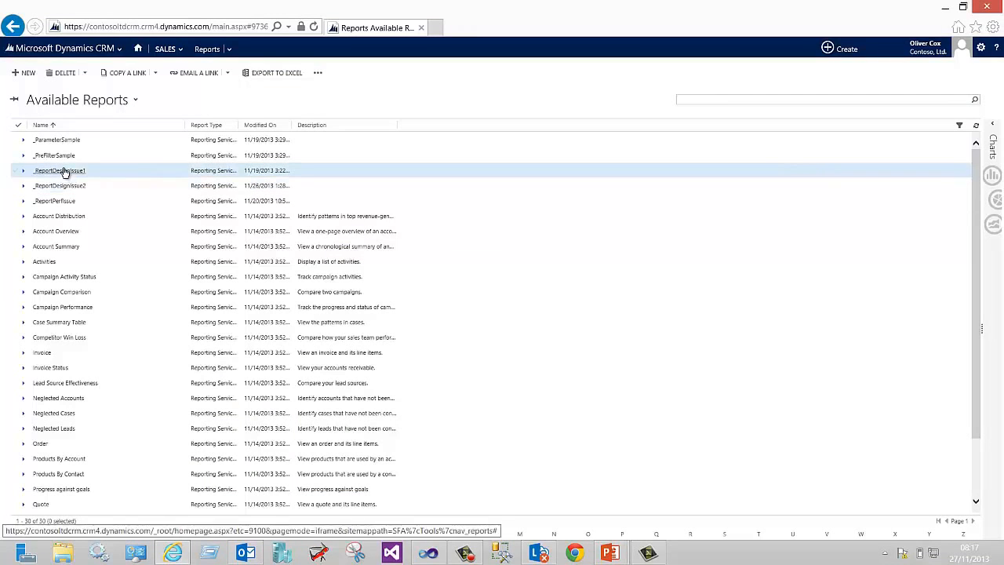
Step: Run _PreFilterSample in Dynamics CRM and add a Cases filter criterion of Owner Equals
double_click(54, 154)
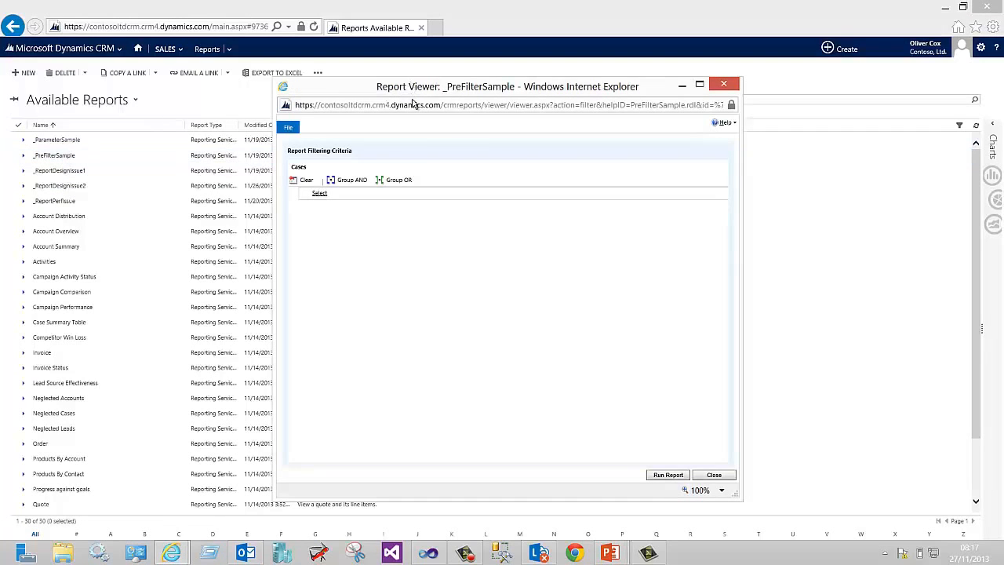
mouse_move(443, 314)
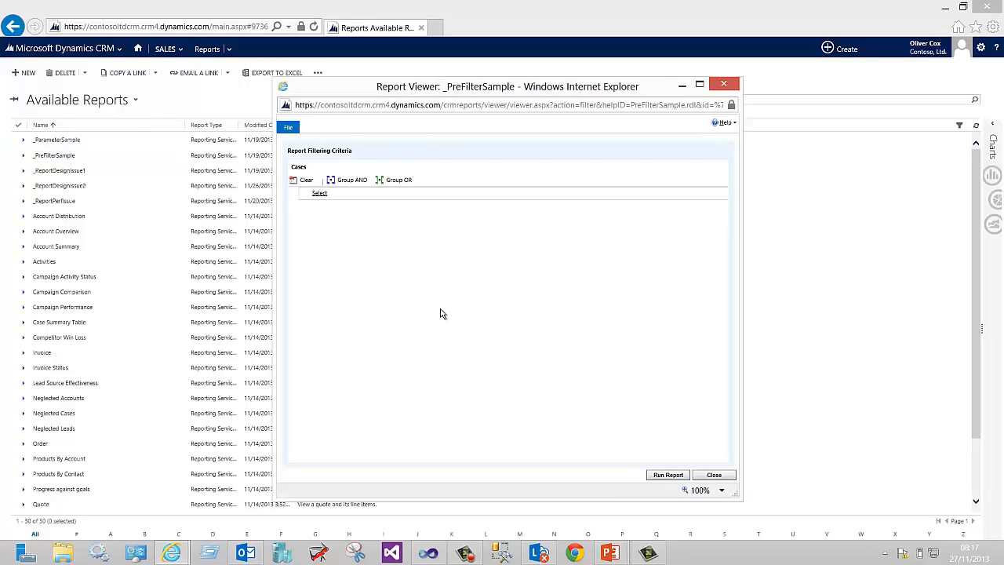
click(319, 193)
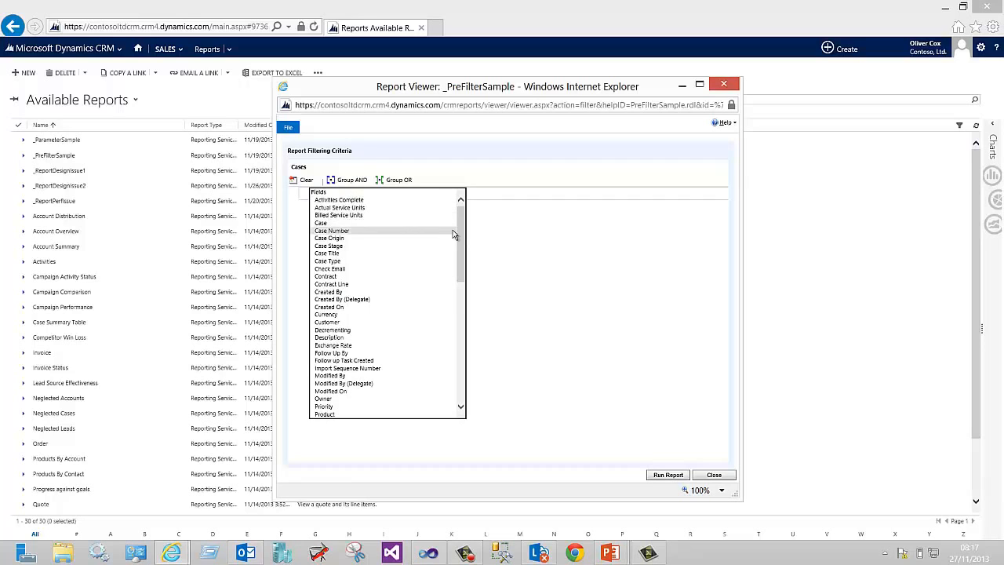
scroll(down, 3)
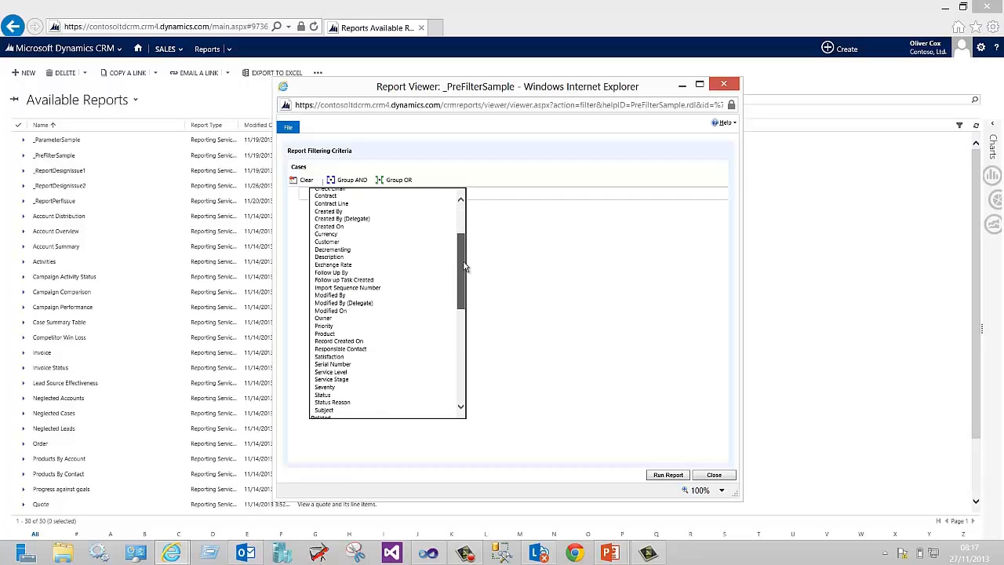
click(323, 318)
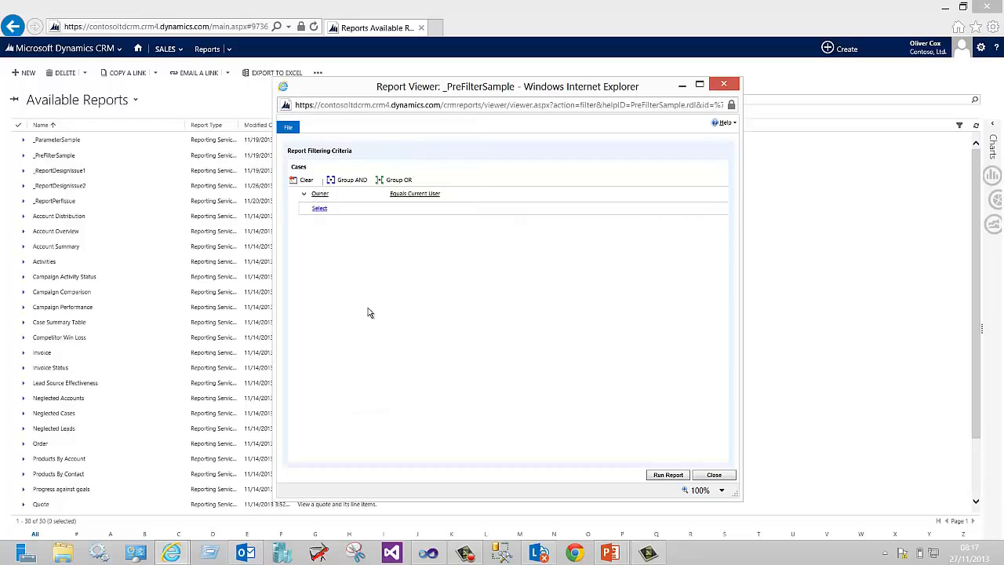
click(414, 194)
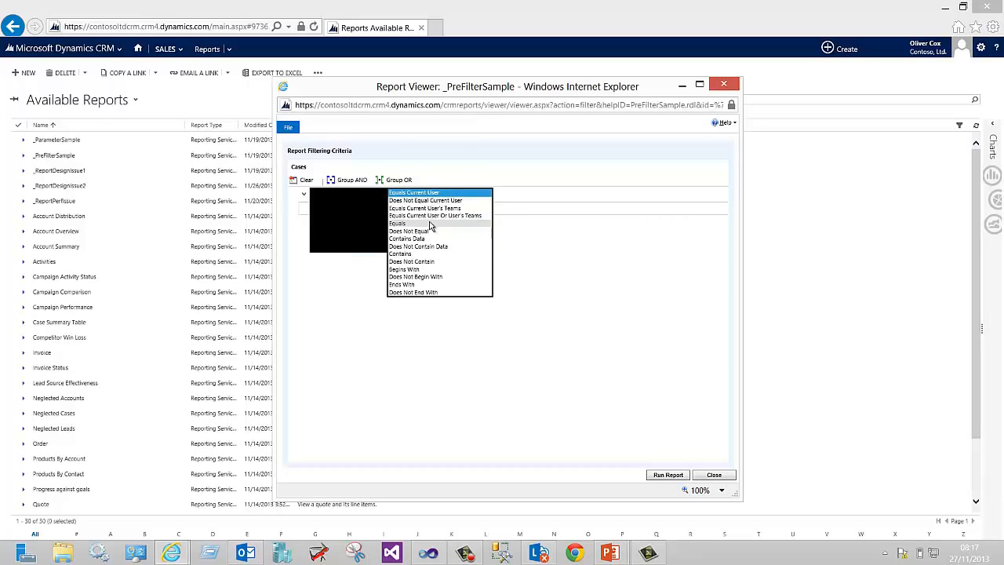
click(397, 223)
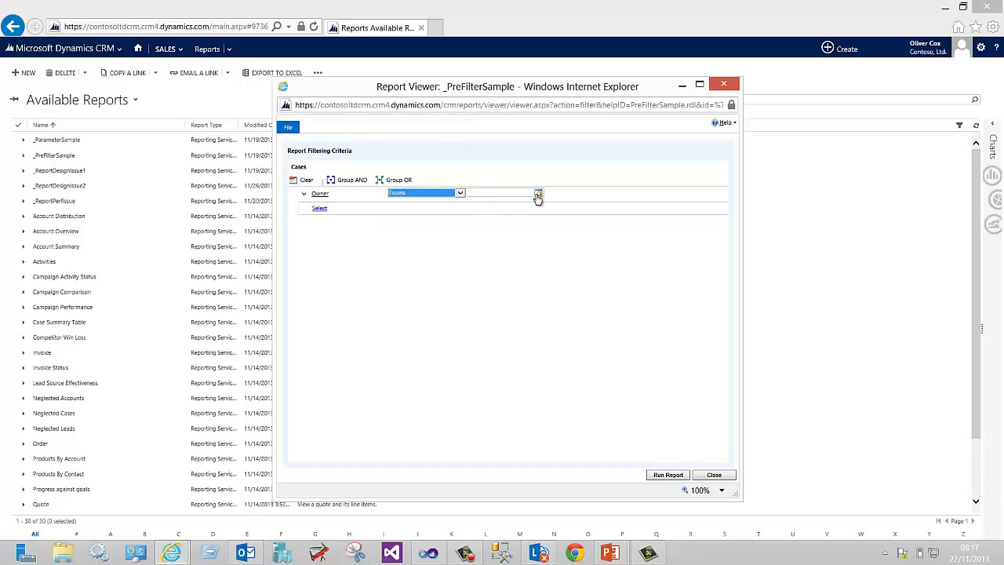
mouse_move(537, 194)
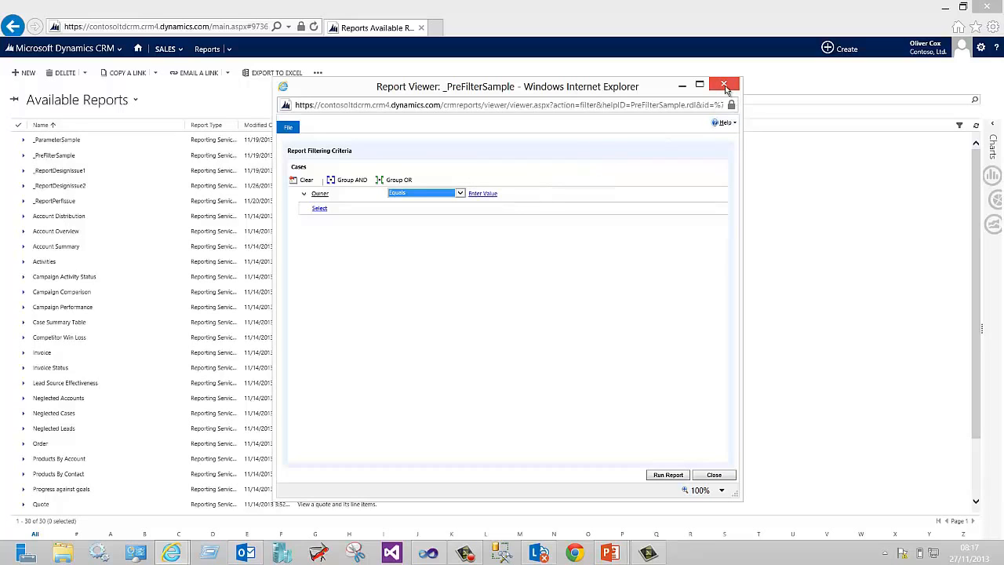
mouse_move(724, 84)
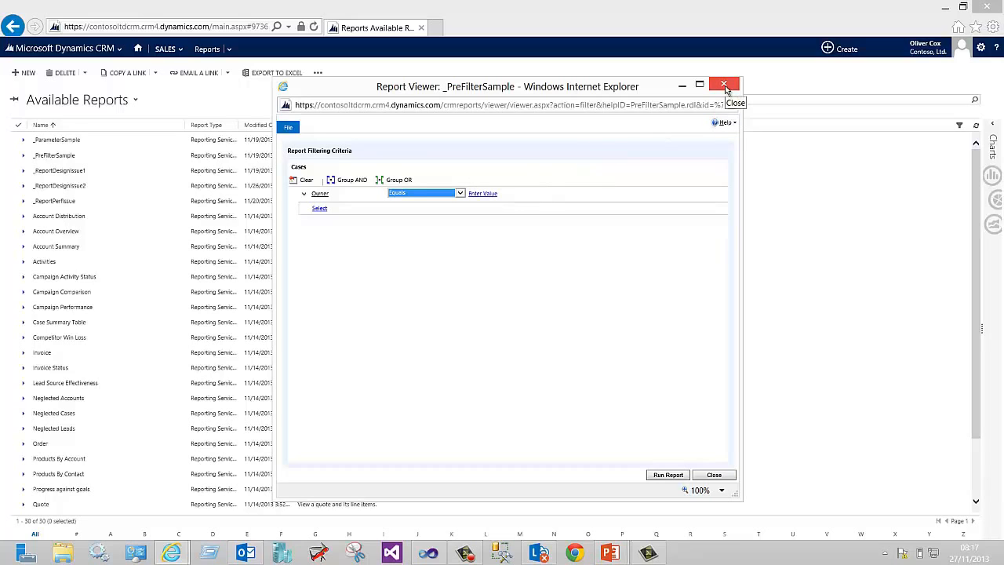
mouse_move(724, 84)
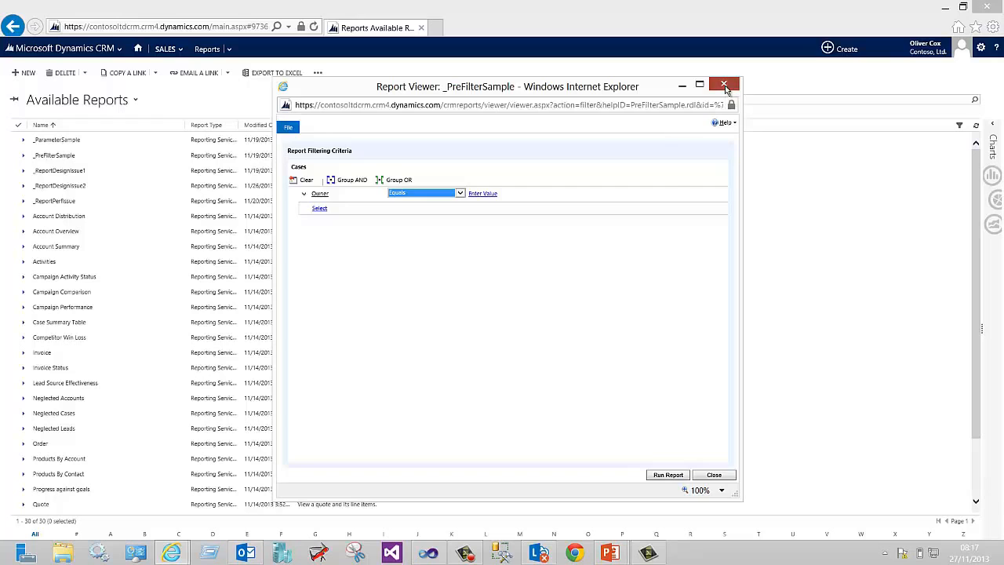
Step: Close the _PreFilterSample report viewer window to return to Available Reports
click(723, 84)
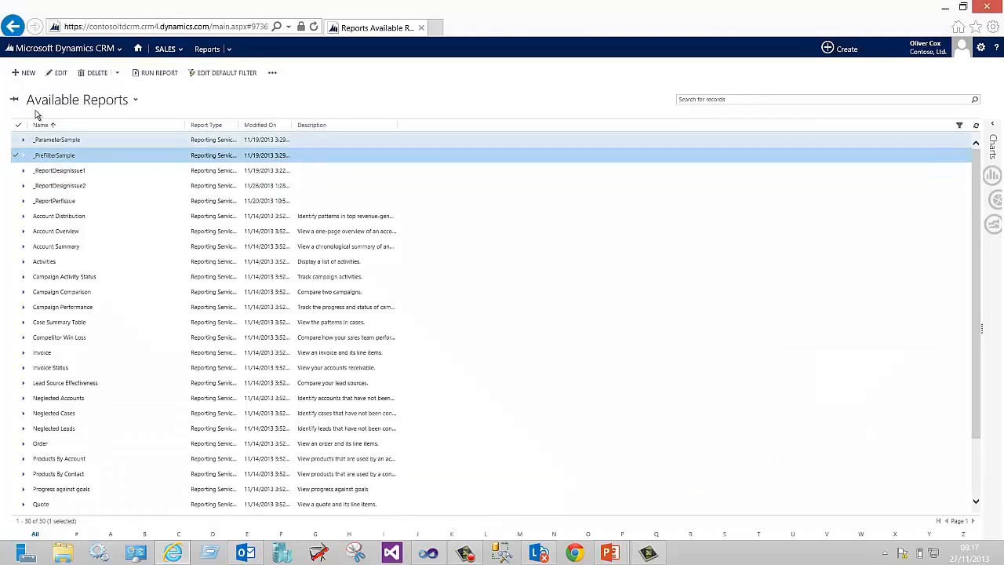
mouse_move(226, 73)
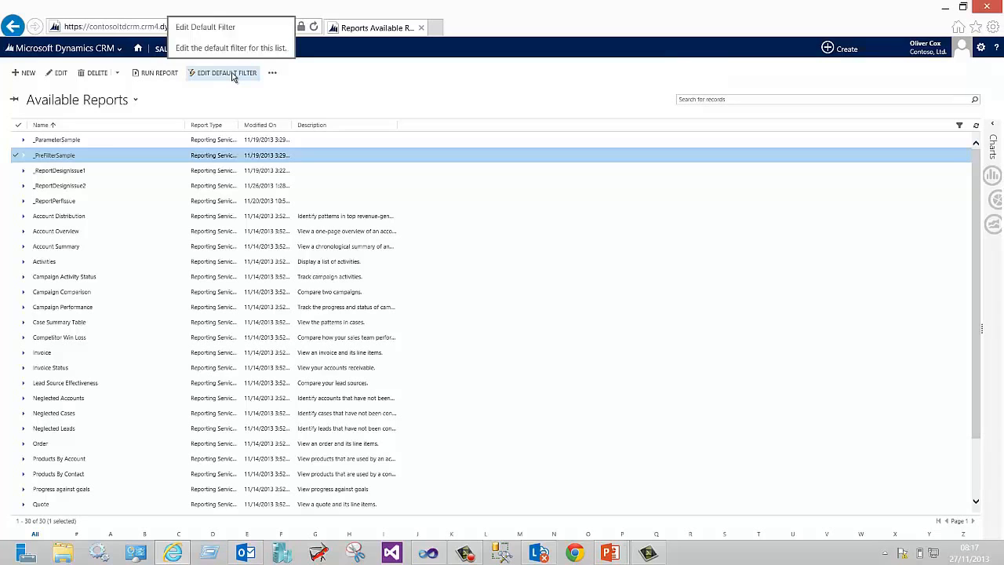
mouse_move(365, 117)
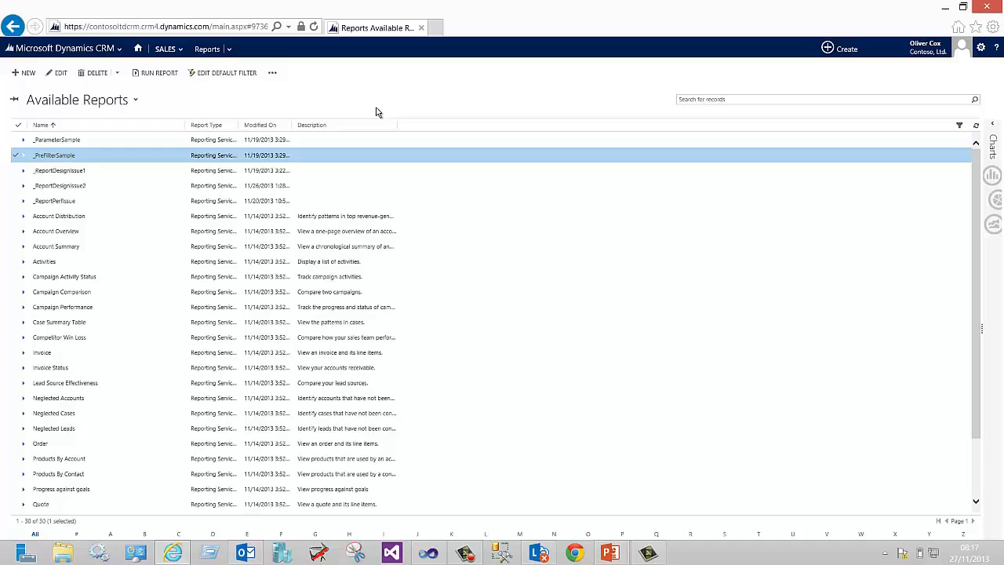
mouse_move(611, 552)
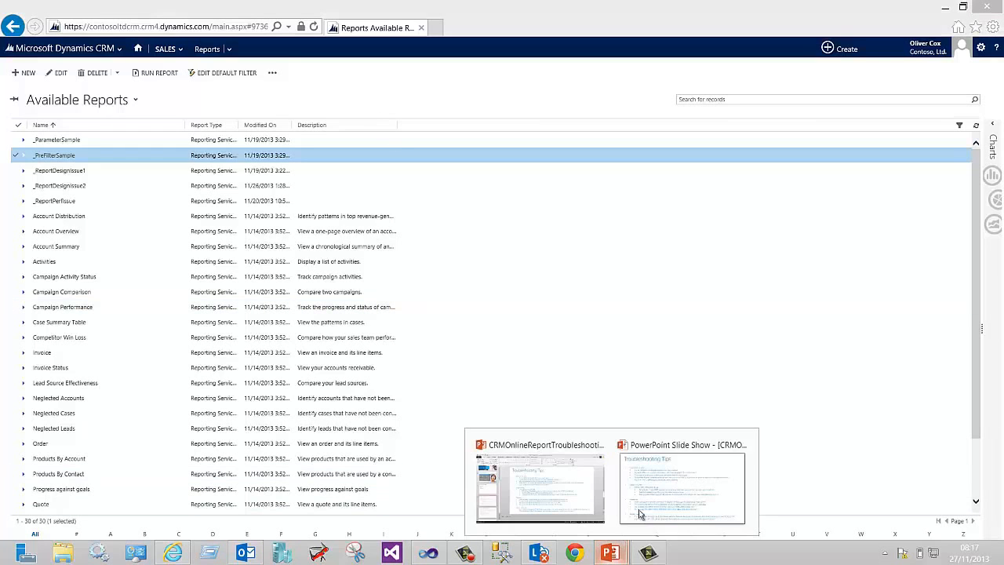